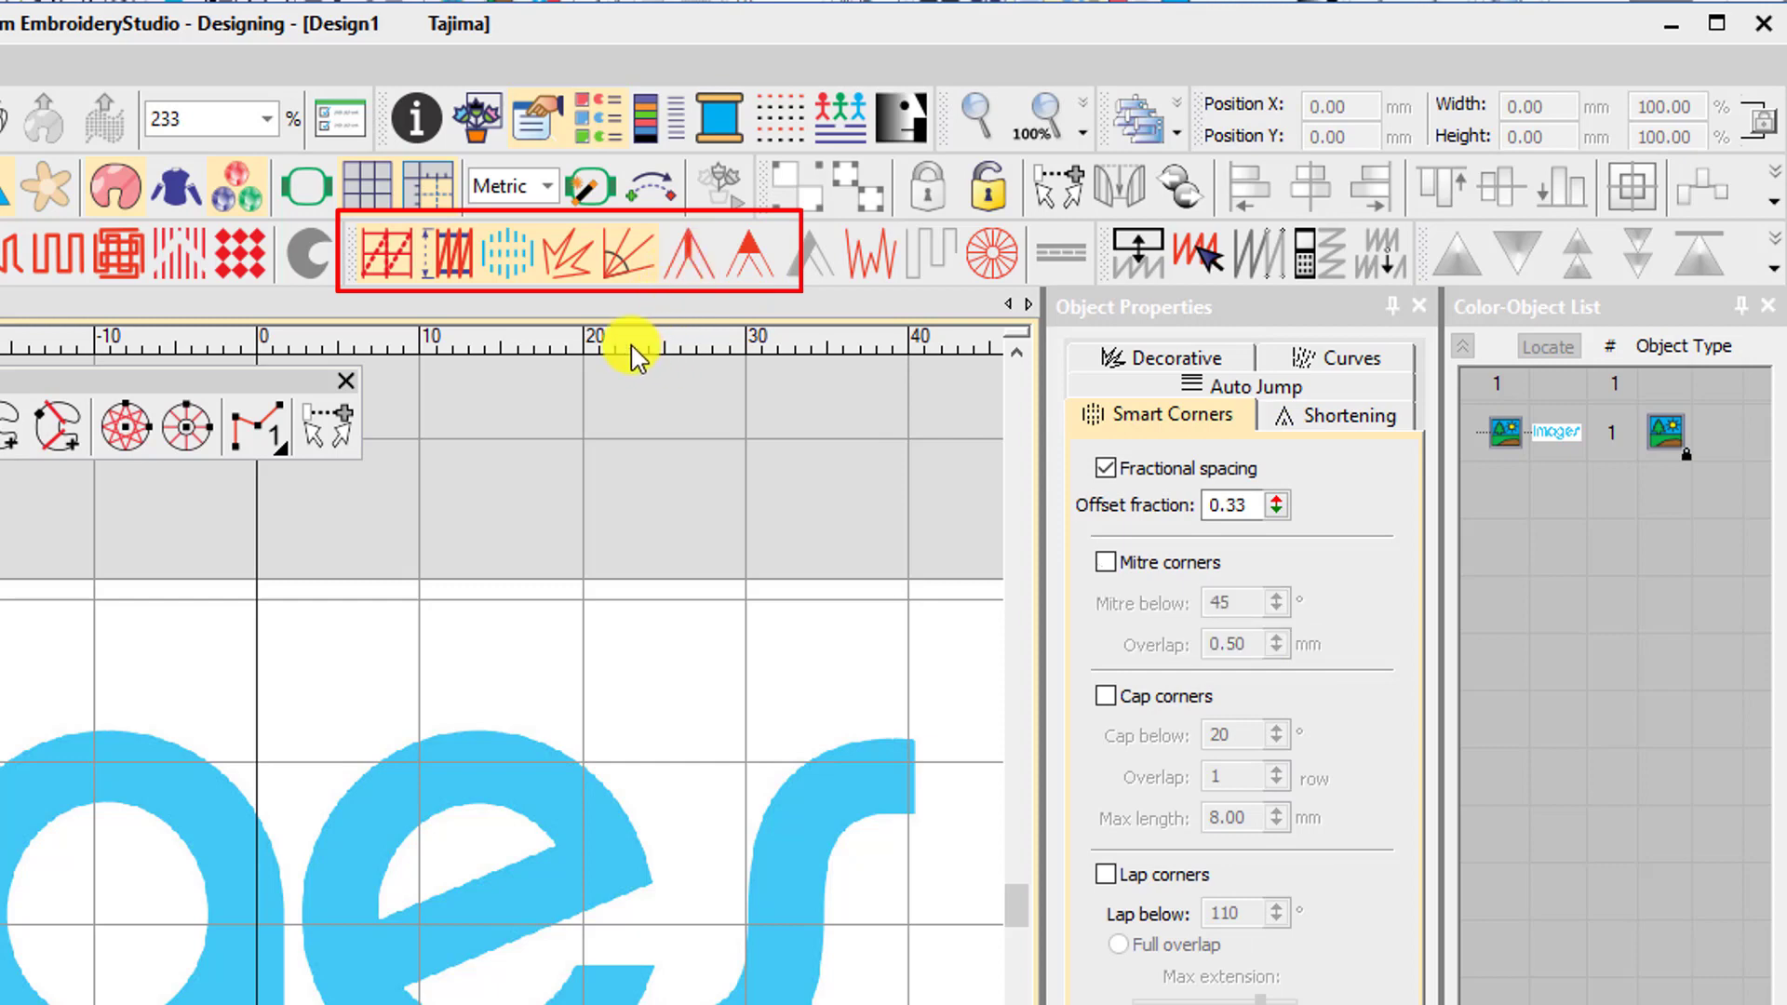
Turn off fractional corner spacing, lower pull compensation to about 0.11 mm, and disable underlay.
{"action": "left_click", "coordinate": [1104, 467]}
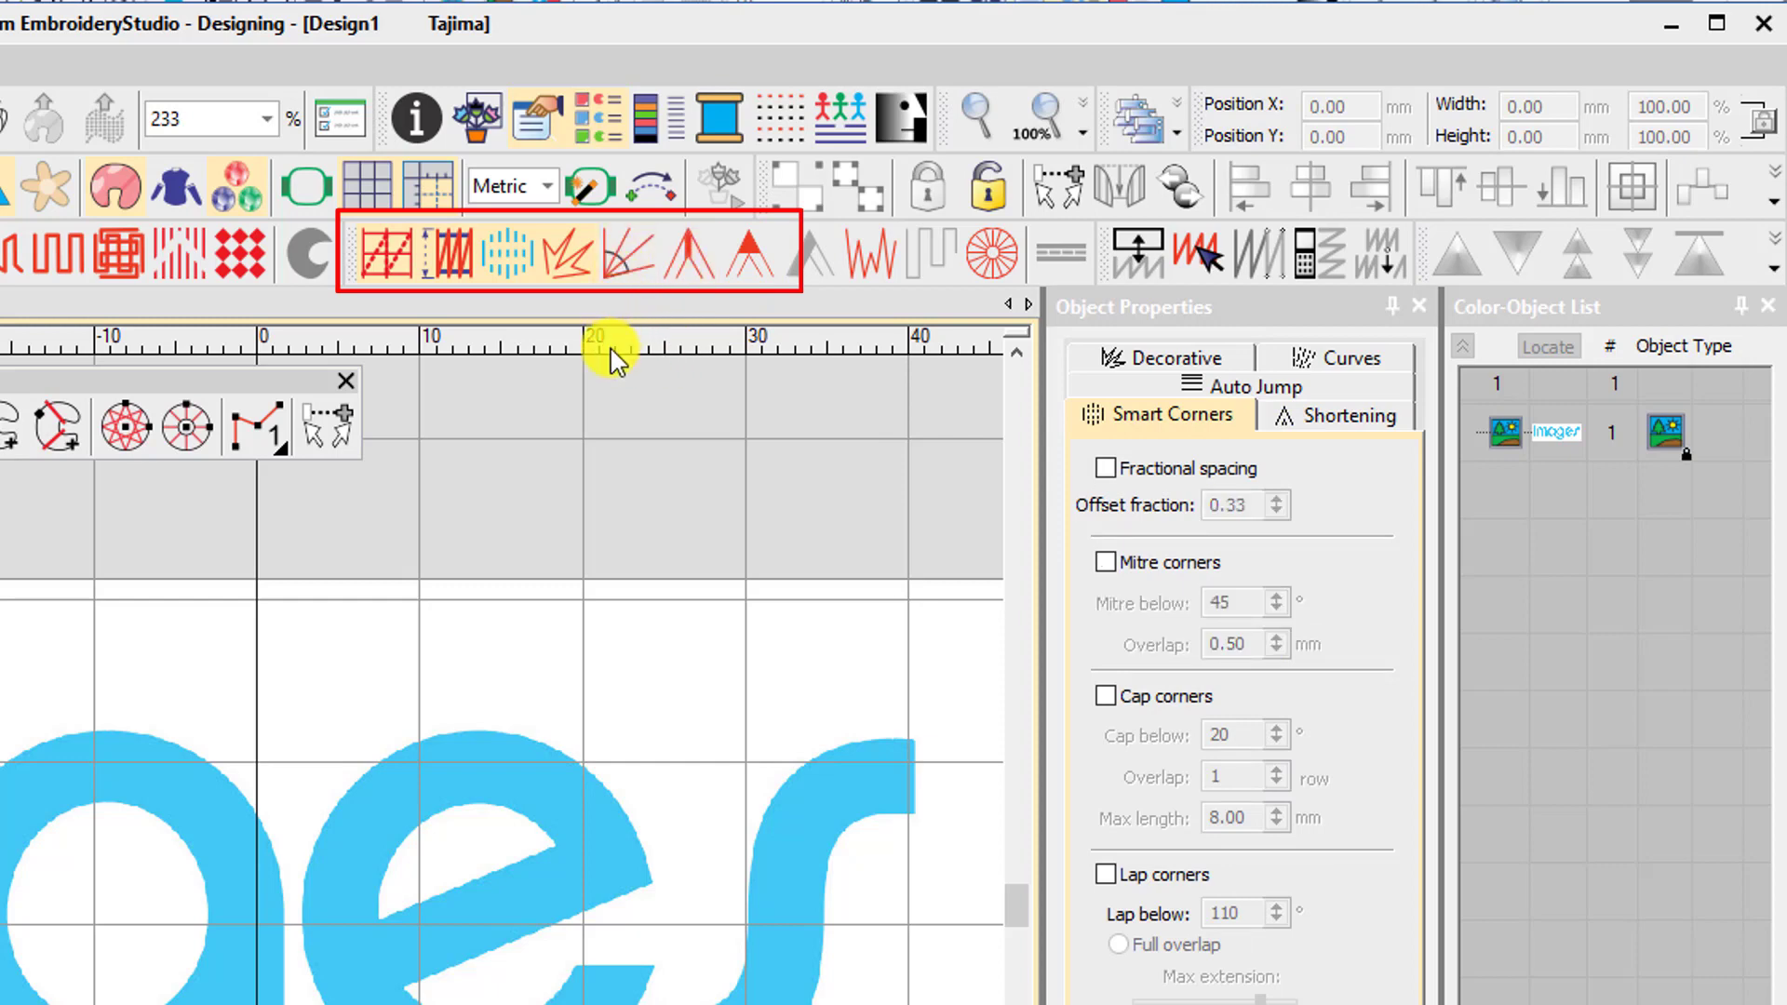
{"action": "left_click", "coordinate": [1343, 415]}
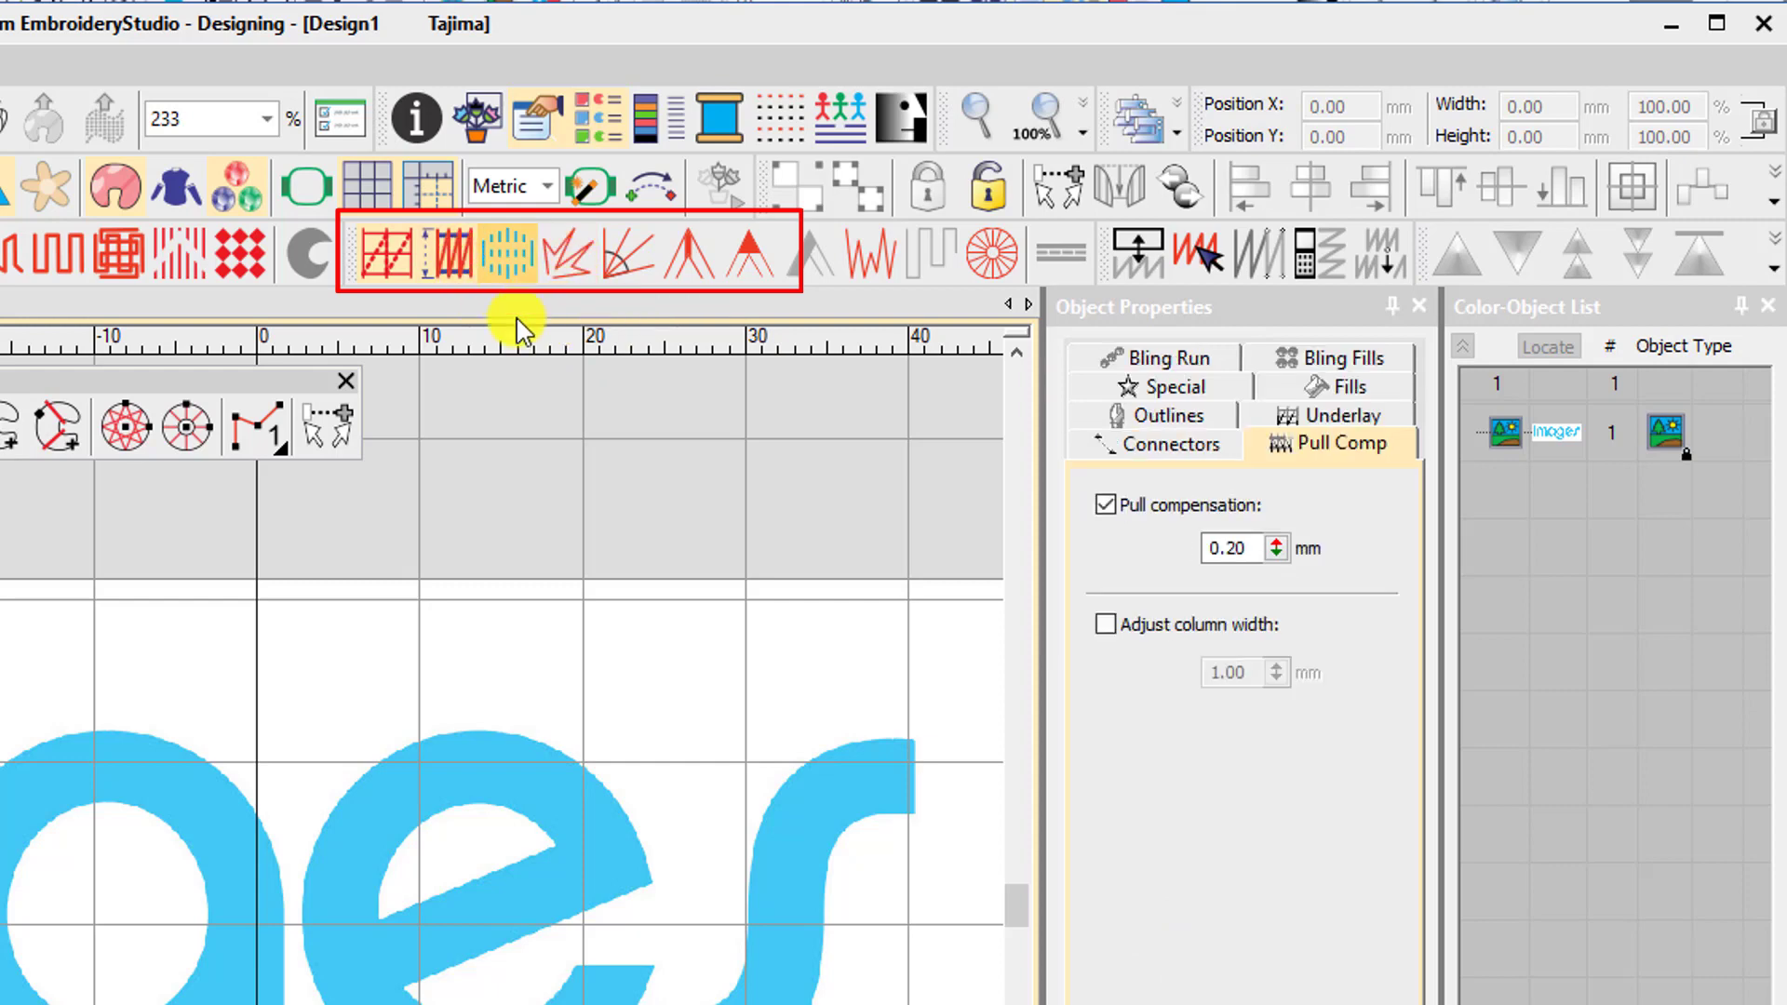
{"action": "left_click", "coordinate": [1256, 548]}
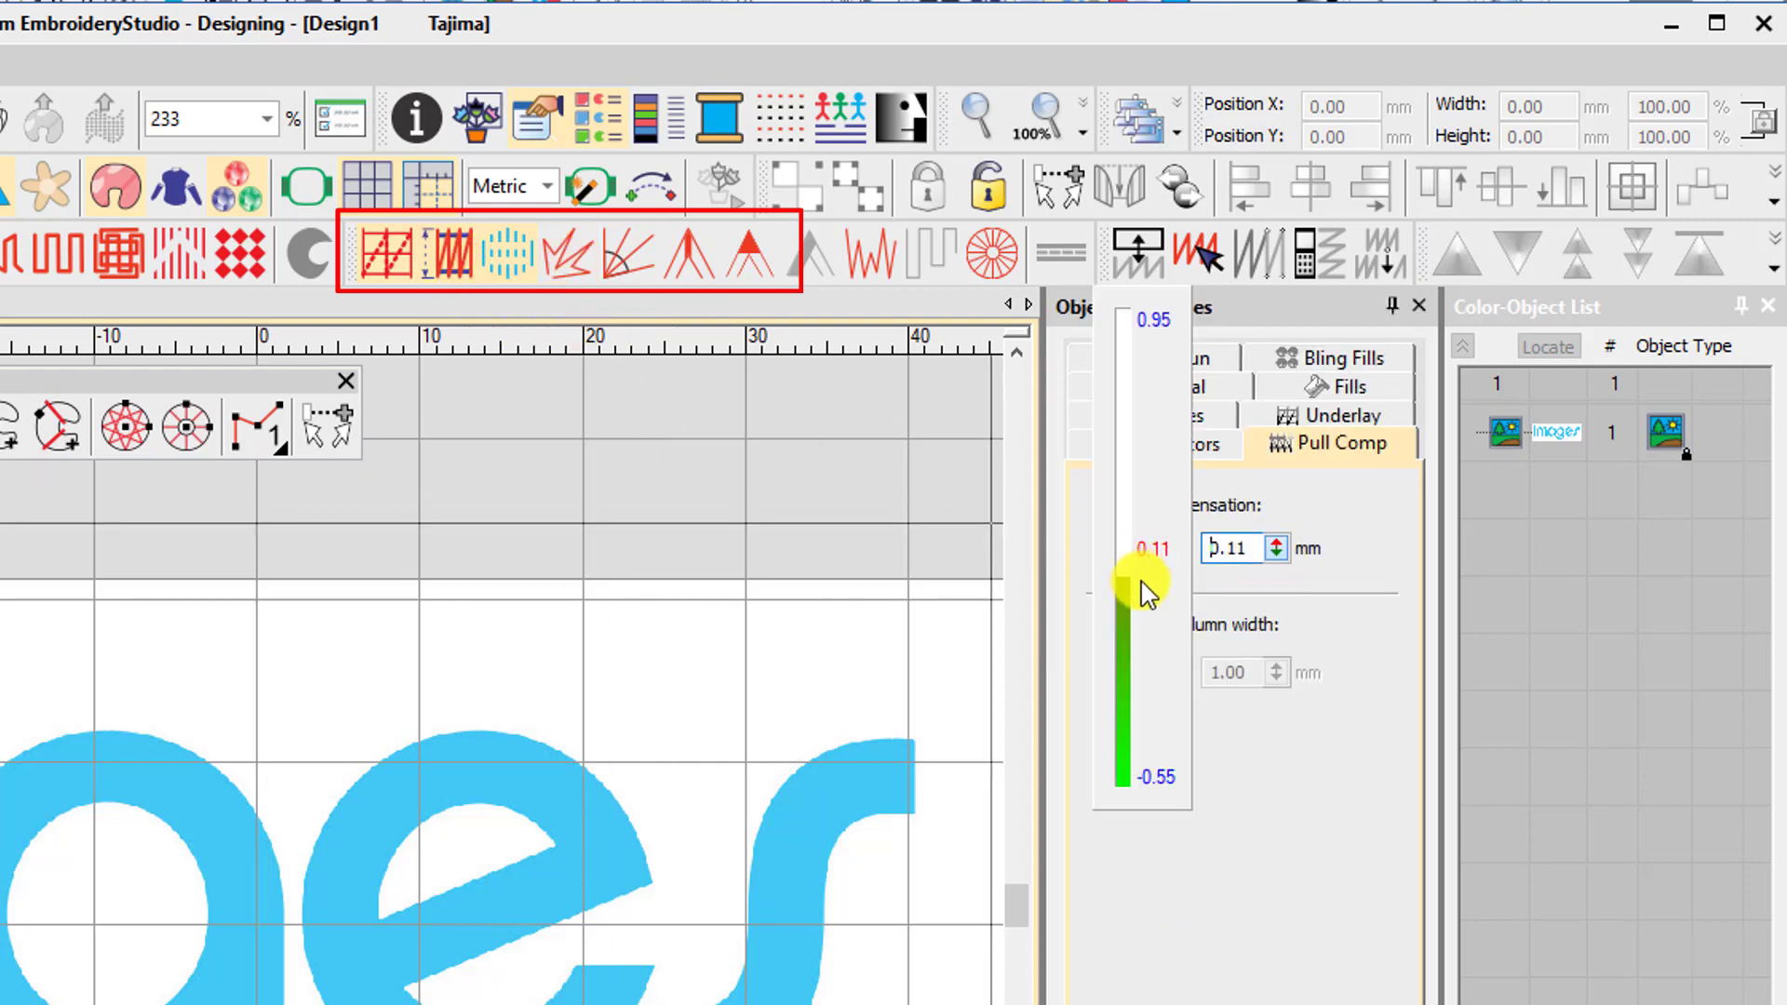
{"action": "left_click", "coordinate": [391, 253]}
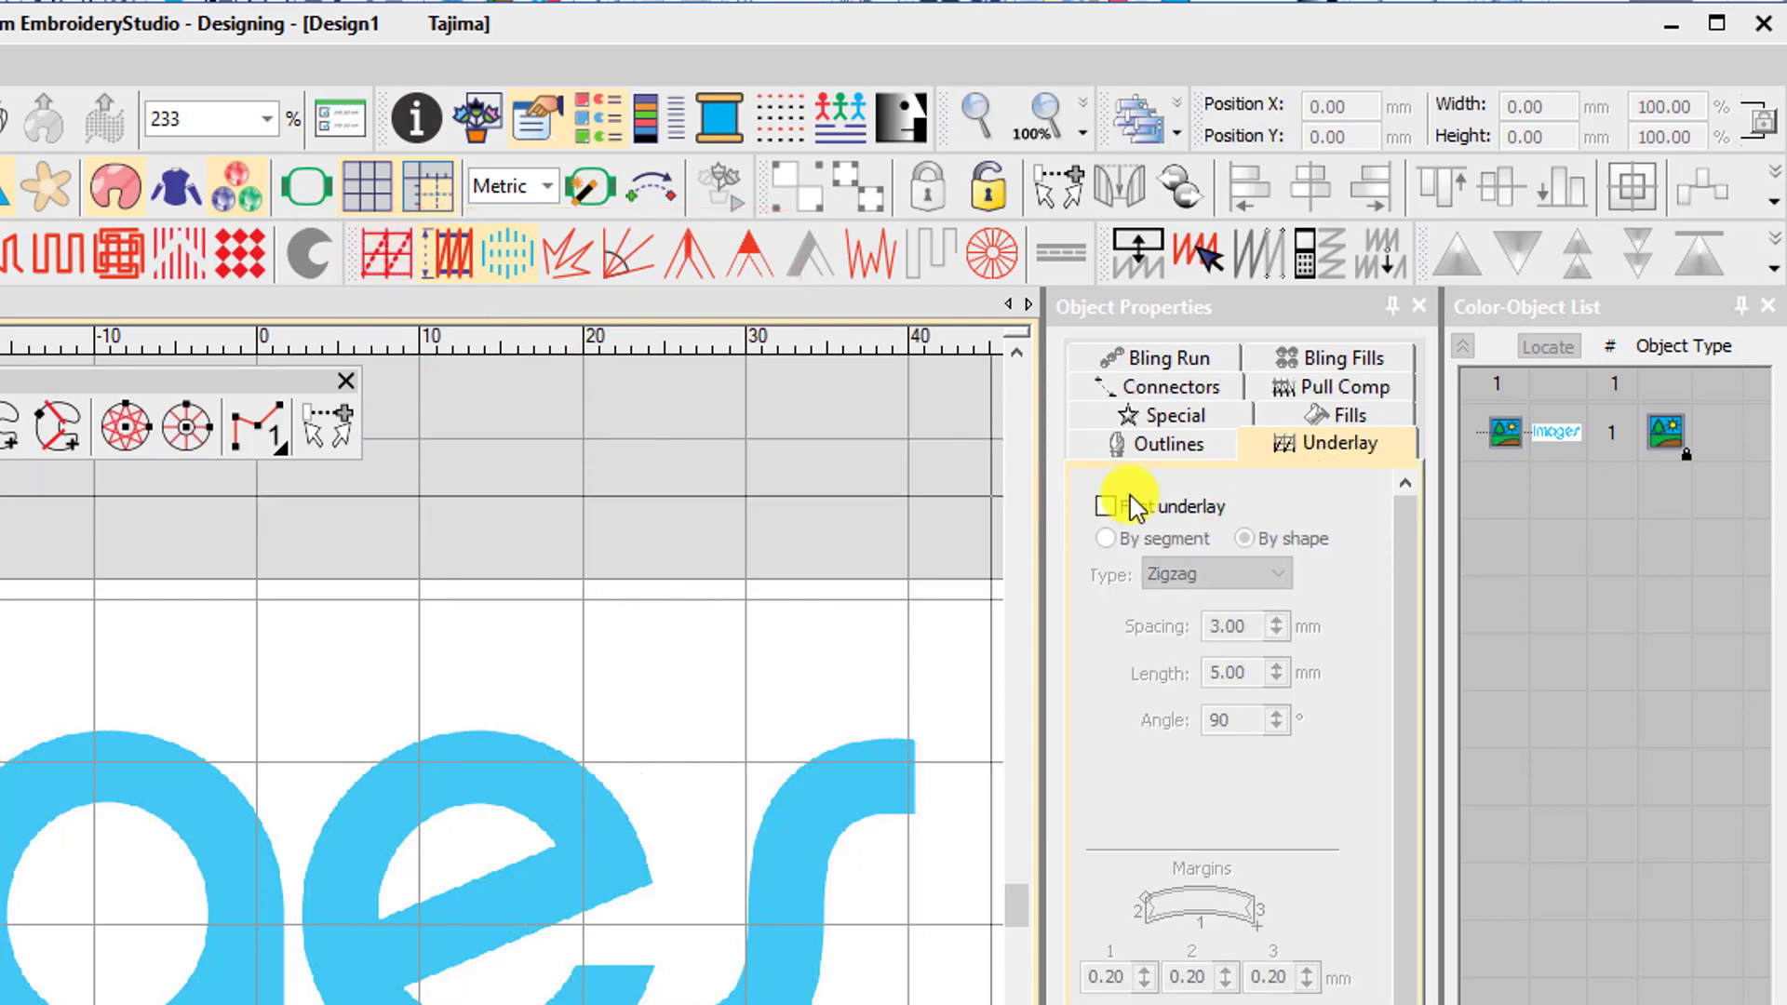
{"action": "left_click", "coordinate": [1167, 443]}
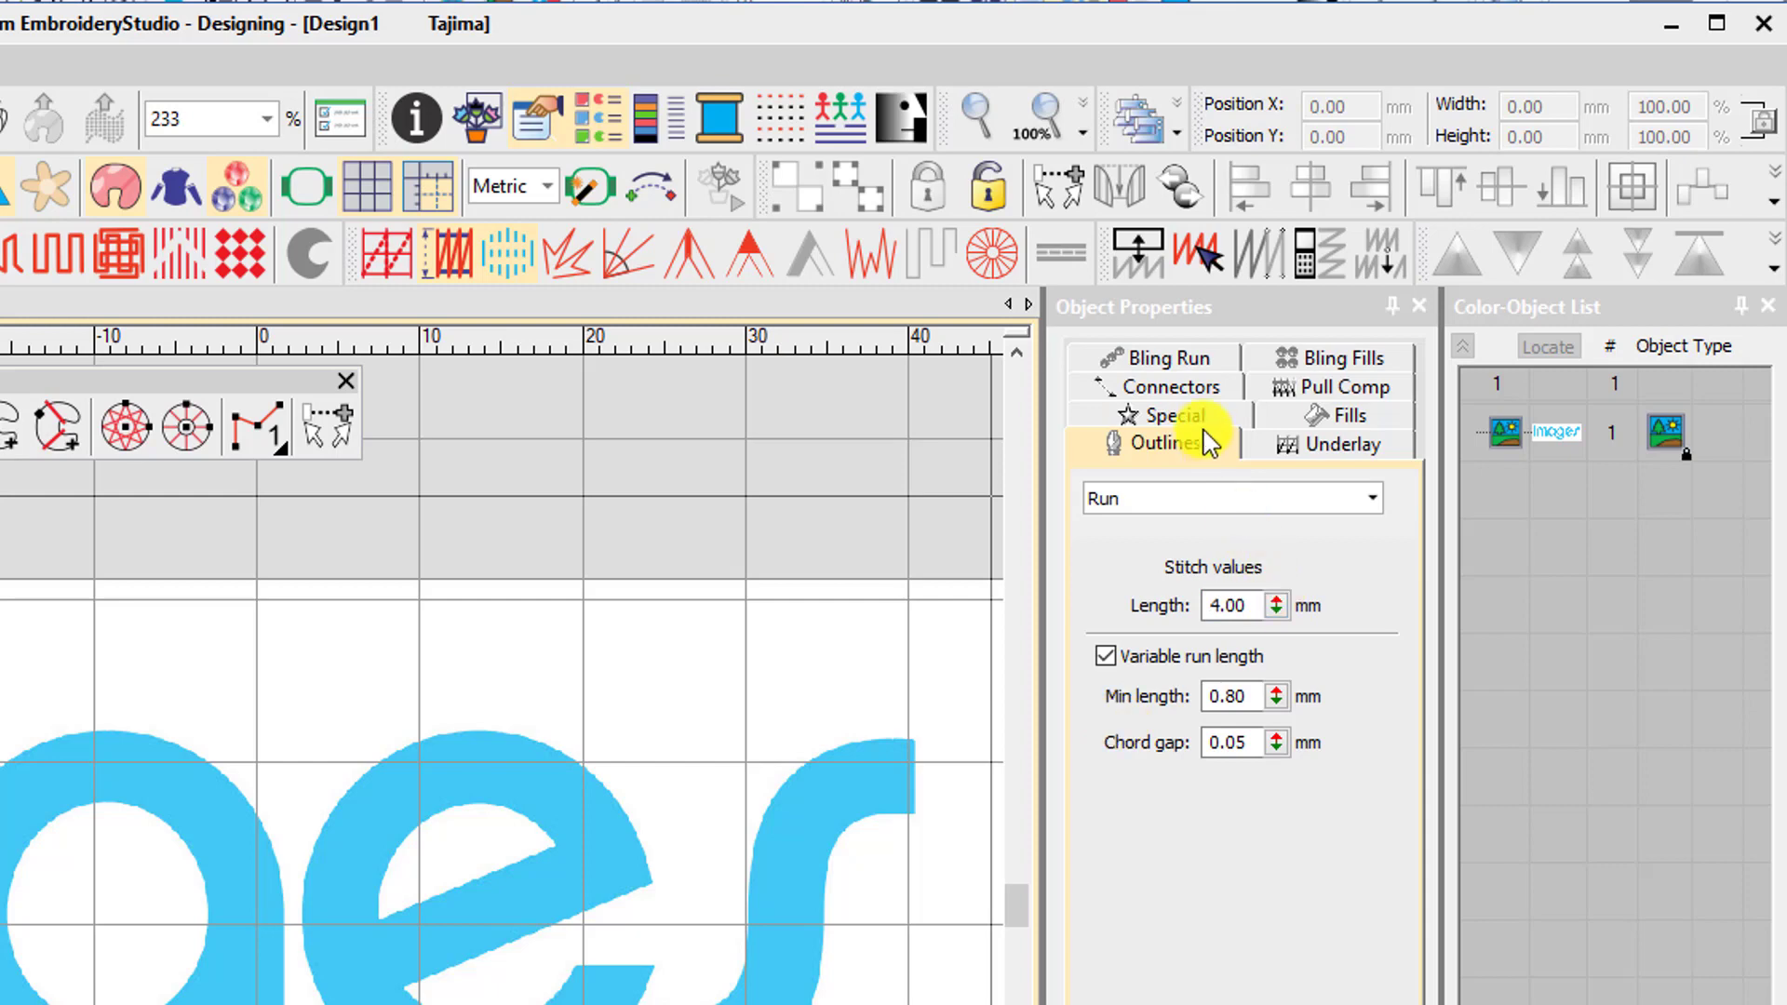
Under Special, choose Travel run and set its length to about 4.1 mm.
{"action": "left_click", "coordinate": [1162, 417]}
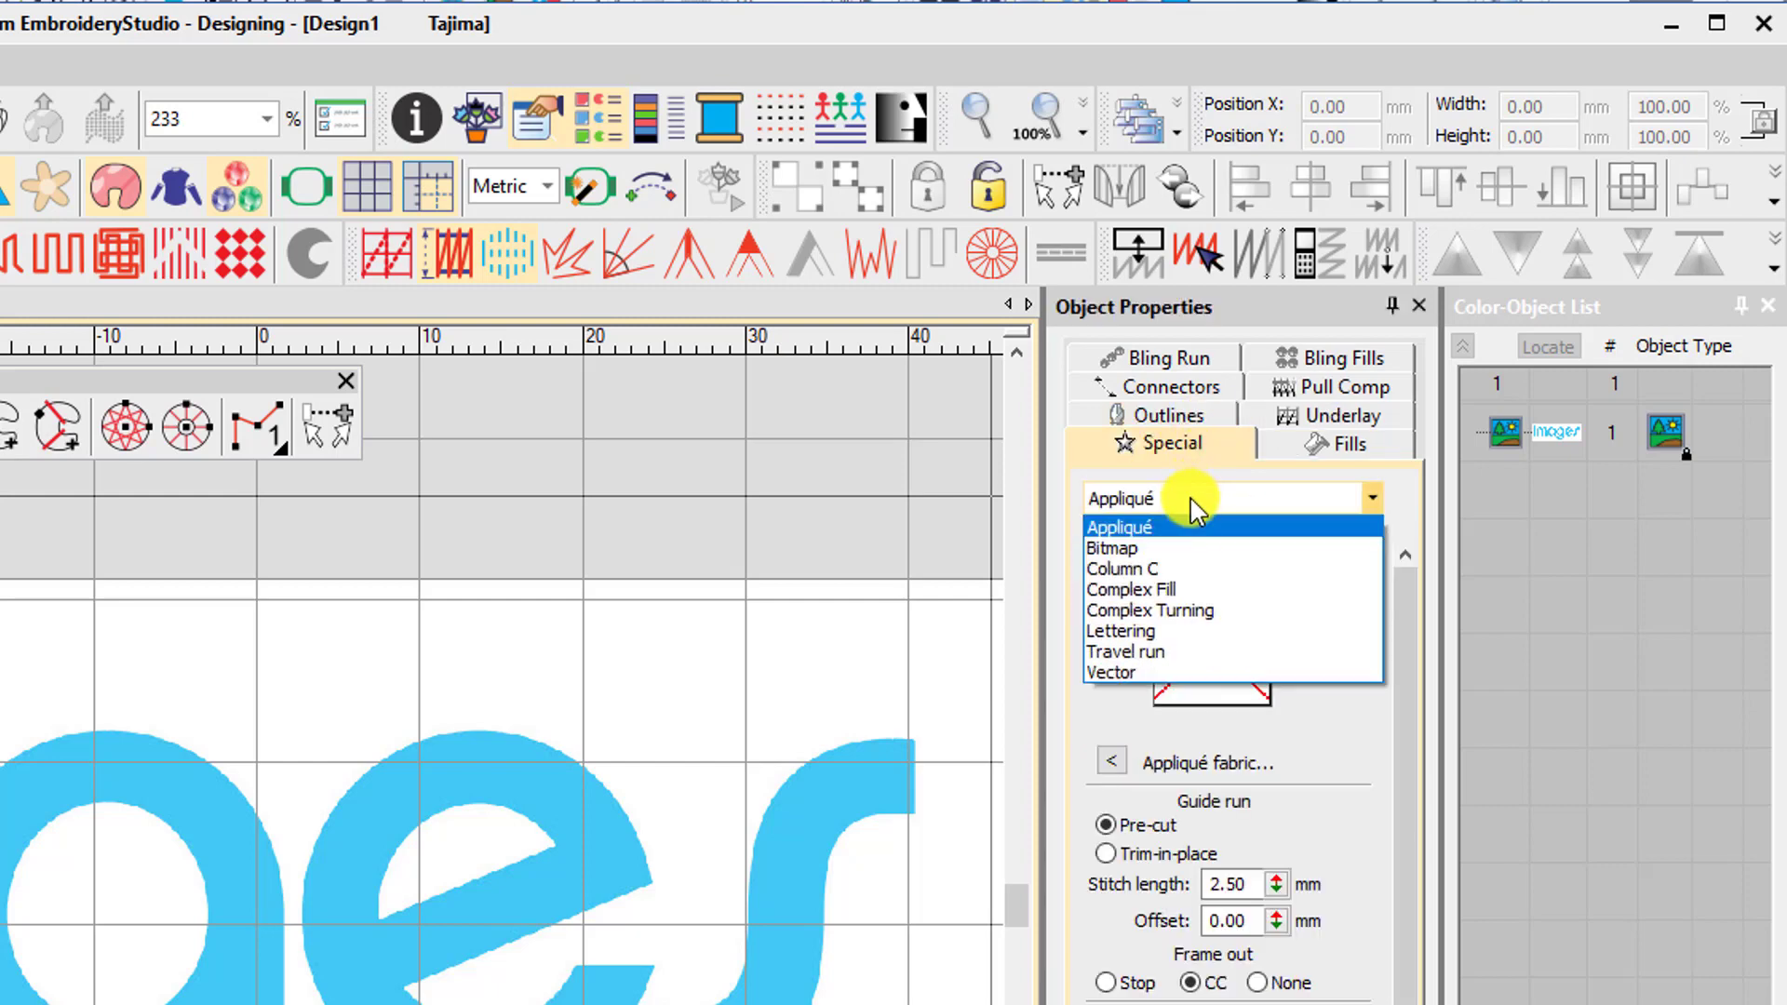
{"action": "left_click", "coordinate": [1124, 651]}
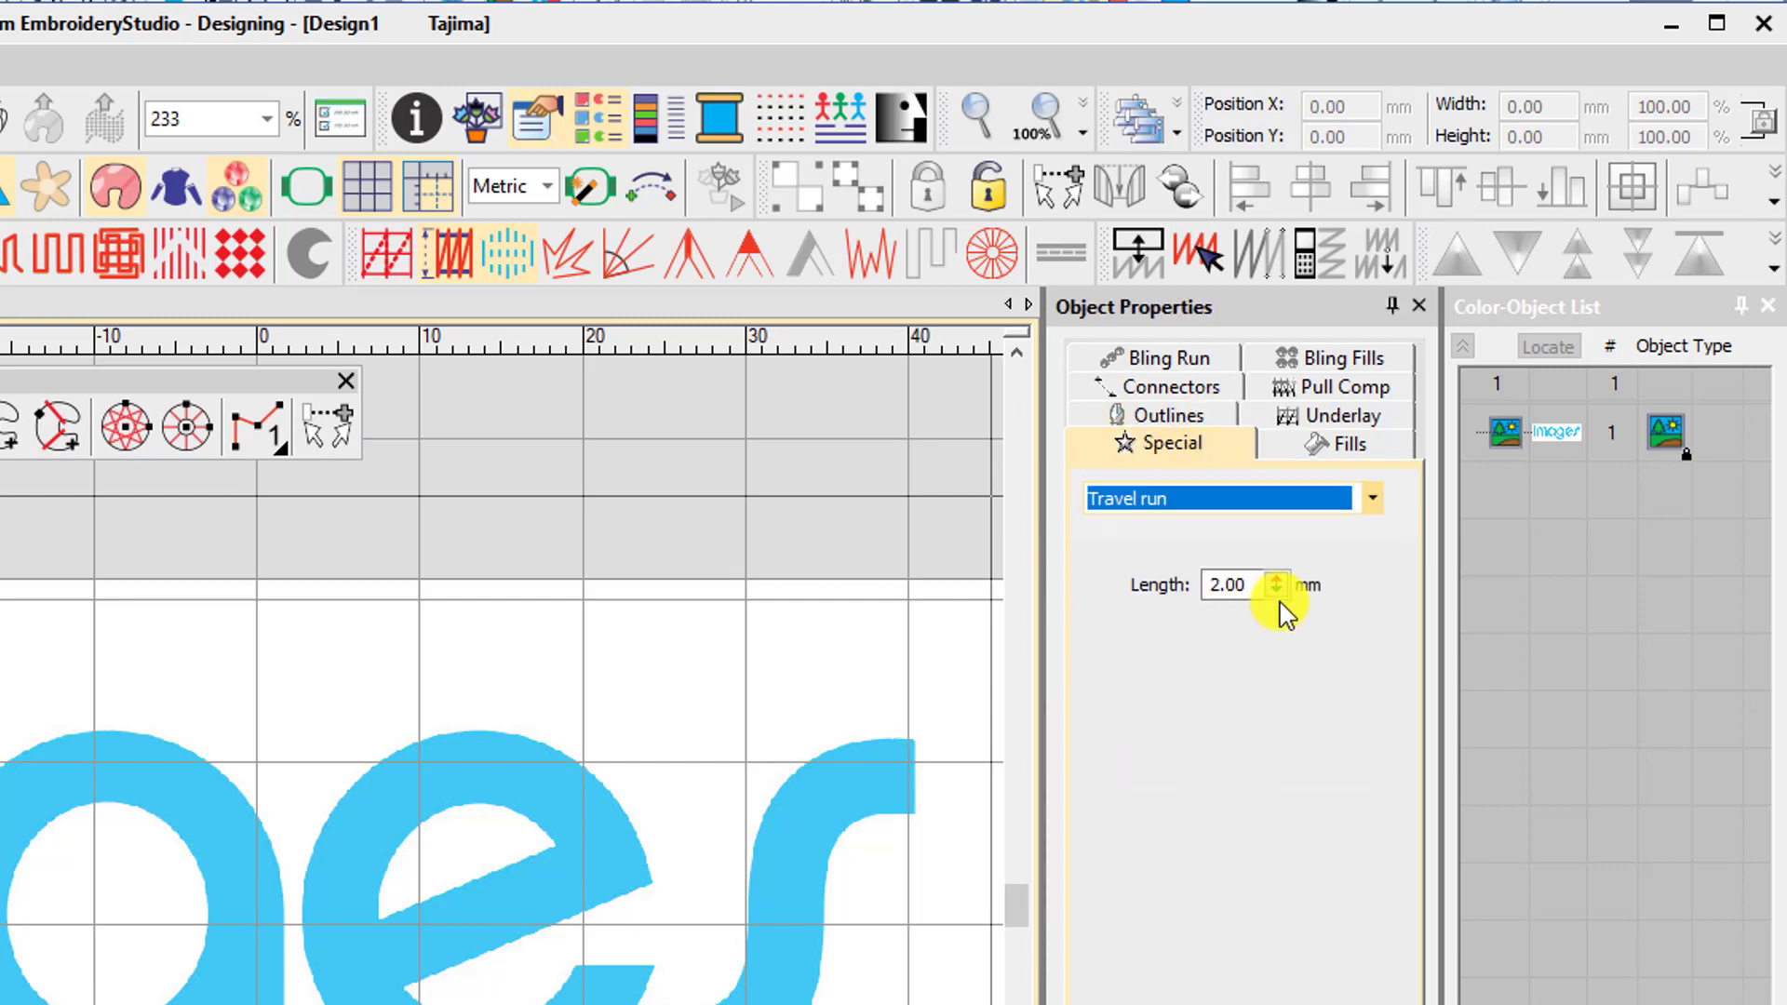
{"action": "left_click", "coordinate": [1277, 584]}
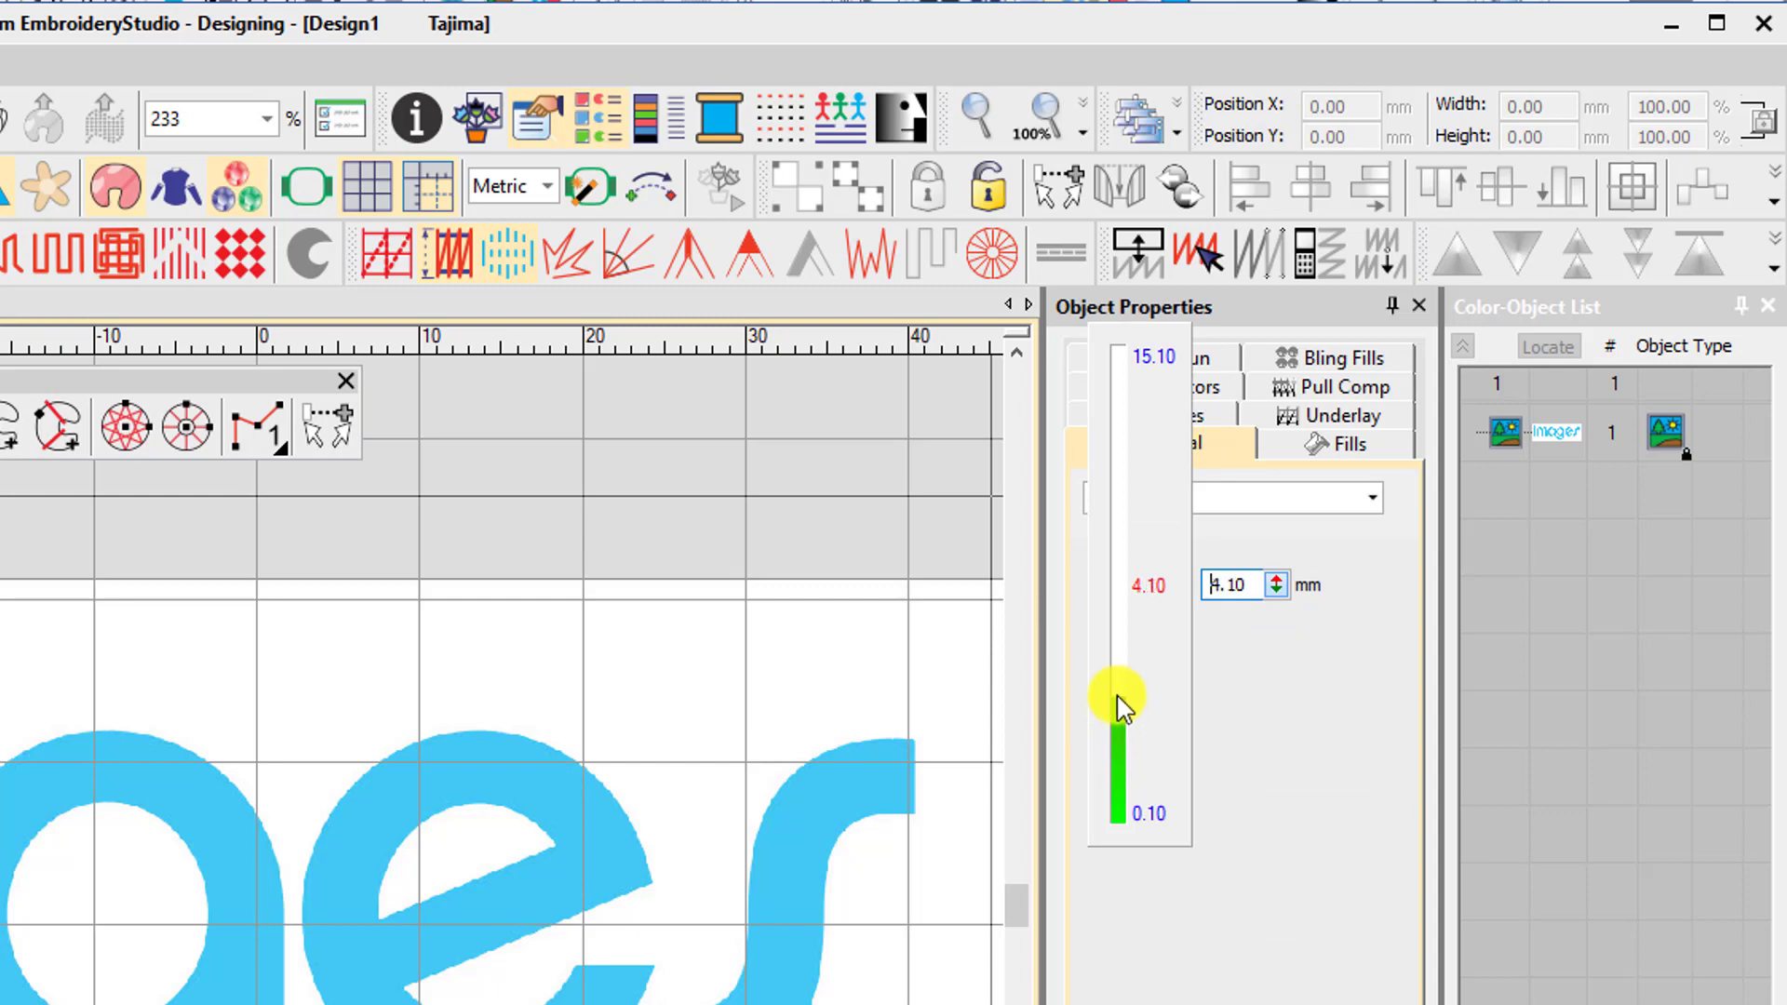
{"action": "left_click", "coordinate": [1167, 443]}
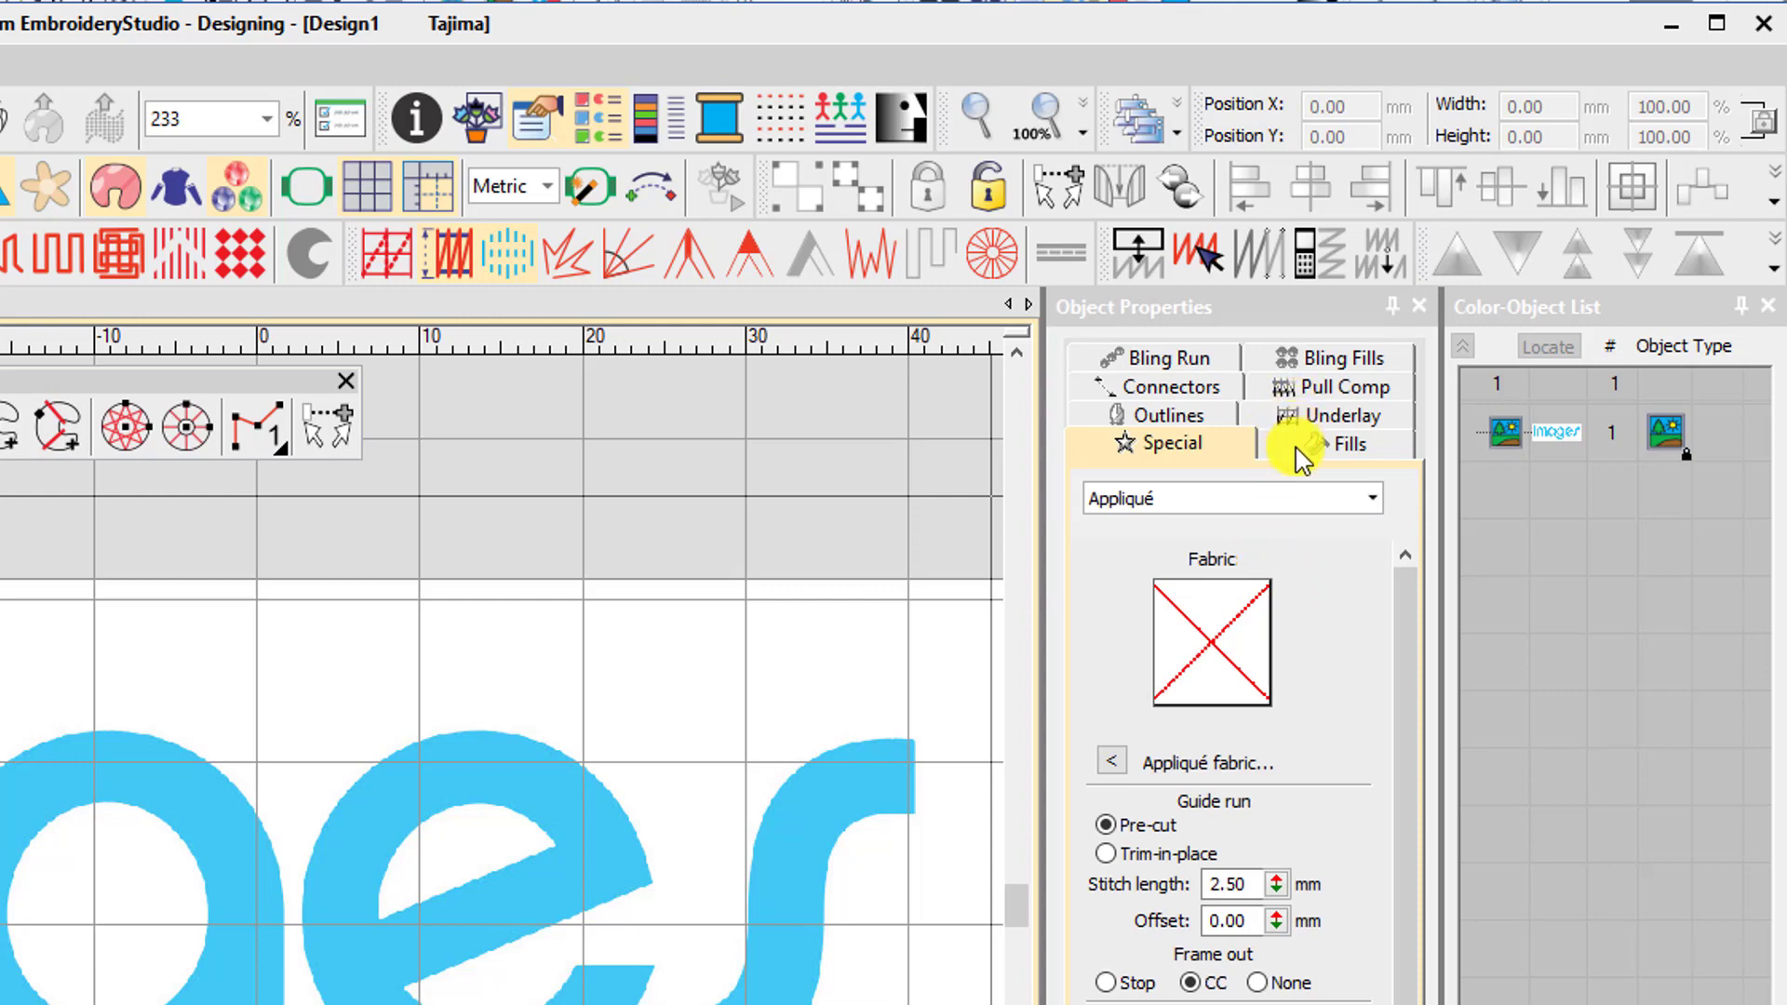
In Fills, turn off auto satin spacing and set a manual spacing of 0.40 mm.
{"action": "left_click", "coordinate": [1347, 443]}
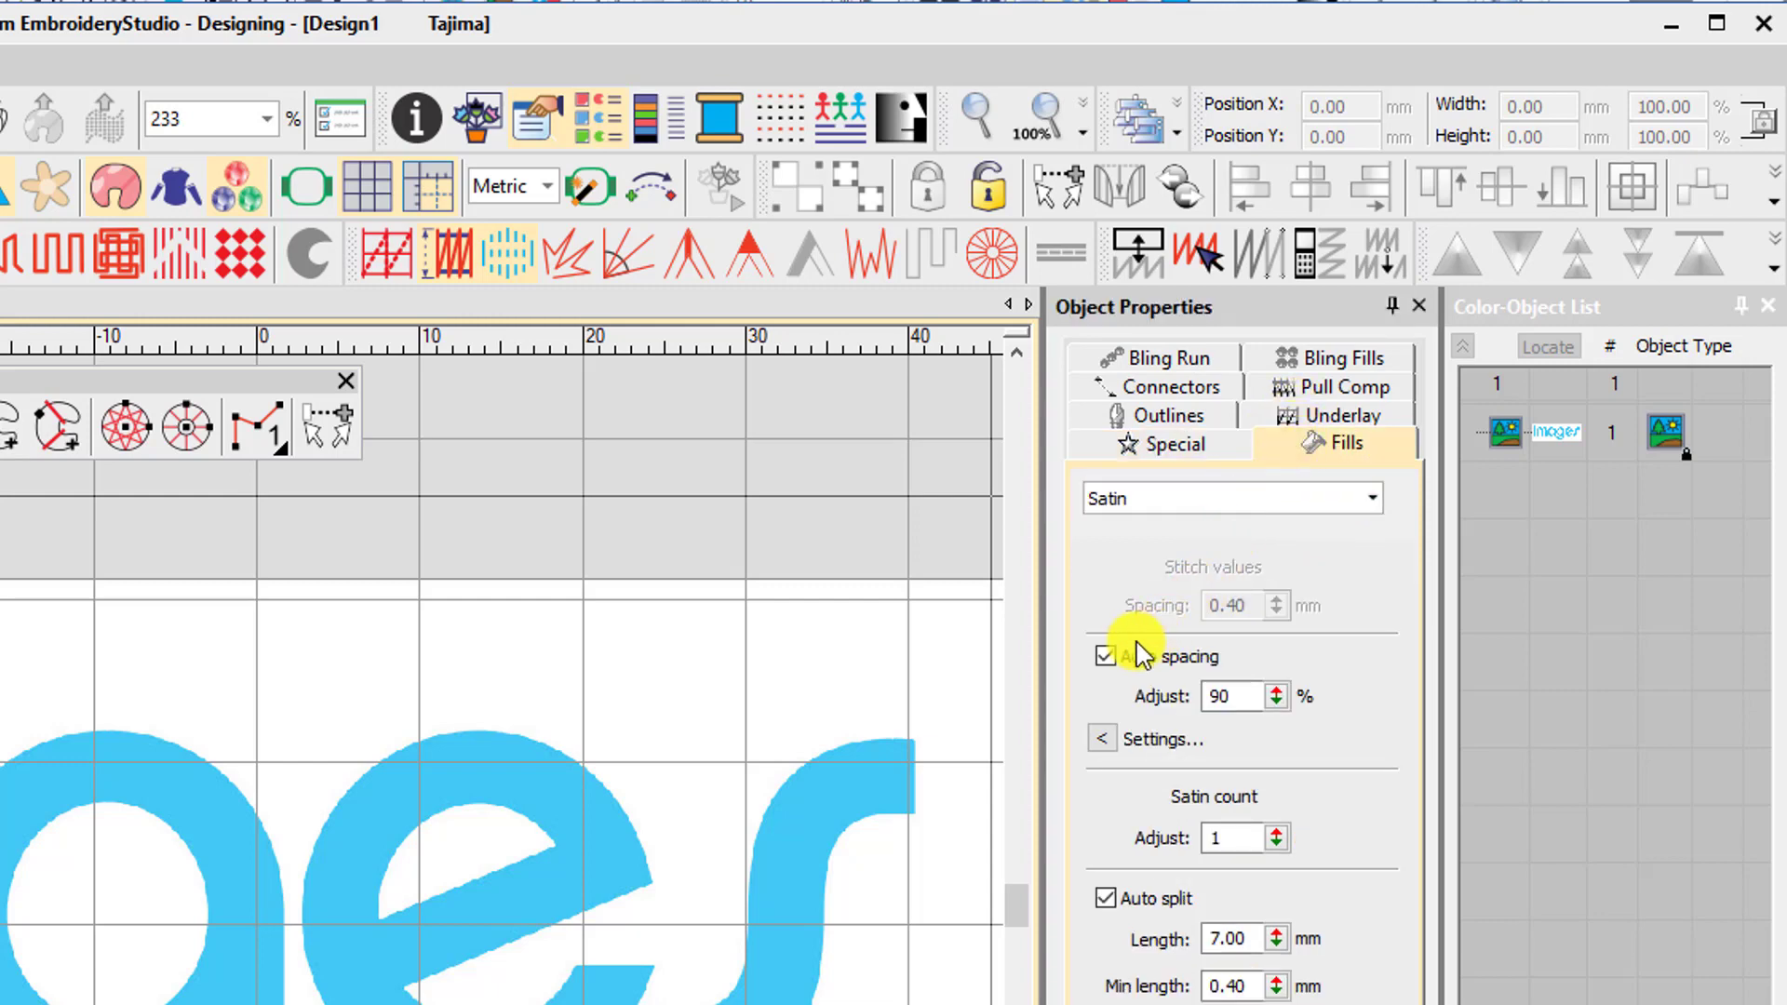
{"action": "left_click", "coordinate": [1104, 655]}
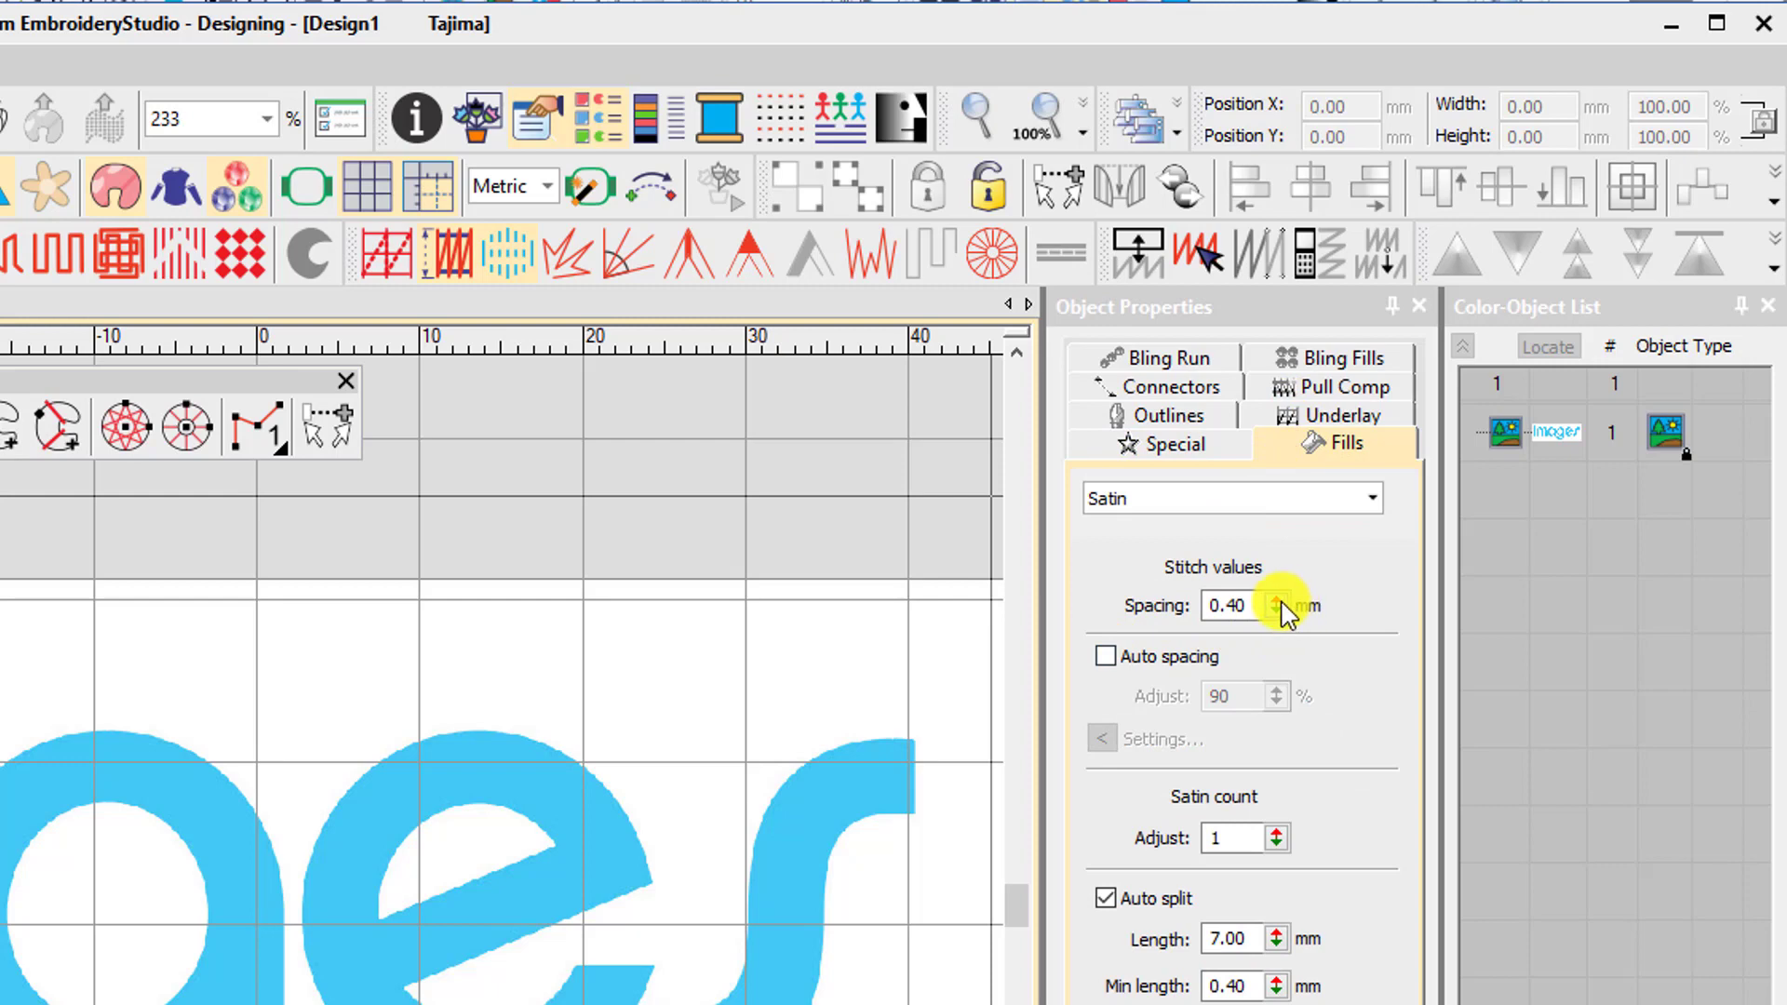
{"action": "left_click", "coordinate": [1279, 605]}
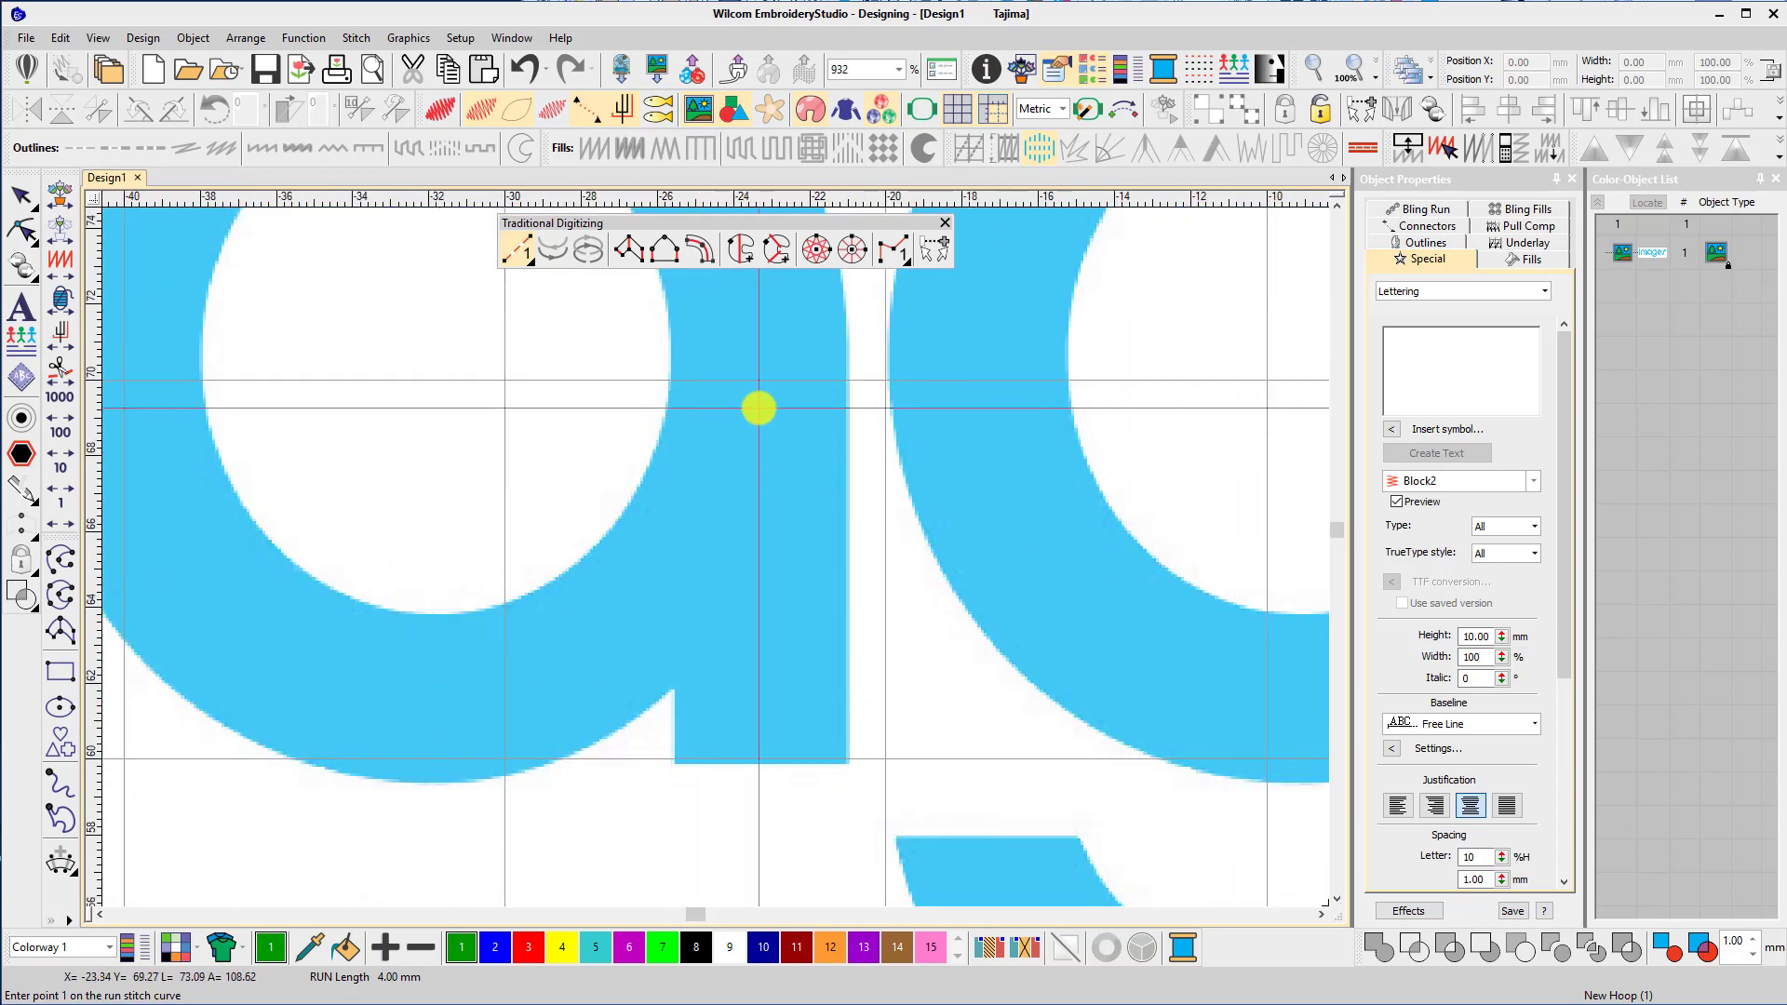
Digitize a run travel line from the a's stem around the inside of its bowl back to the satin cap.
{"action": "left_click", "coordinate": [754, 628]}
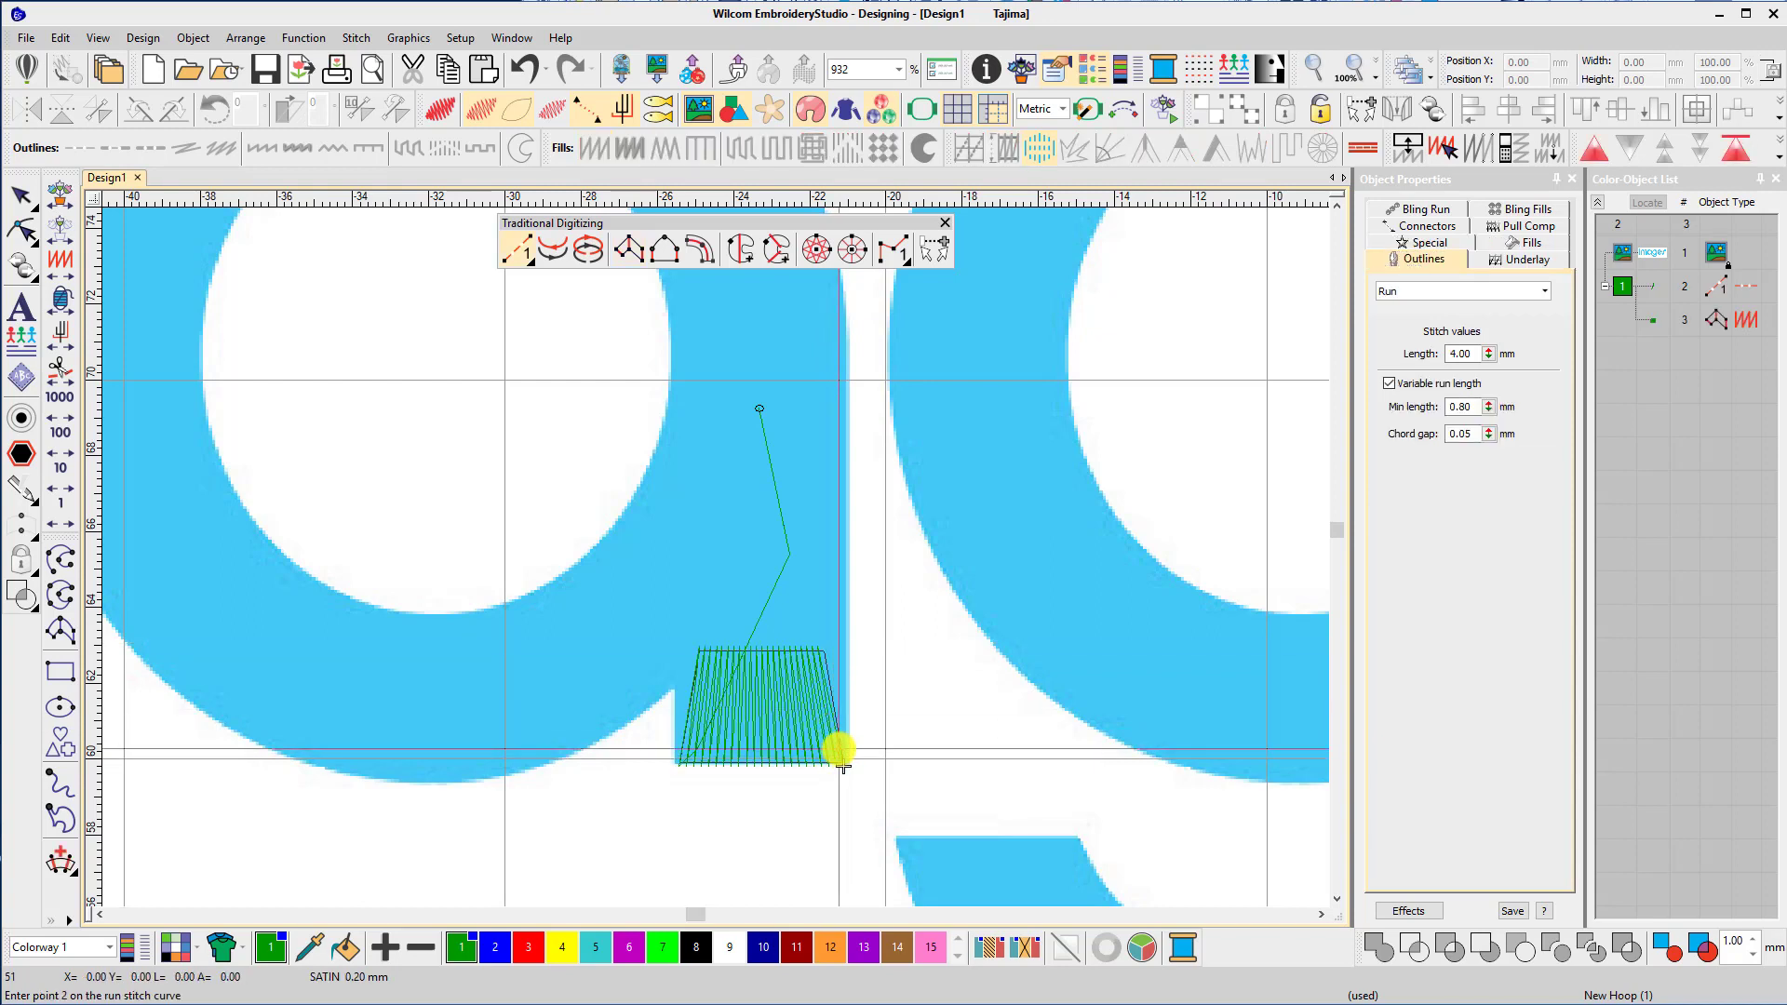
{"action": "left_click", "coordinate": [763, 456]}
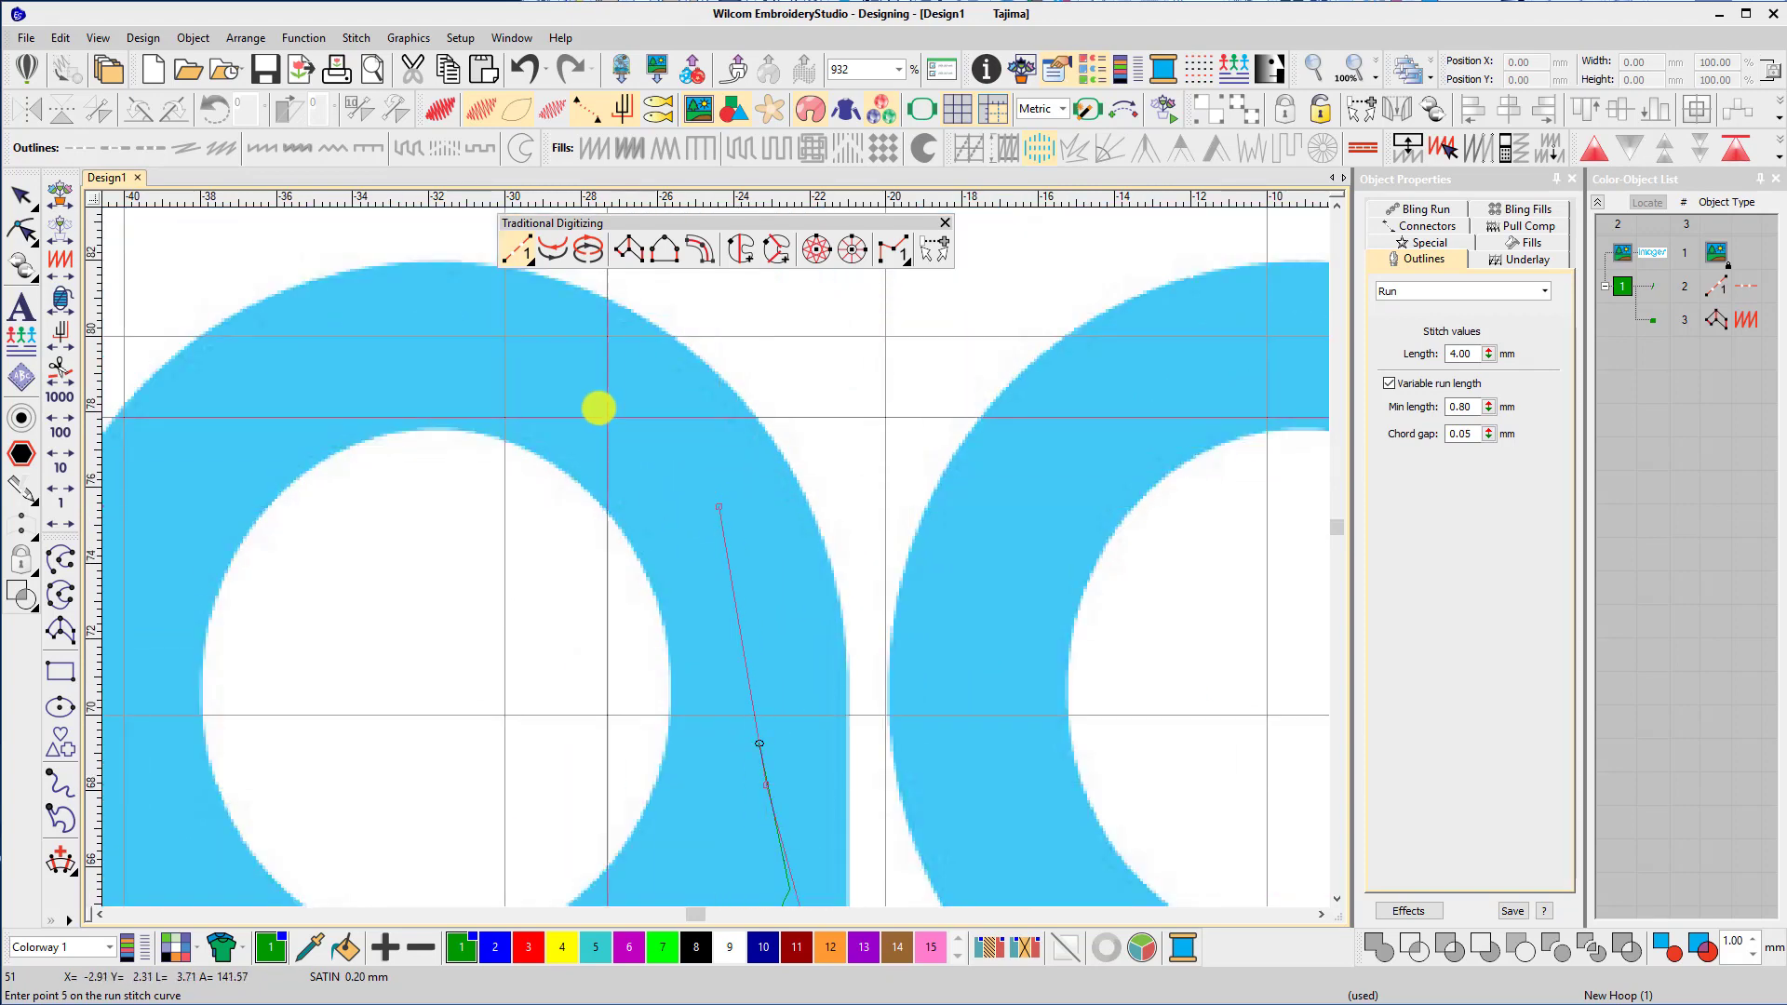
{"action": "left_click", "coordinate": [242, 399]}
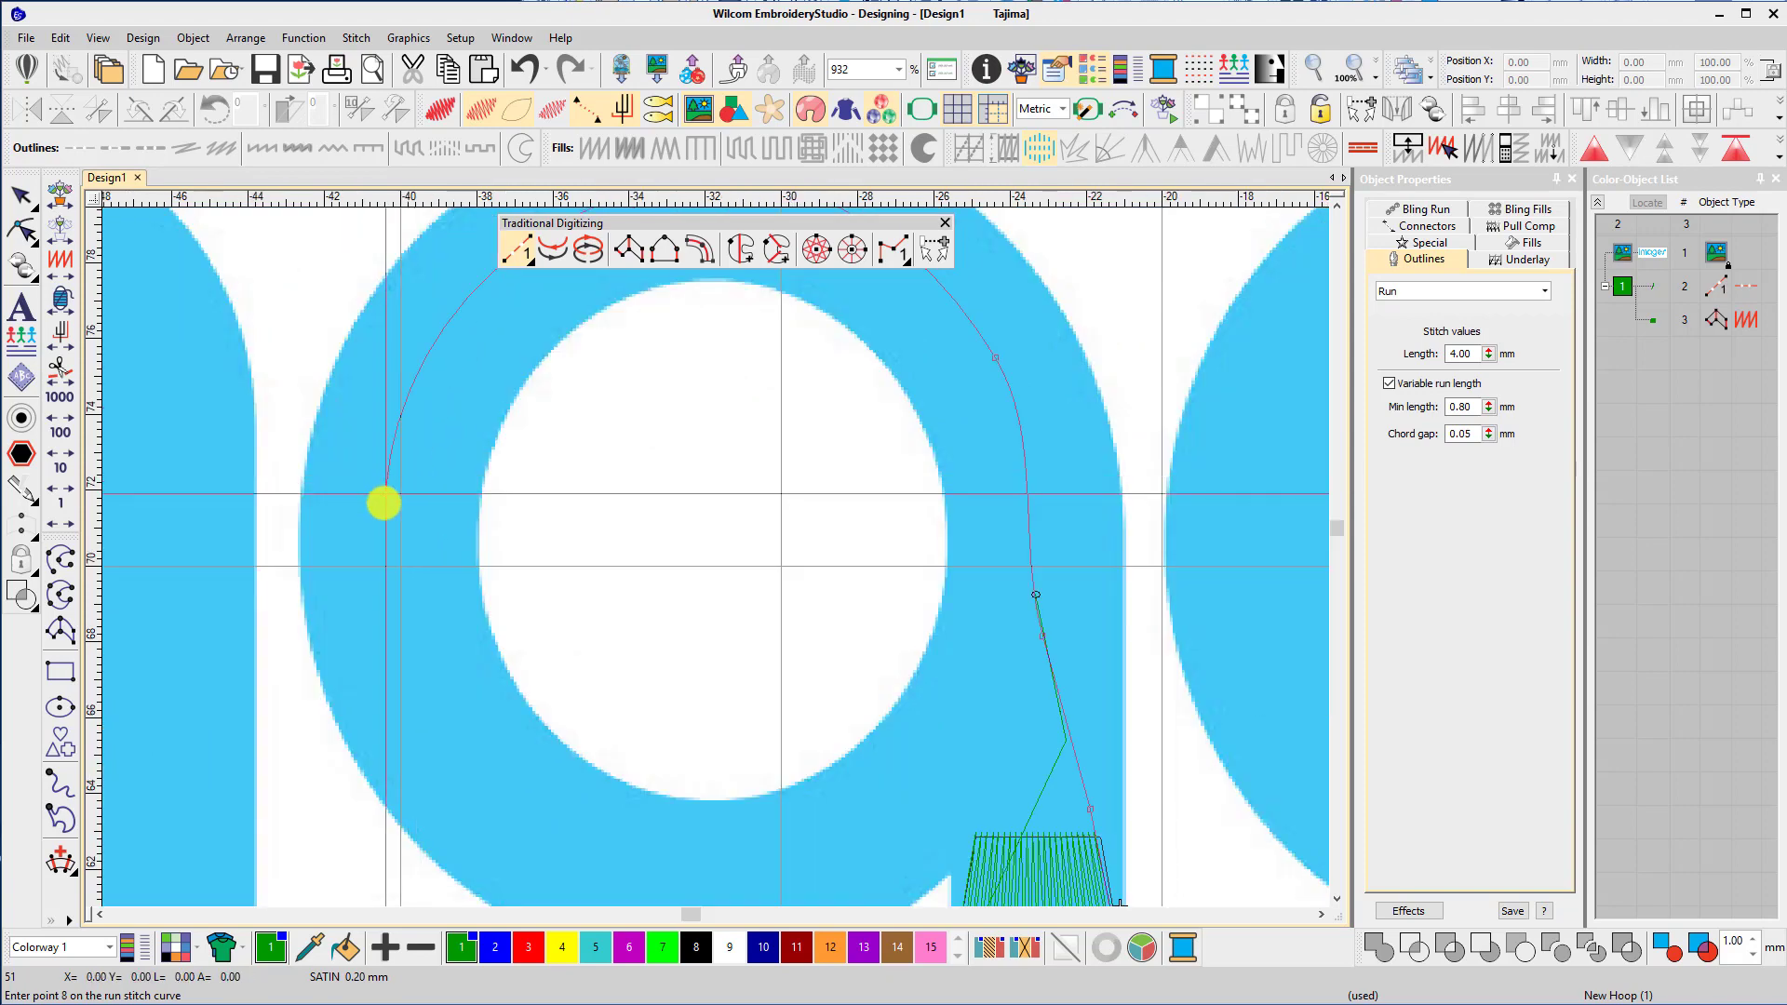
{"action": "left_click", "coordinate": [1169, 794]}
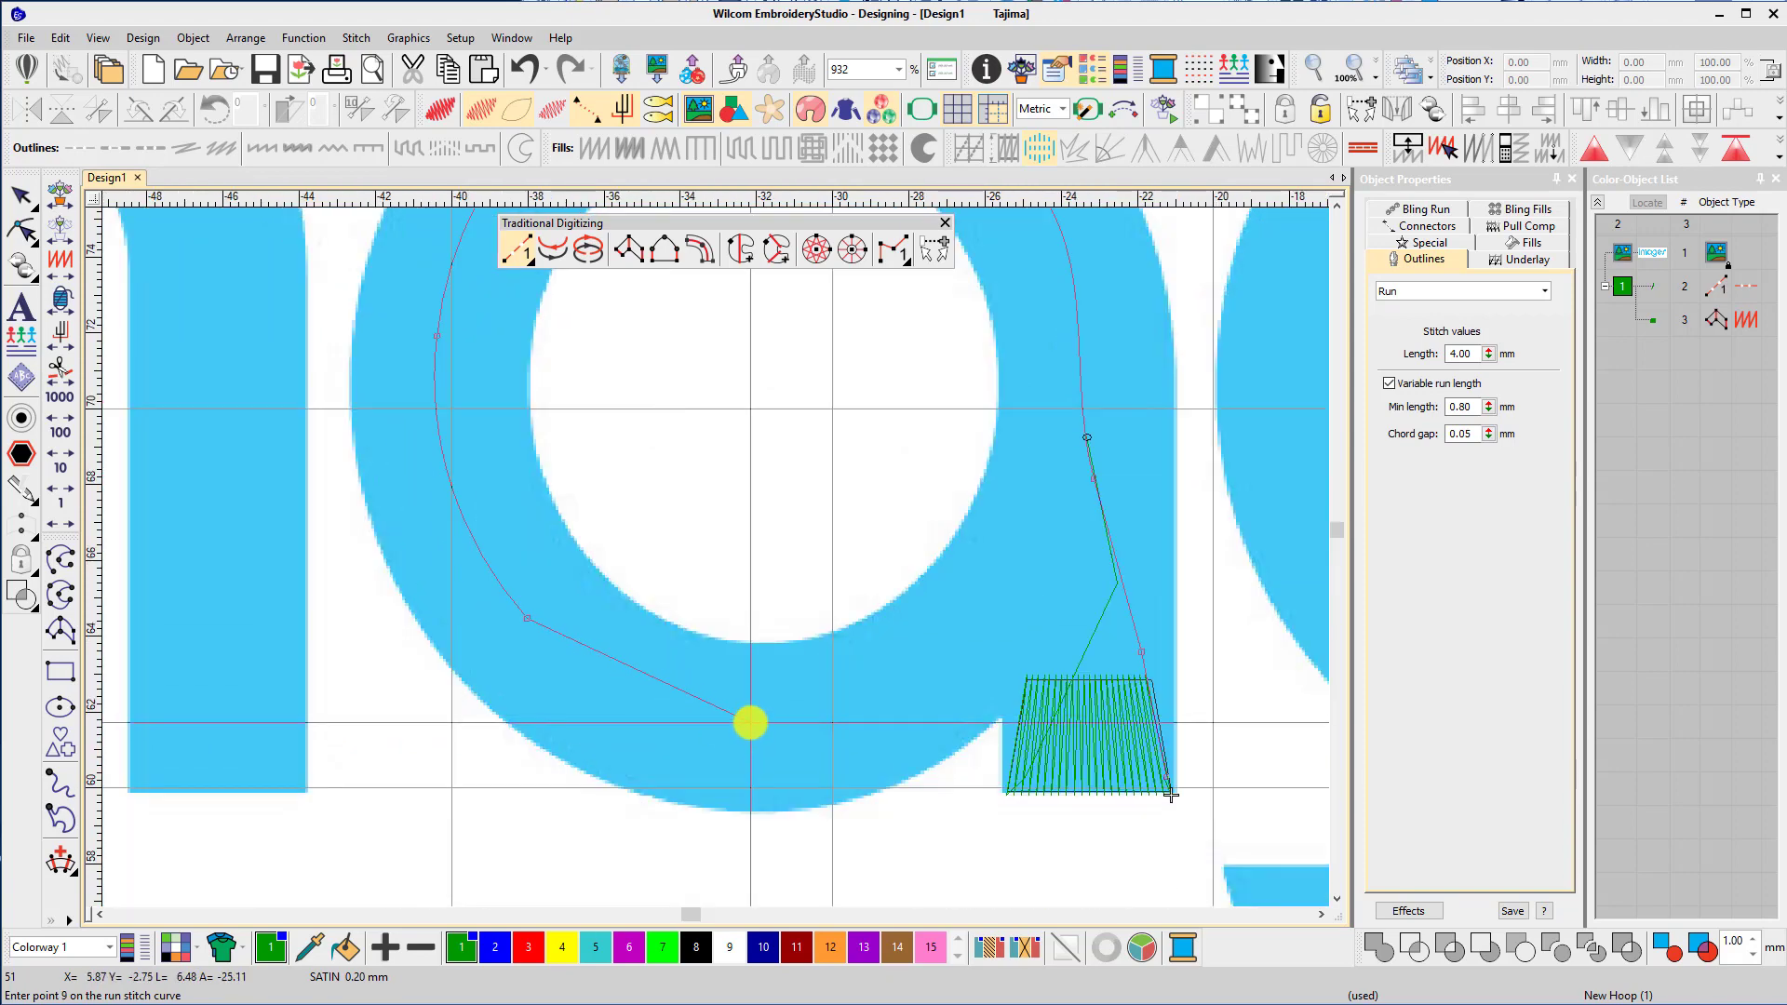
{"action": "left_click", "coordinate": [981, 692]}
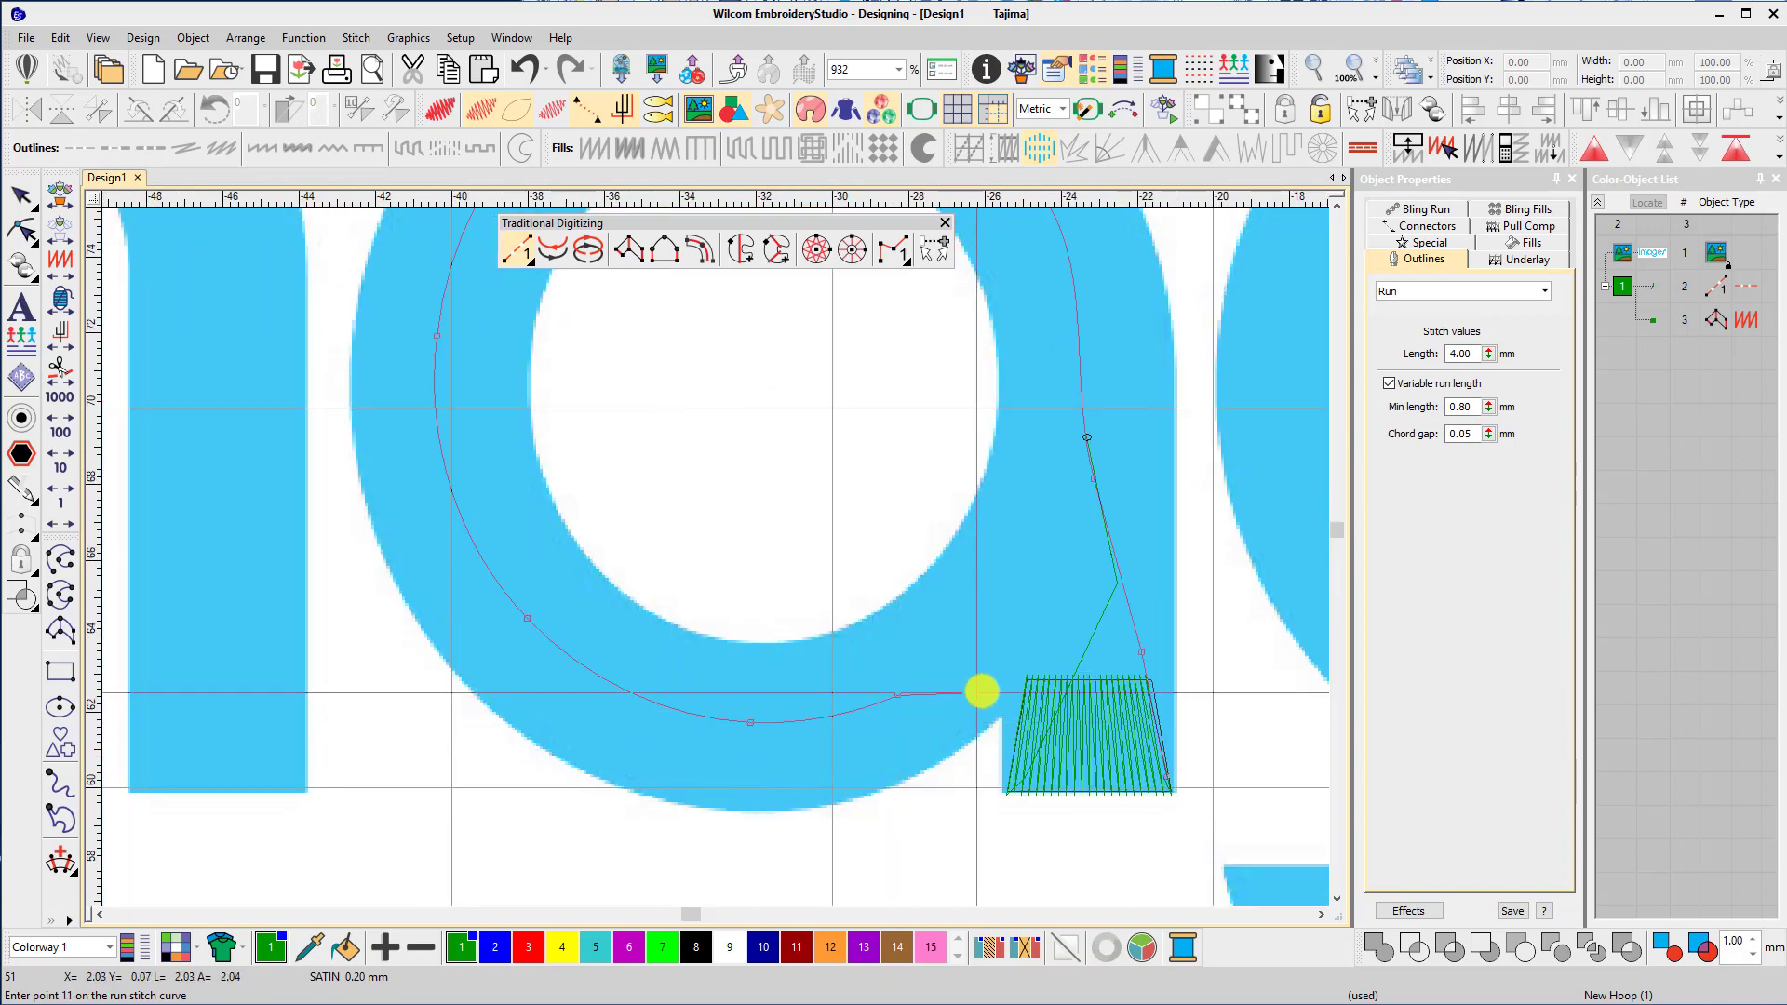
{"action": "left_click", "coordinate": [1012, 681]}
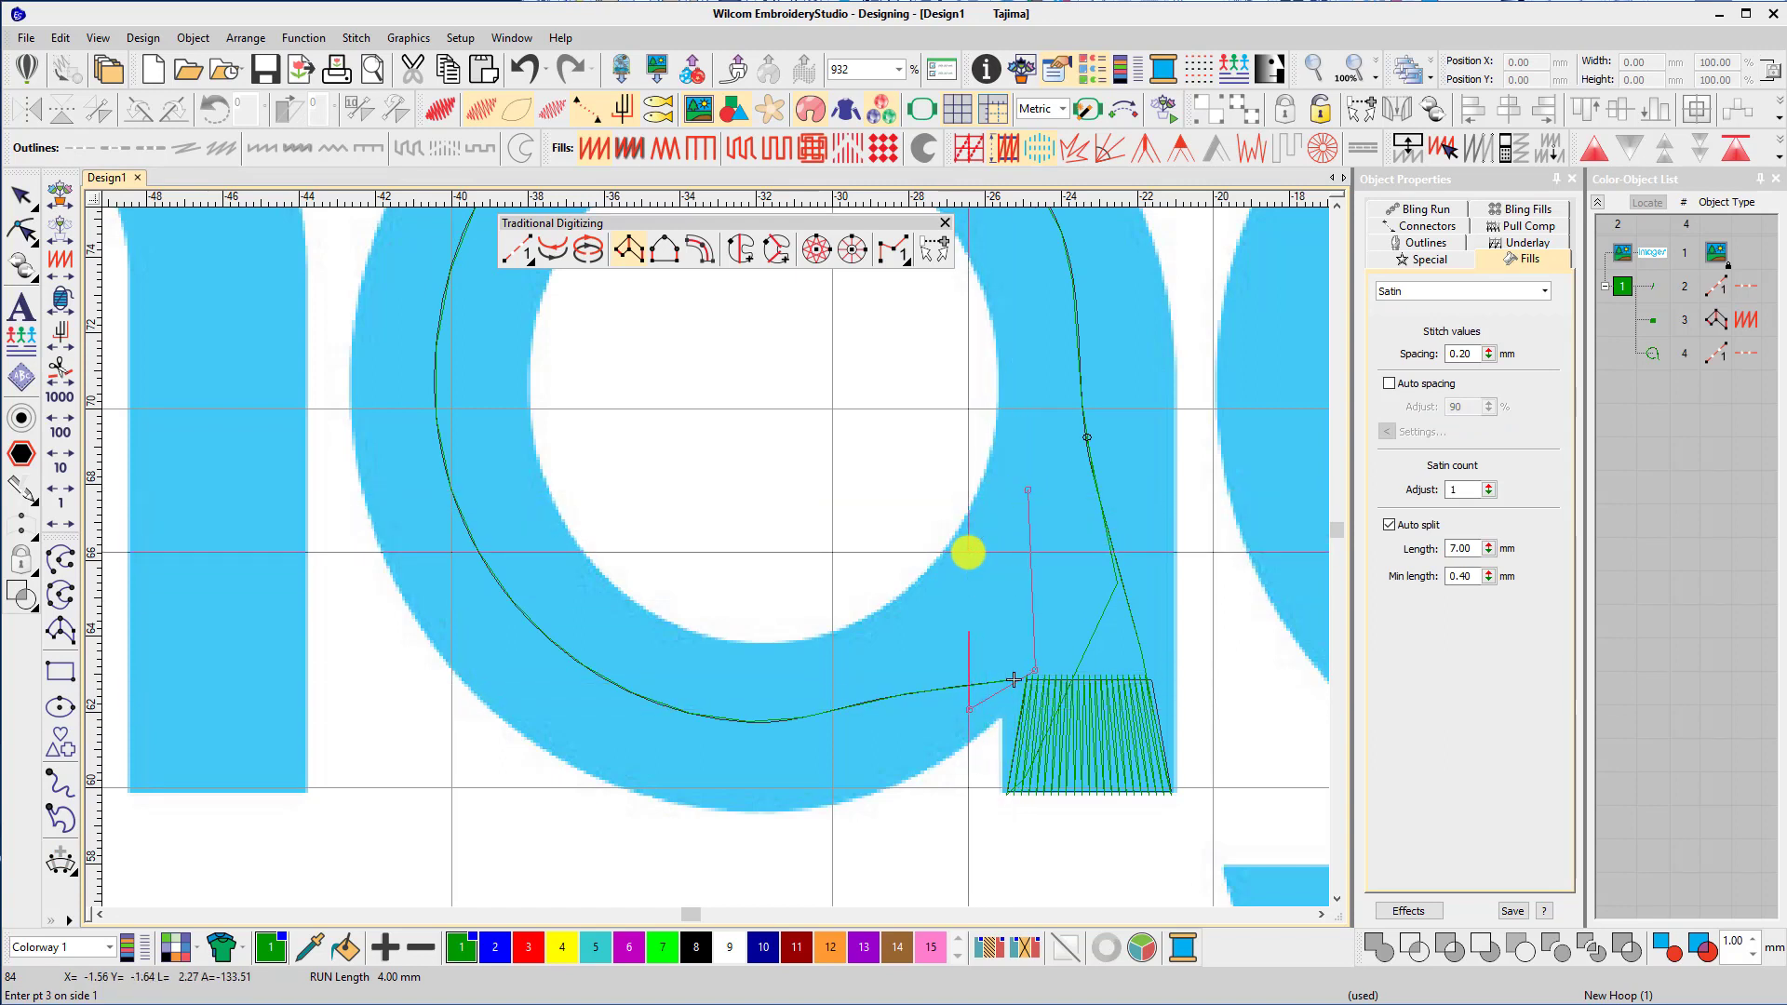
Digitize a satin column around the a's bowl with alternating outer and inner edge points.
{"action": "left_click", "coordinate": [1030, 484]}
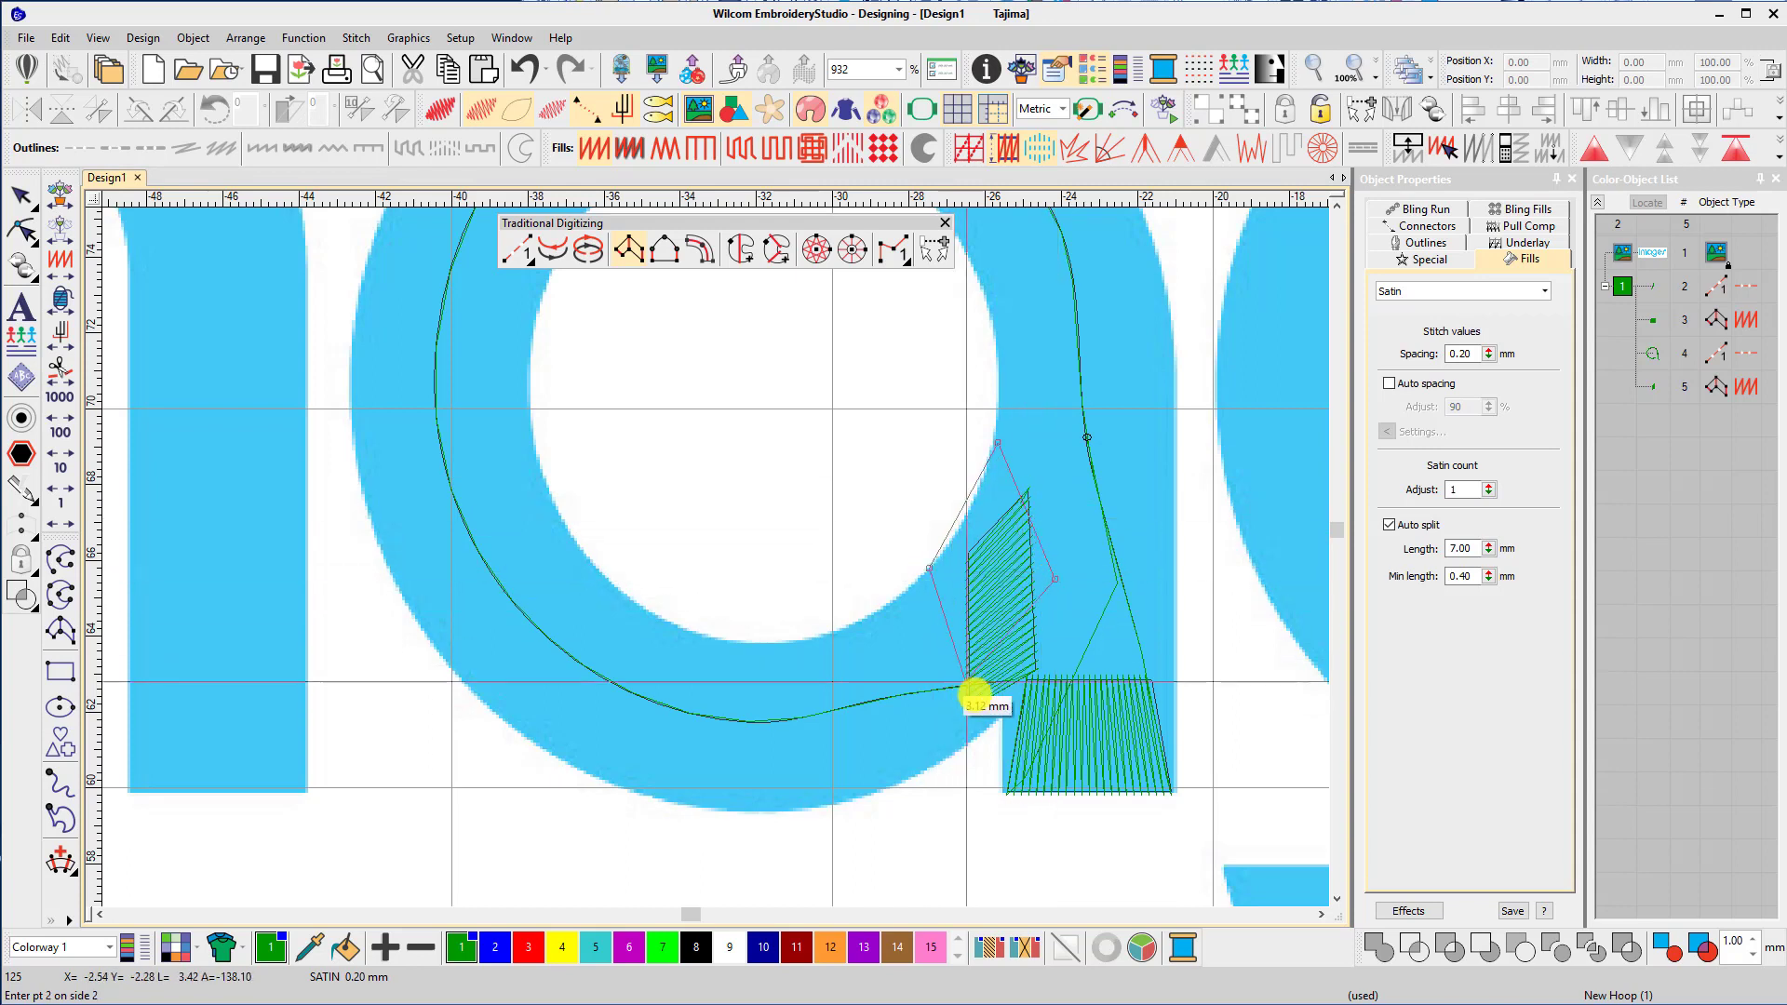
{"action": "left_click", "coordinate": [791, 695]}
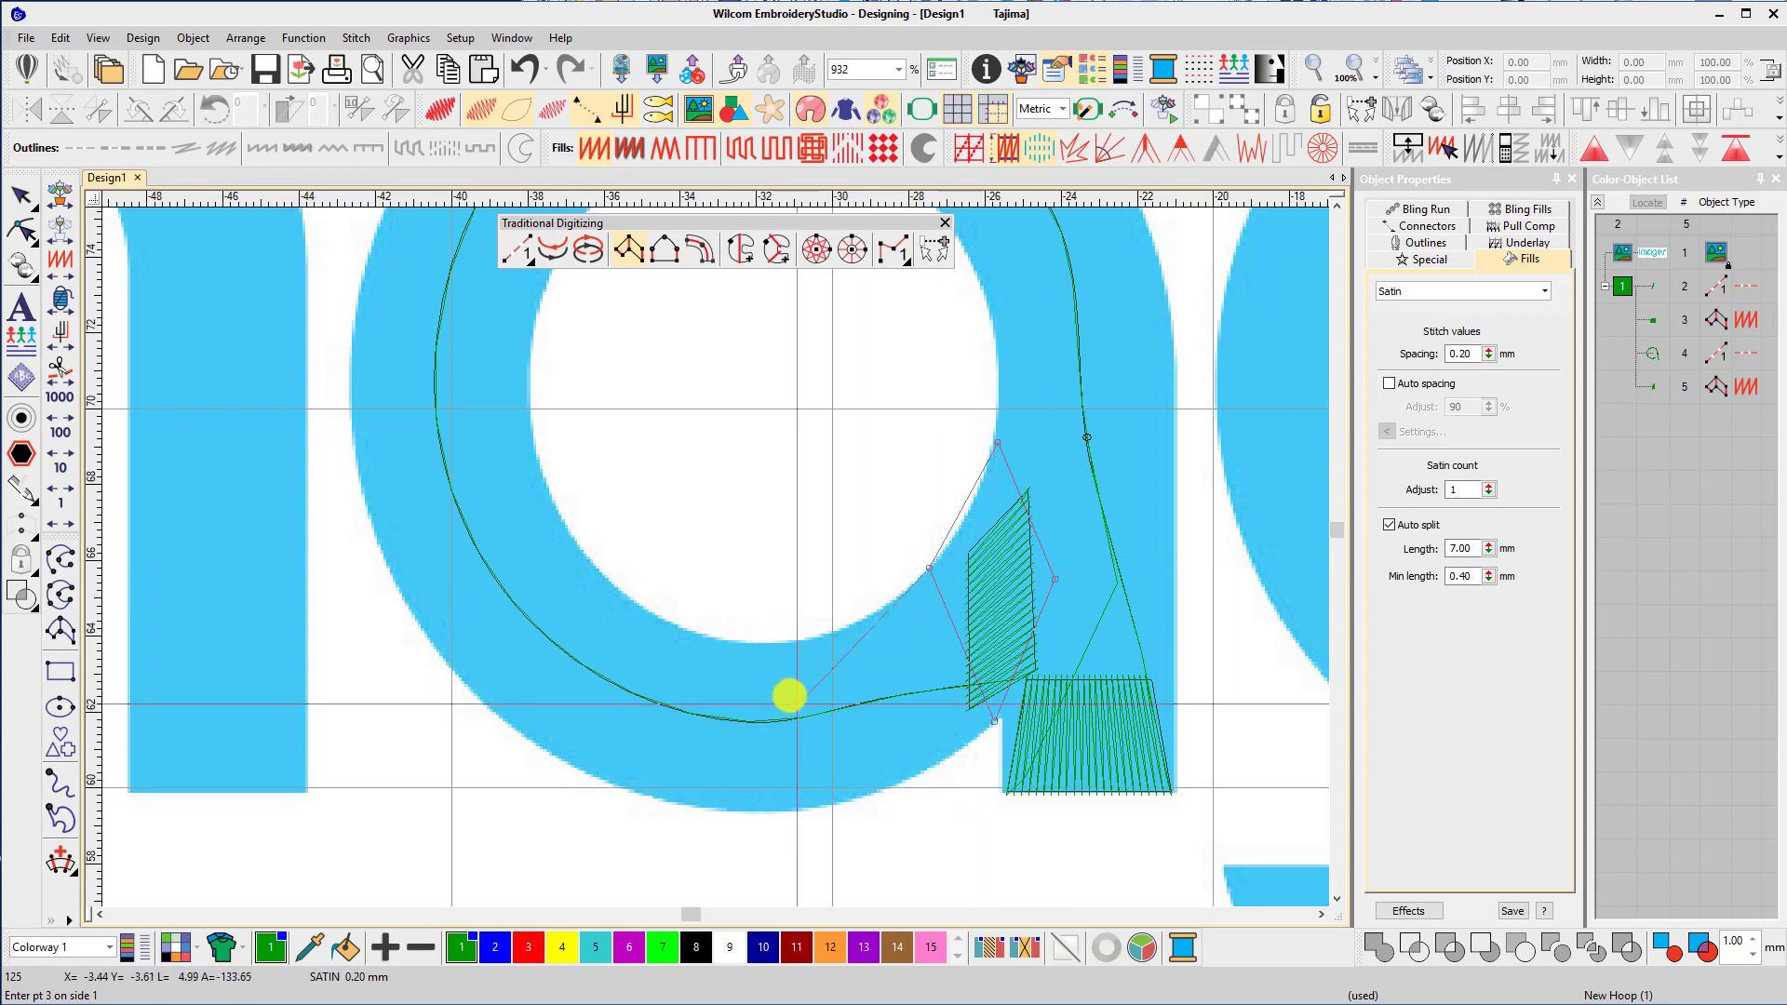
{"action": "left_click", "coordinate": [795, 814]}
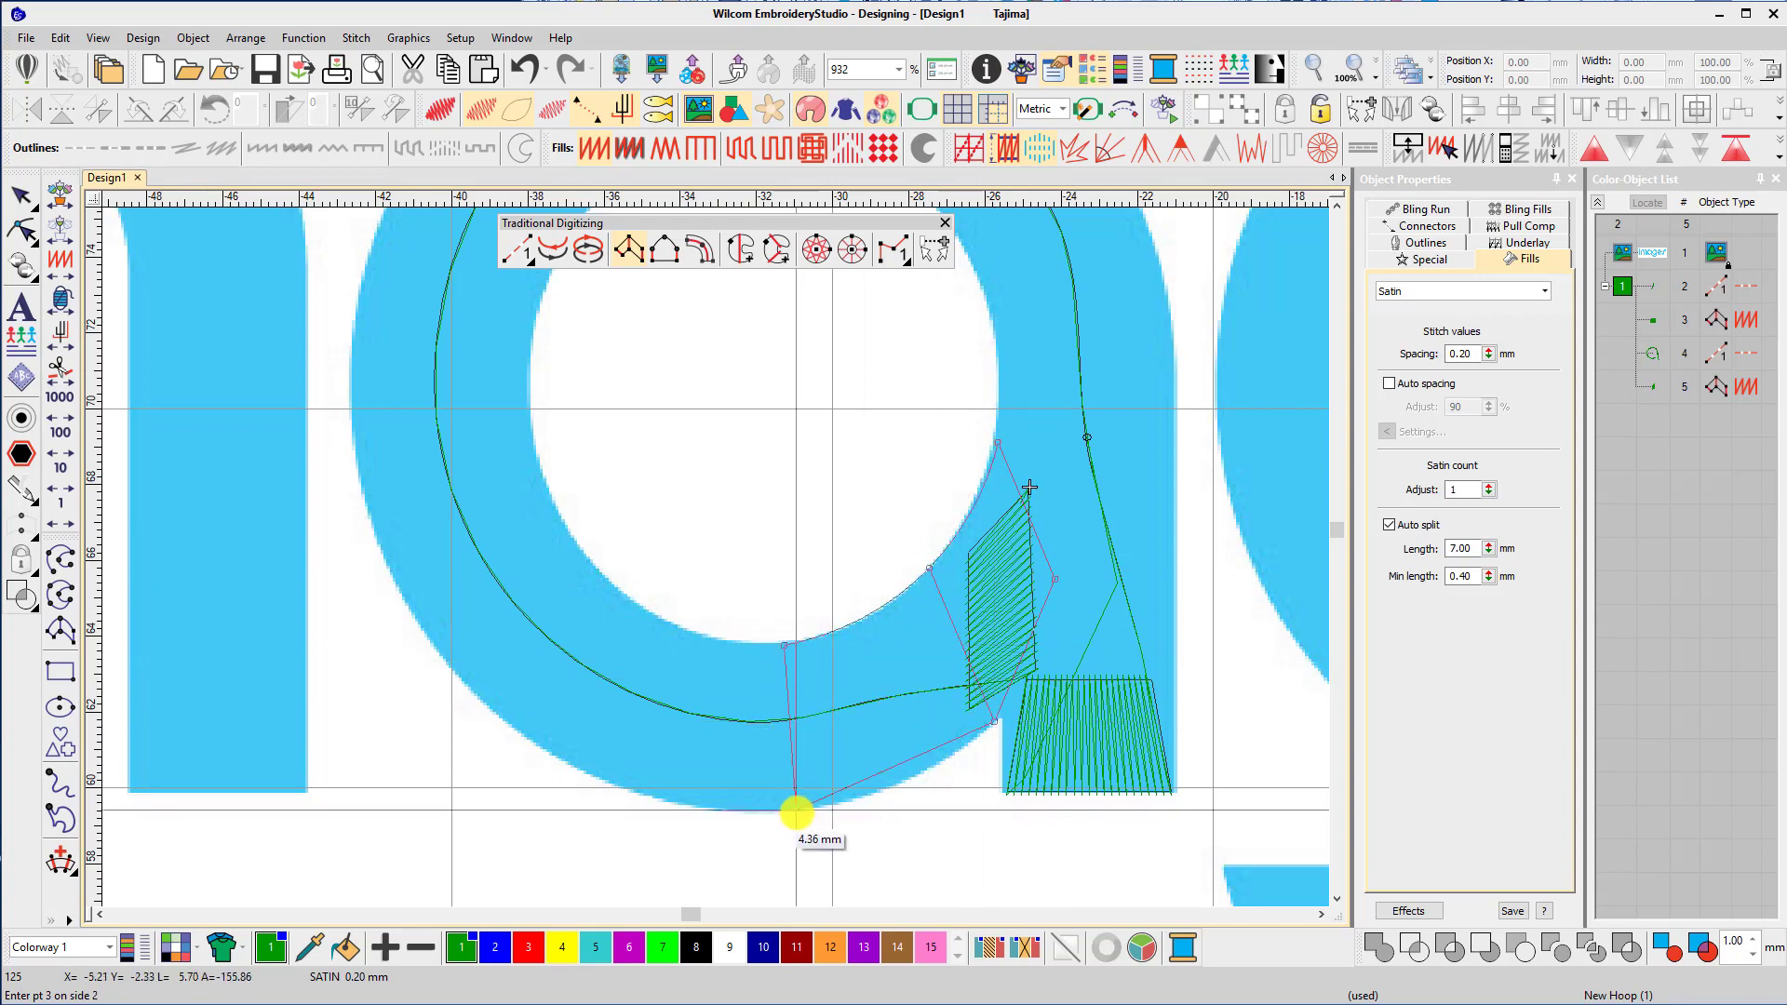
{"action": "left_click", "coordinate": [613, 584]}
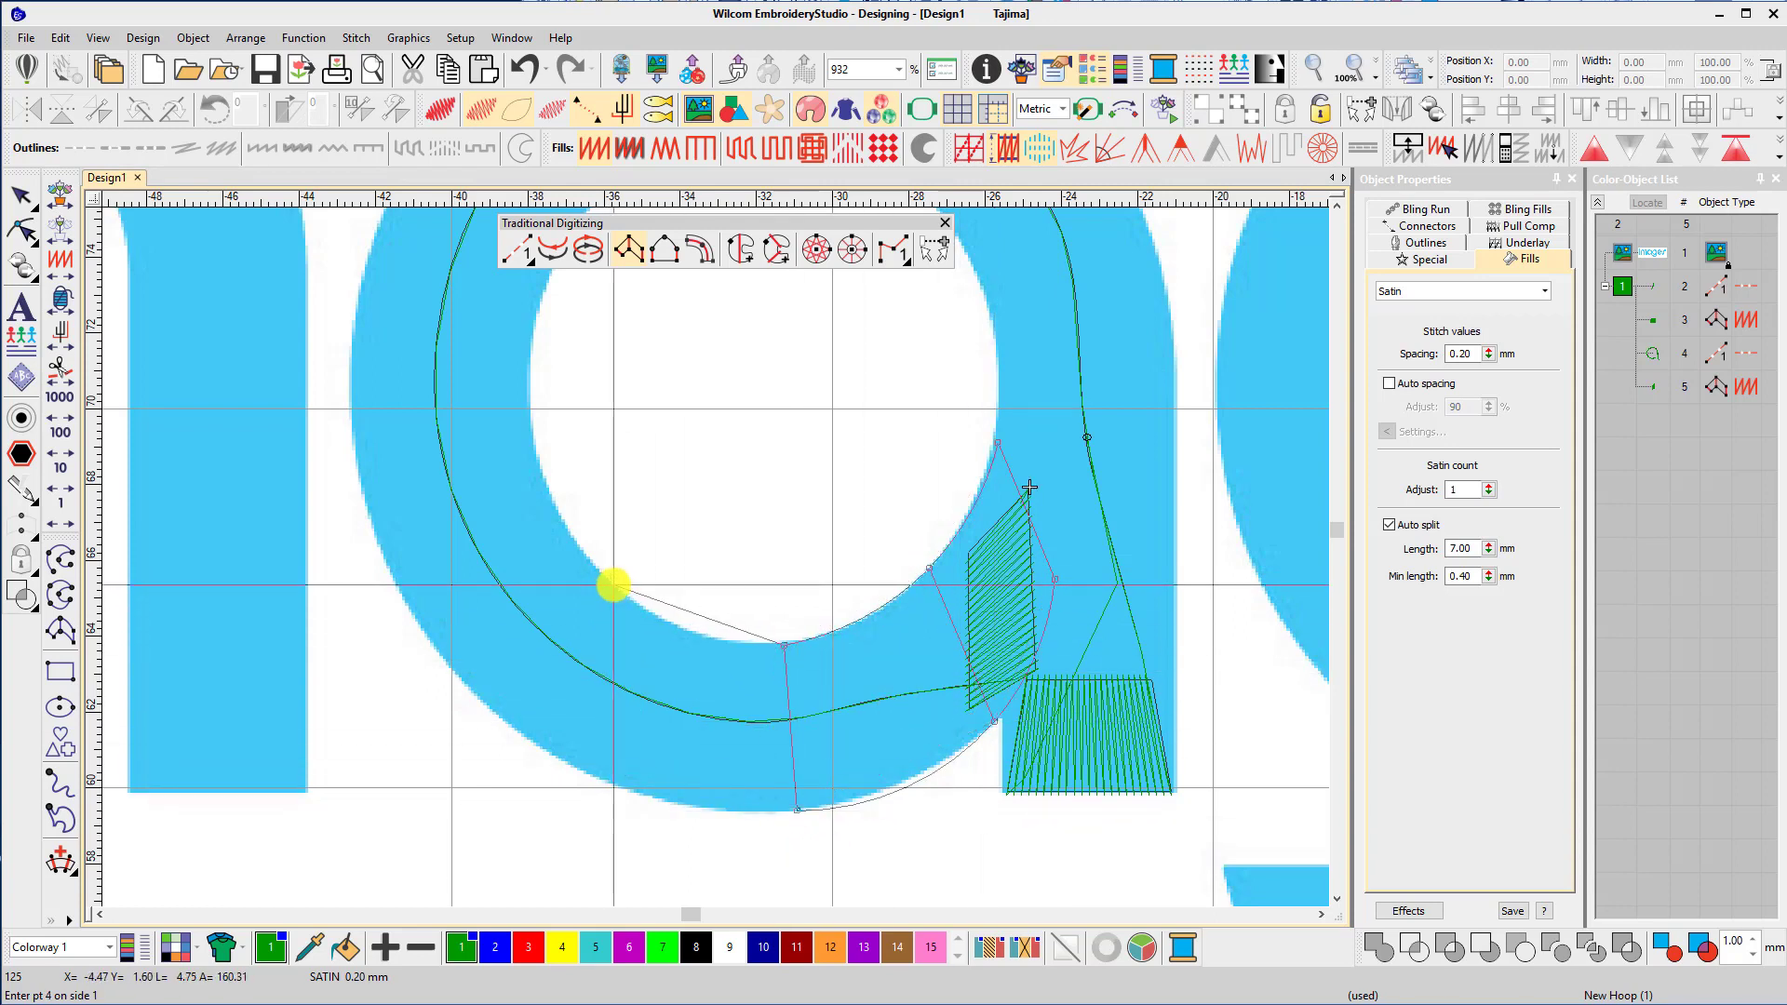
{"action": "left_click", "coordinate": [514, 727]}
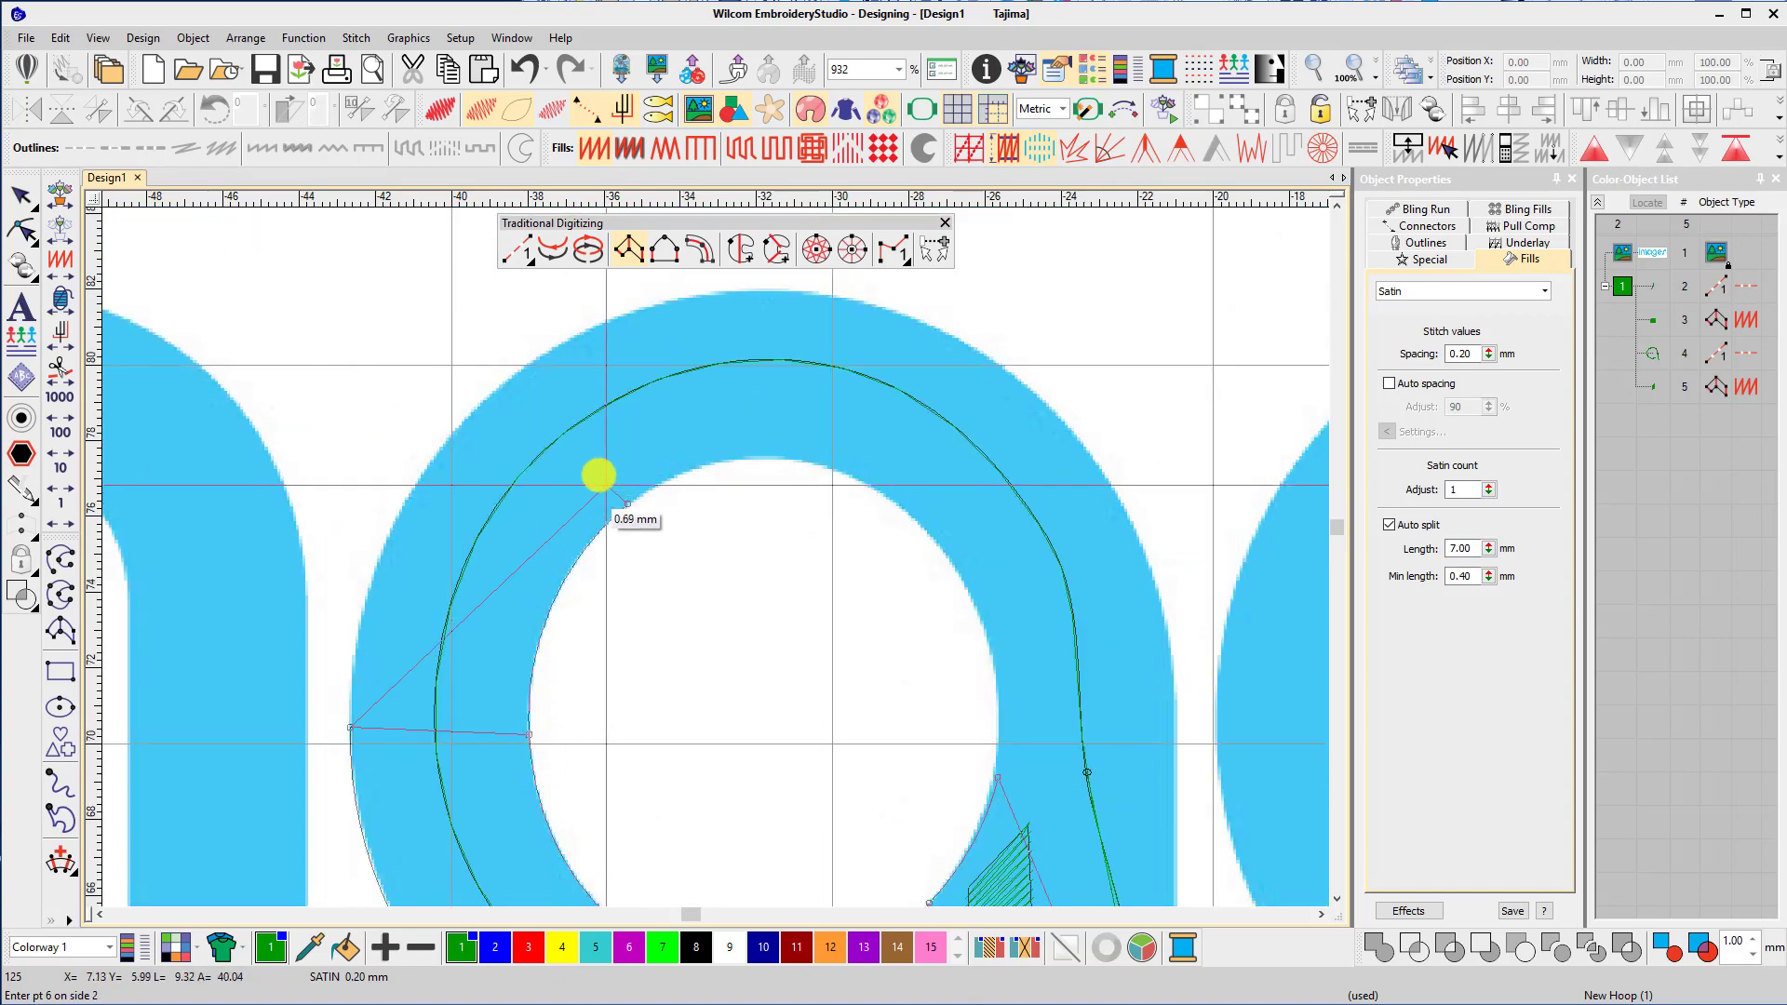
{"action": "left_click", "coordinate": [809, 436]}
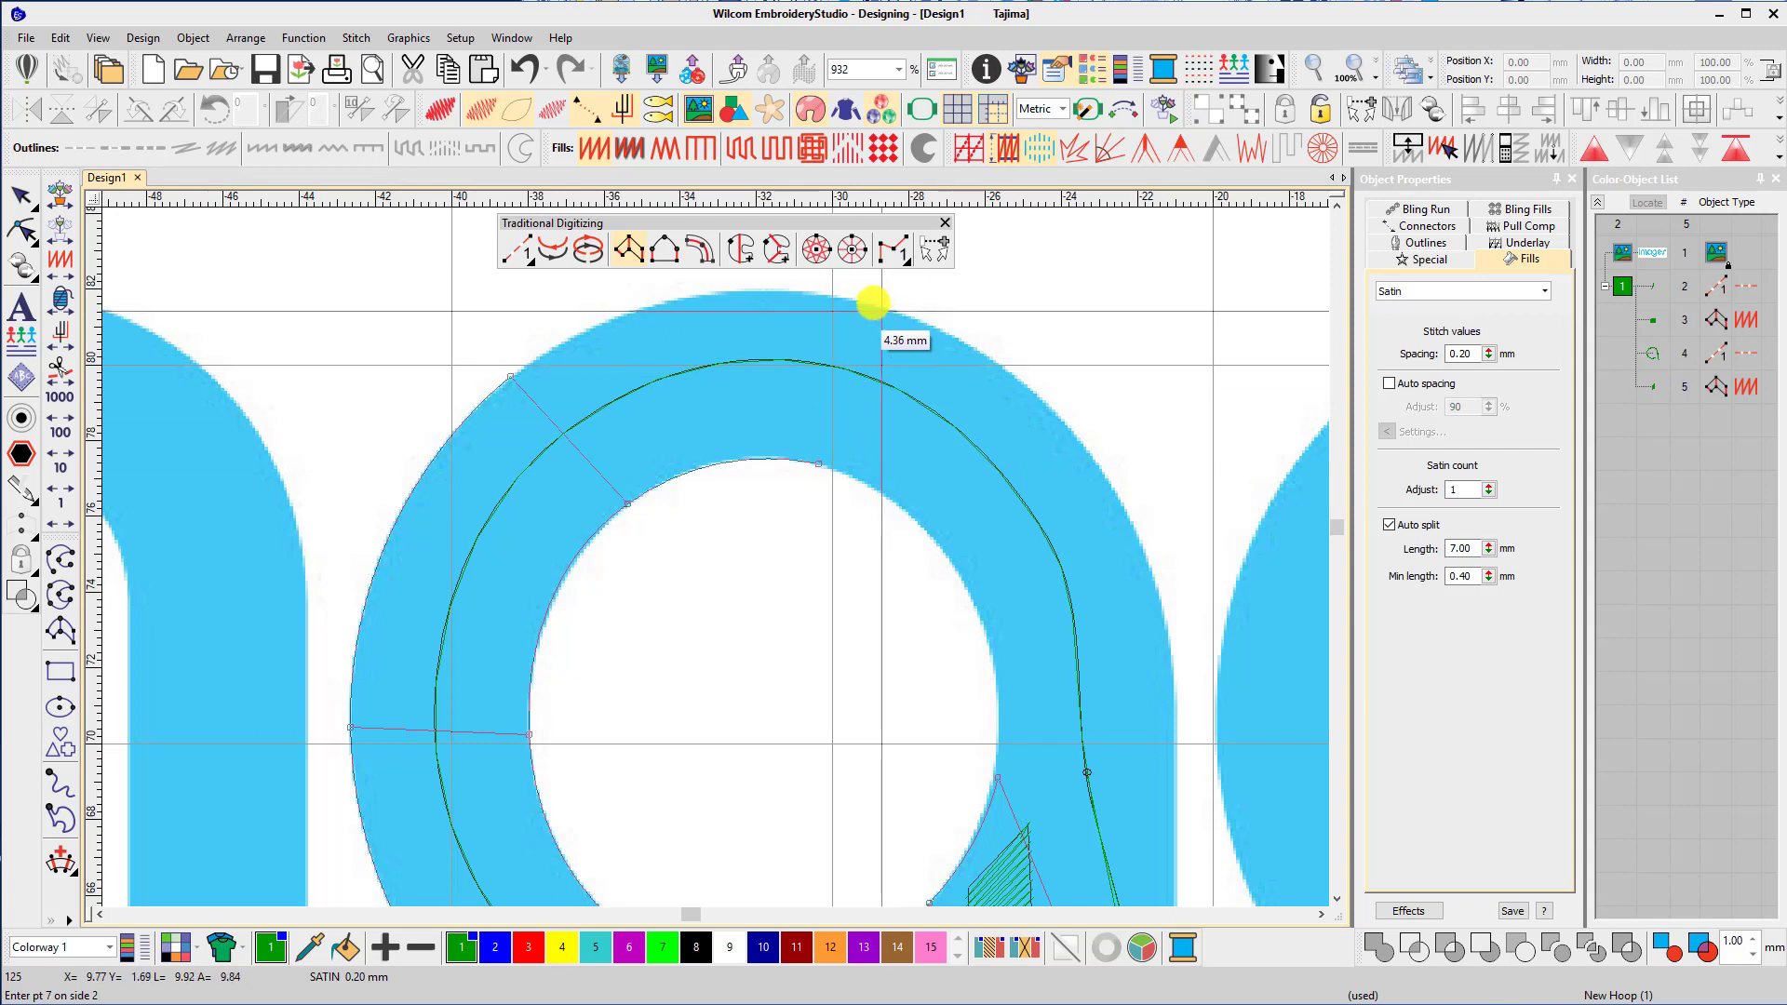
{"action": "left_click", "coordinate": [1003, 587]}
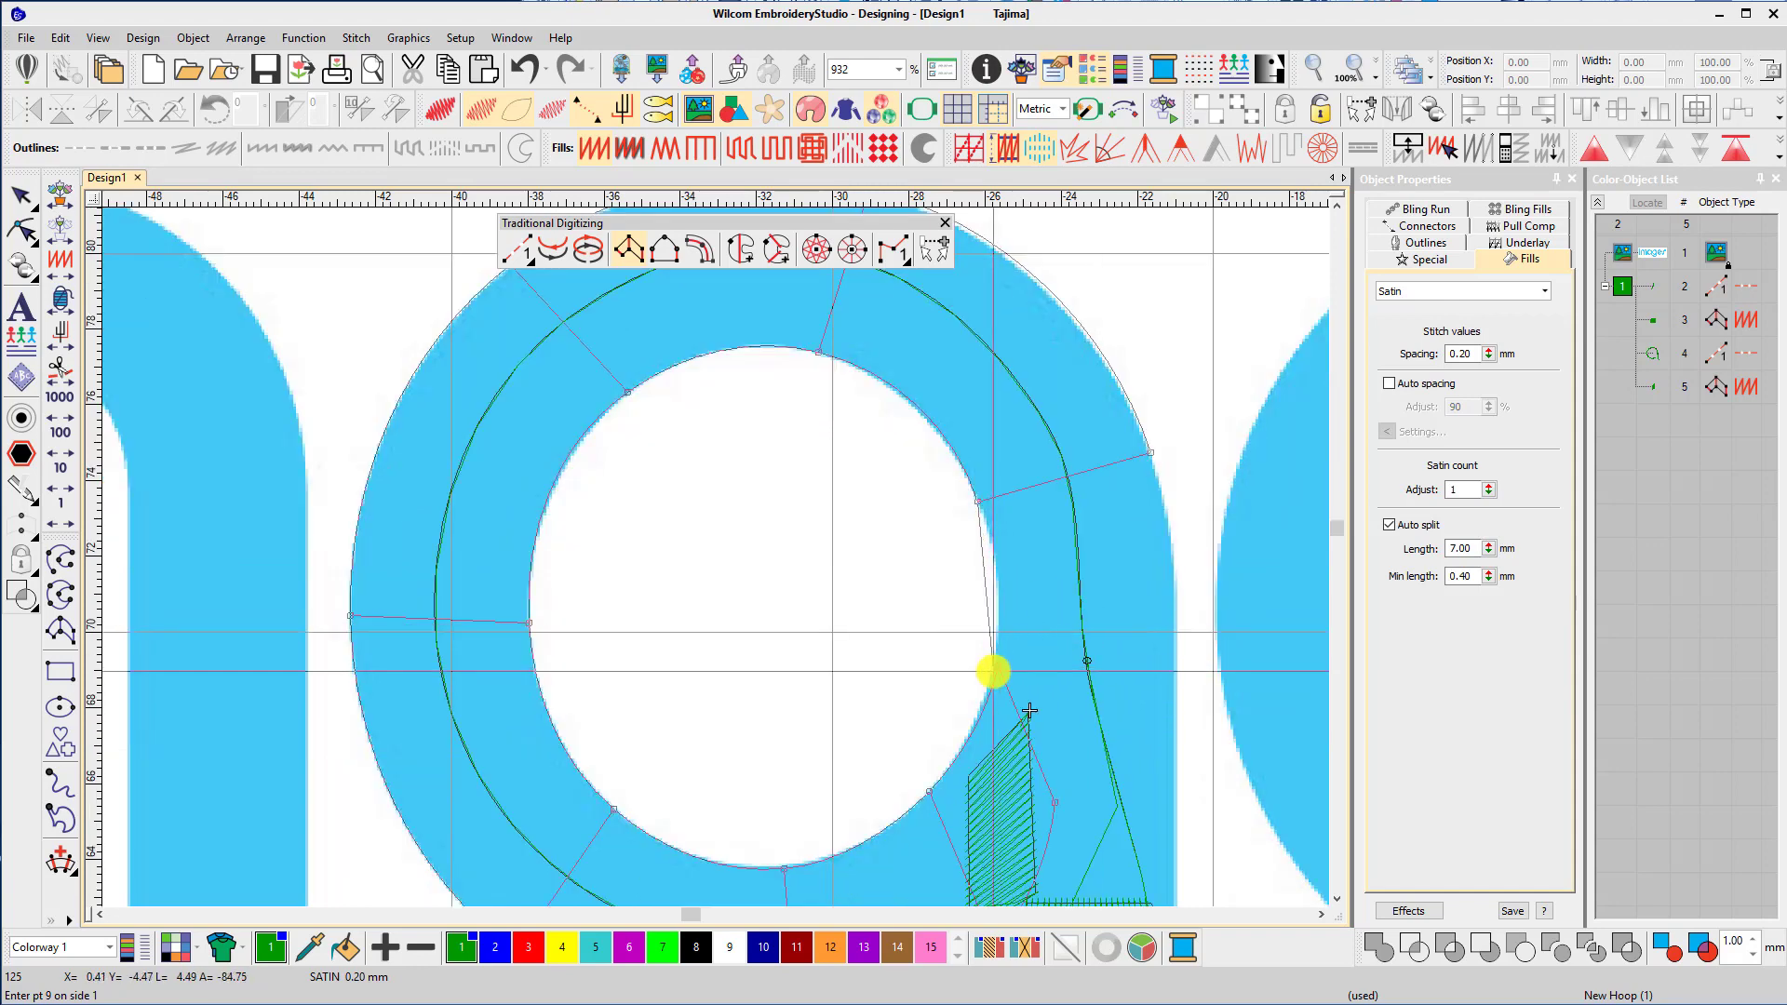
{"action": "left_click", "coordinate": [1175, 681]}
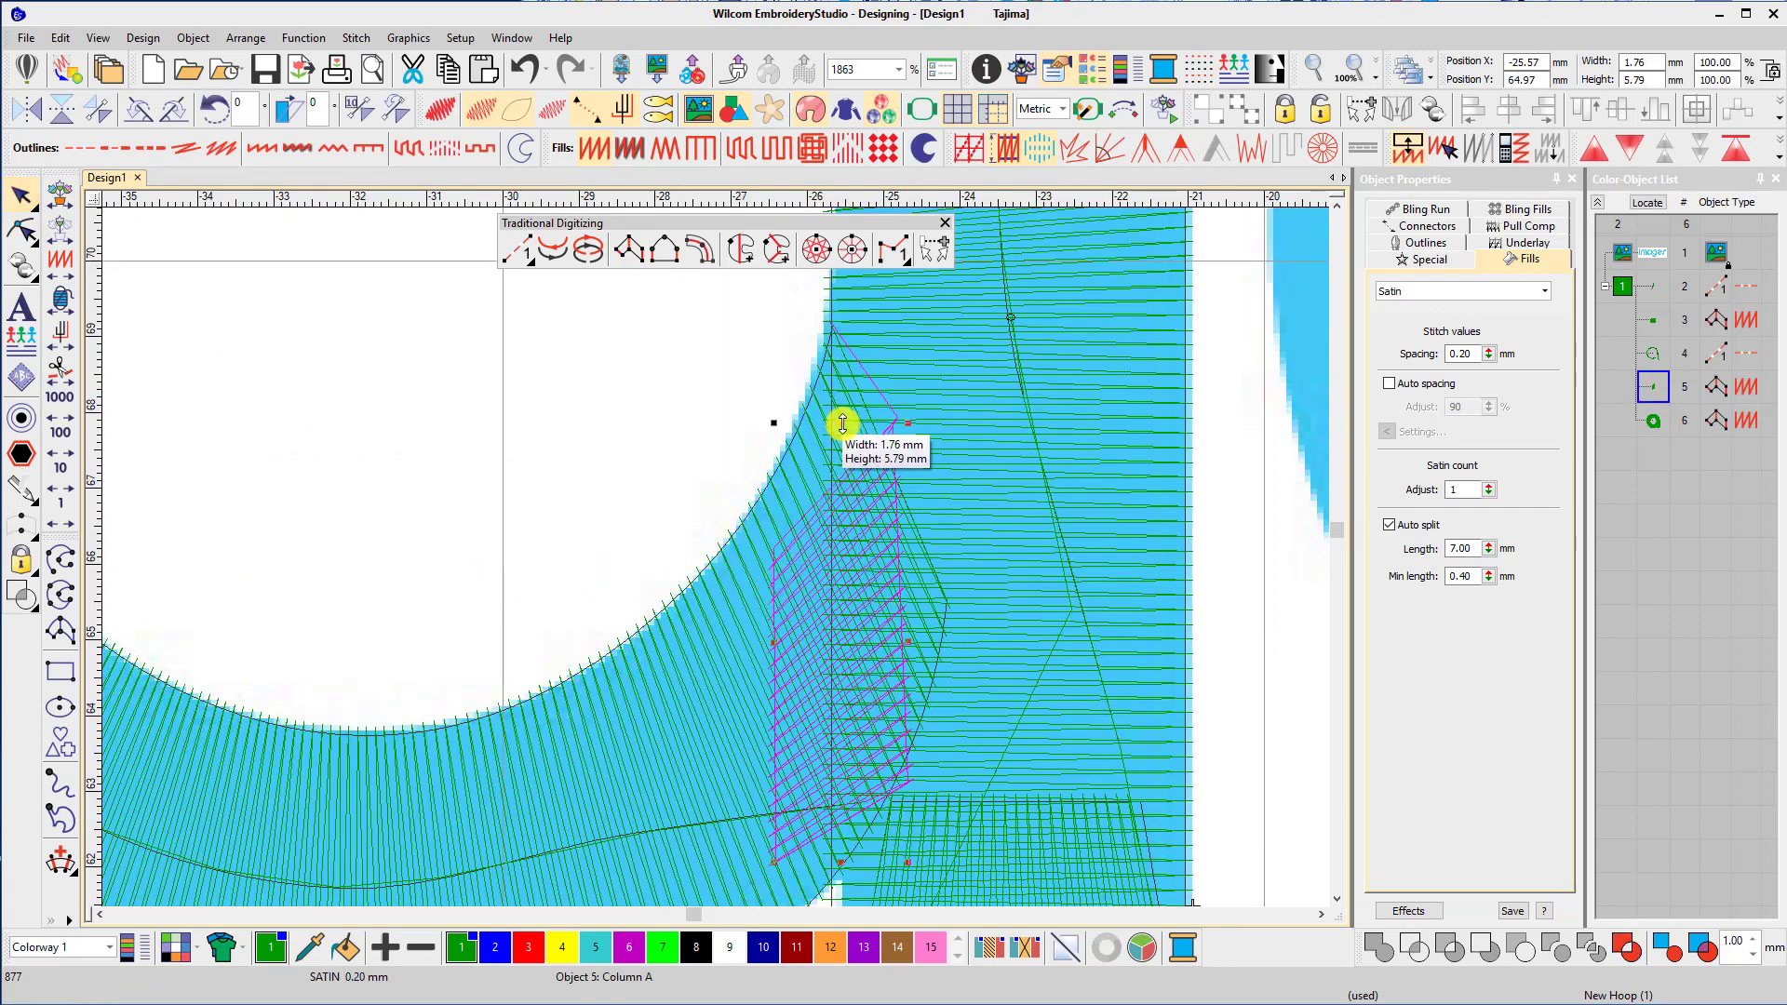
Resize the small satin piece at the bowl–stem join to about 1.76 × 5.79 mm, then select the stem base cap.
{"action": "left_click_drag", "start_coordinate": [843, 422], "coordinate": [843, 374]}
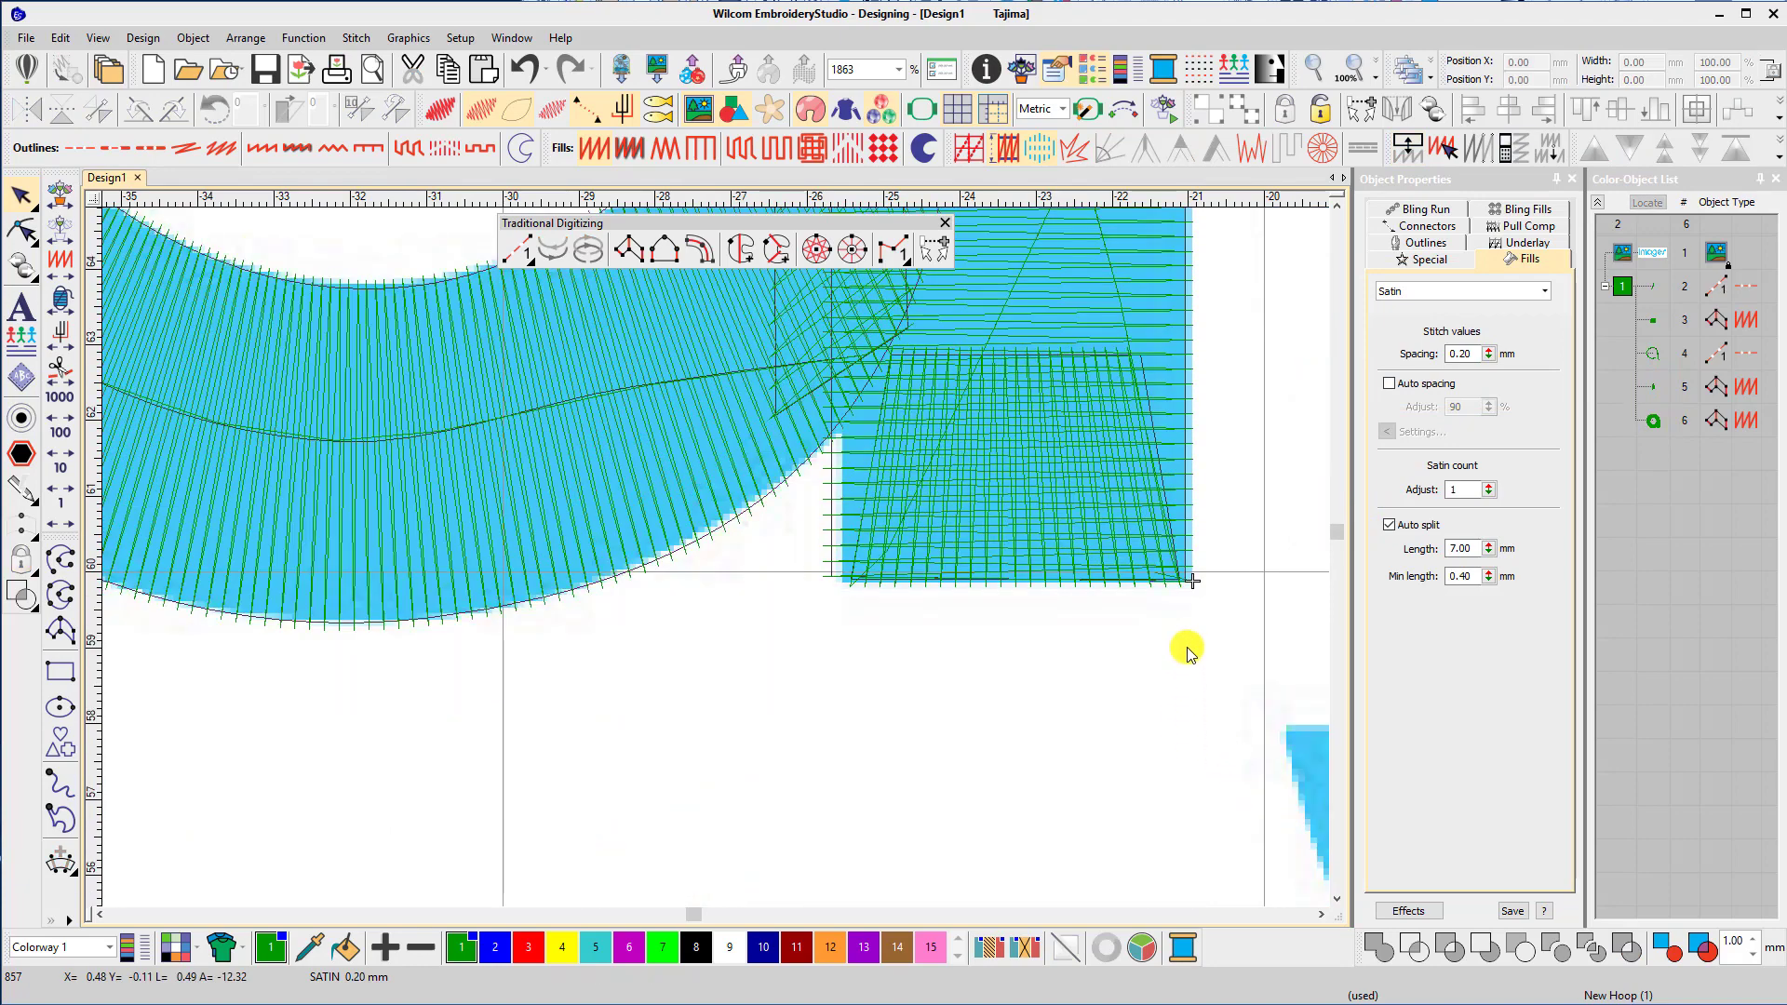
{"action": "left_click", "coordinate": [1154, 473]}
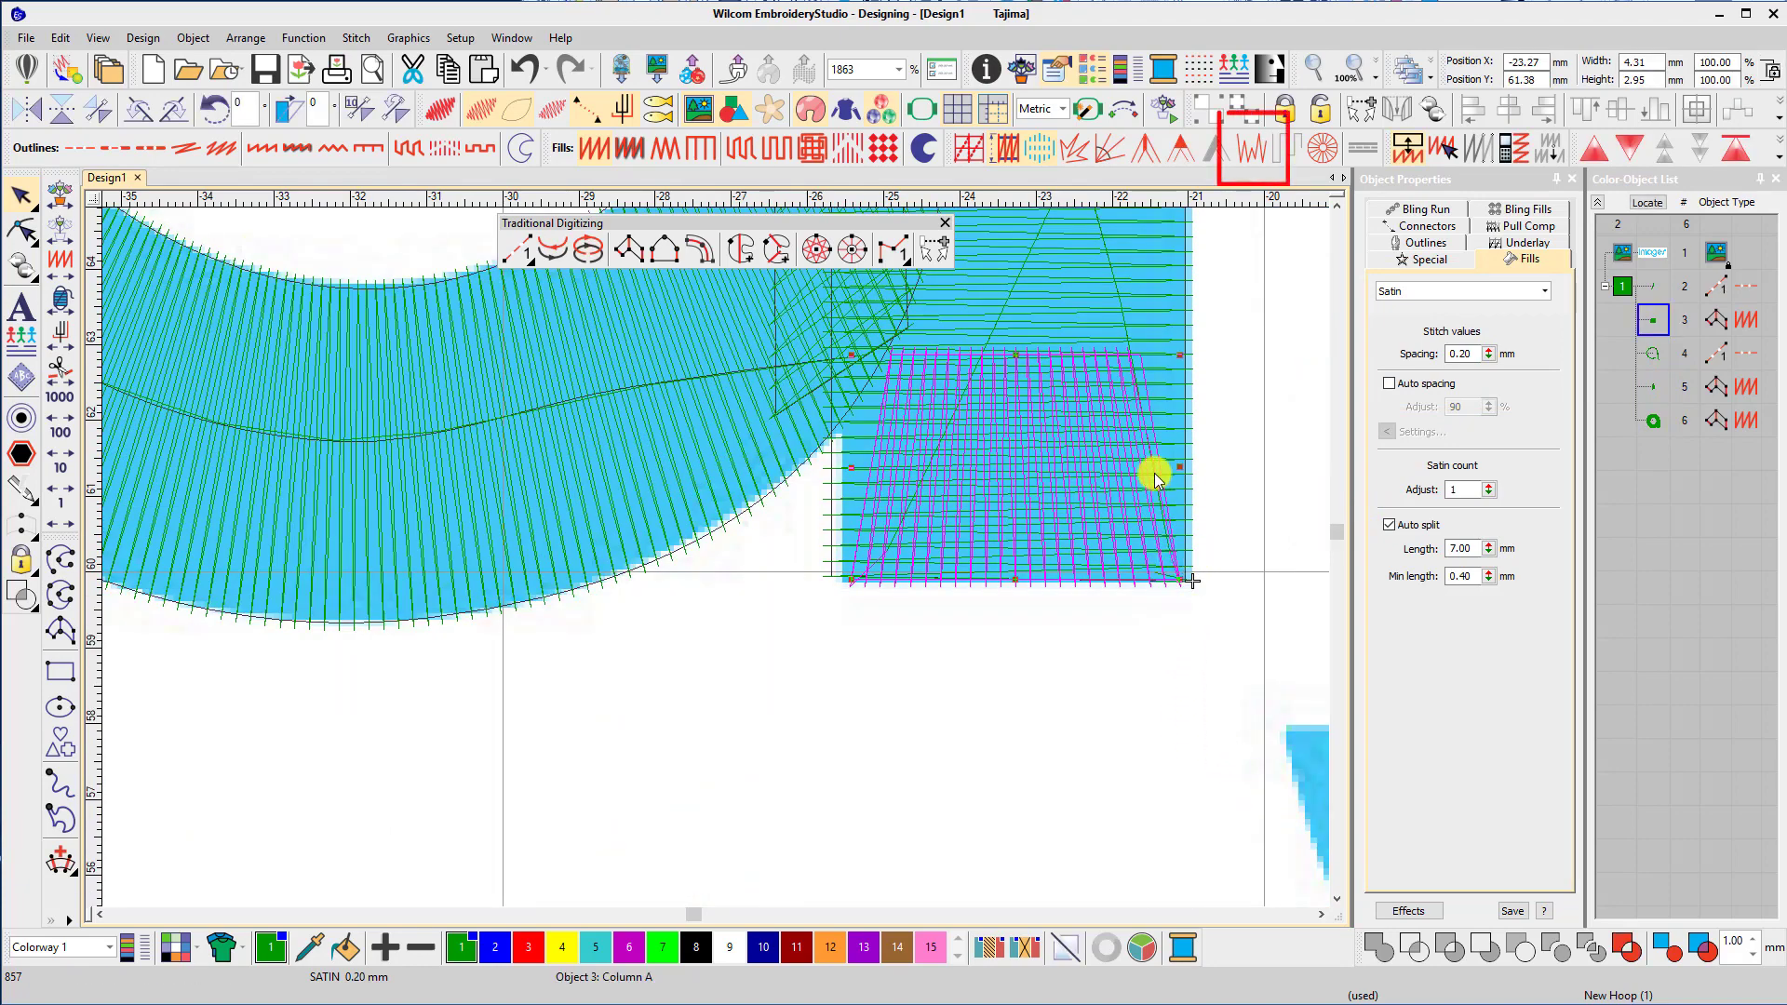
{"action": "left_click", "coordinate": [1251, 149]}
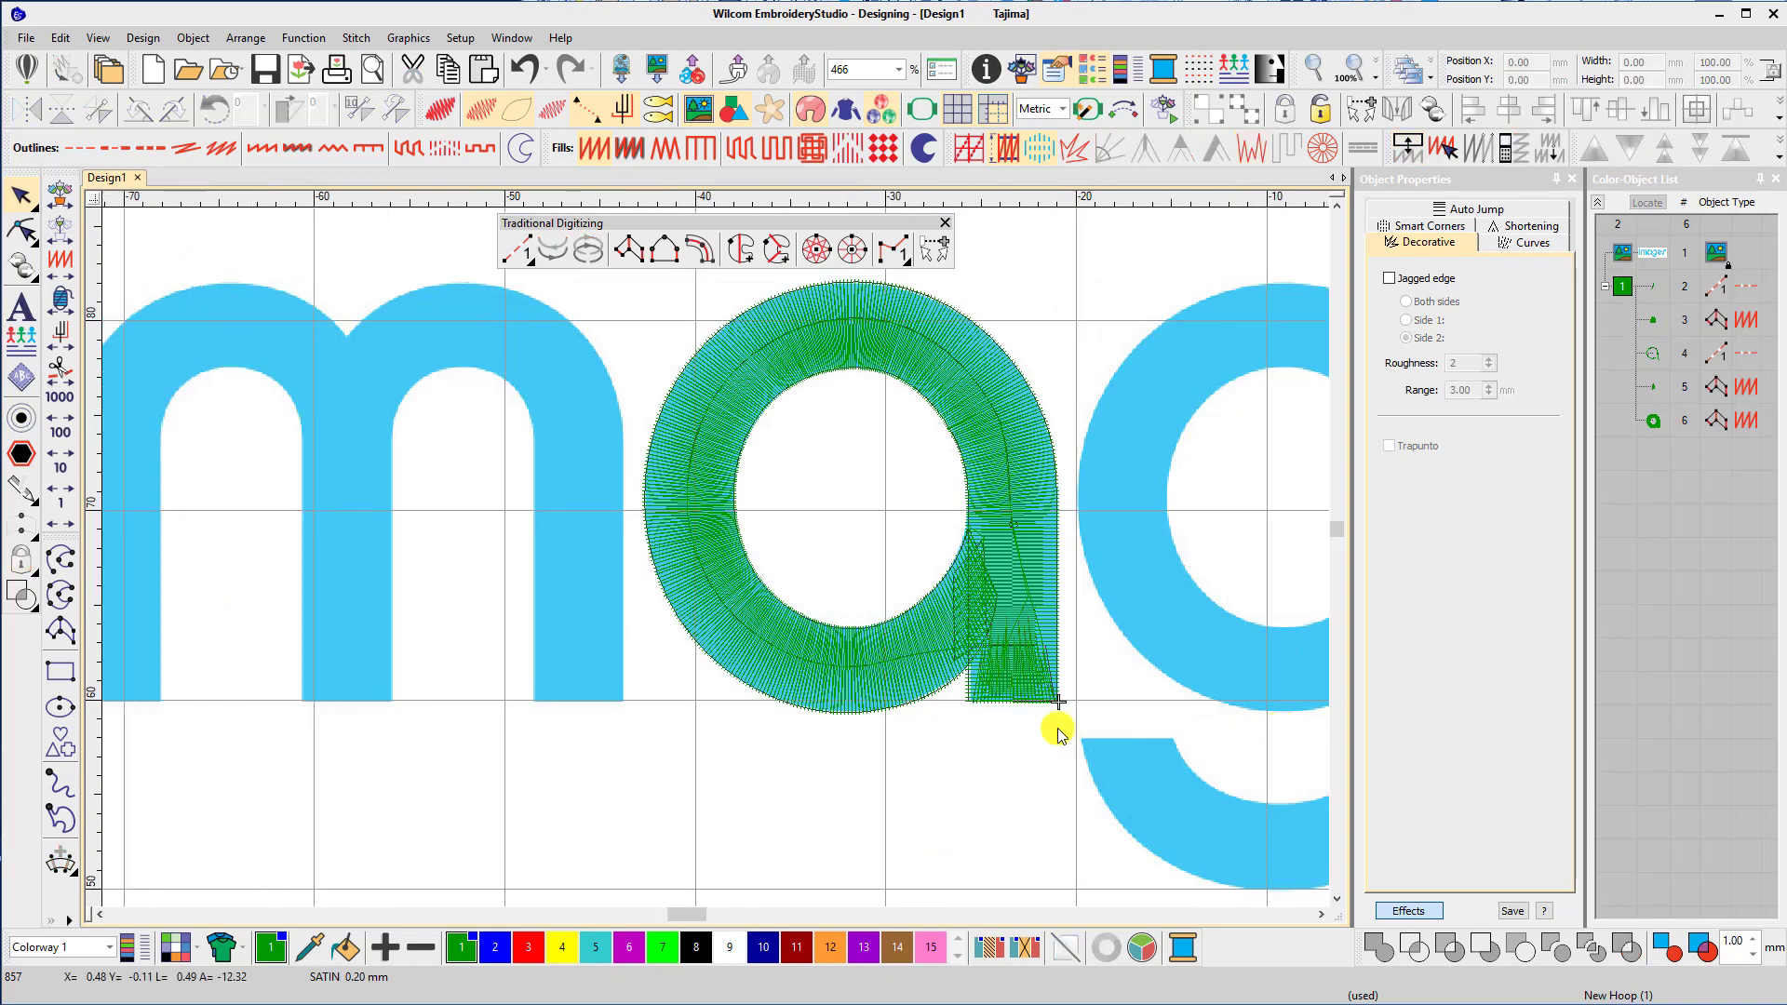
Digitize a run line down the m's first stem to its foot with a satin cap, and start a new run at the base.
{"action": "scroll", "scroll_direction": "left", "scroll_amount": 3}
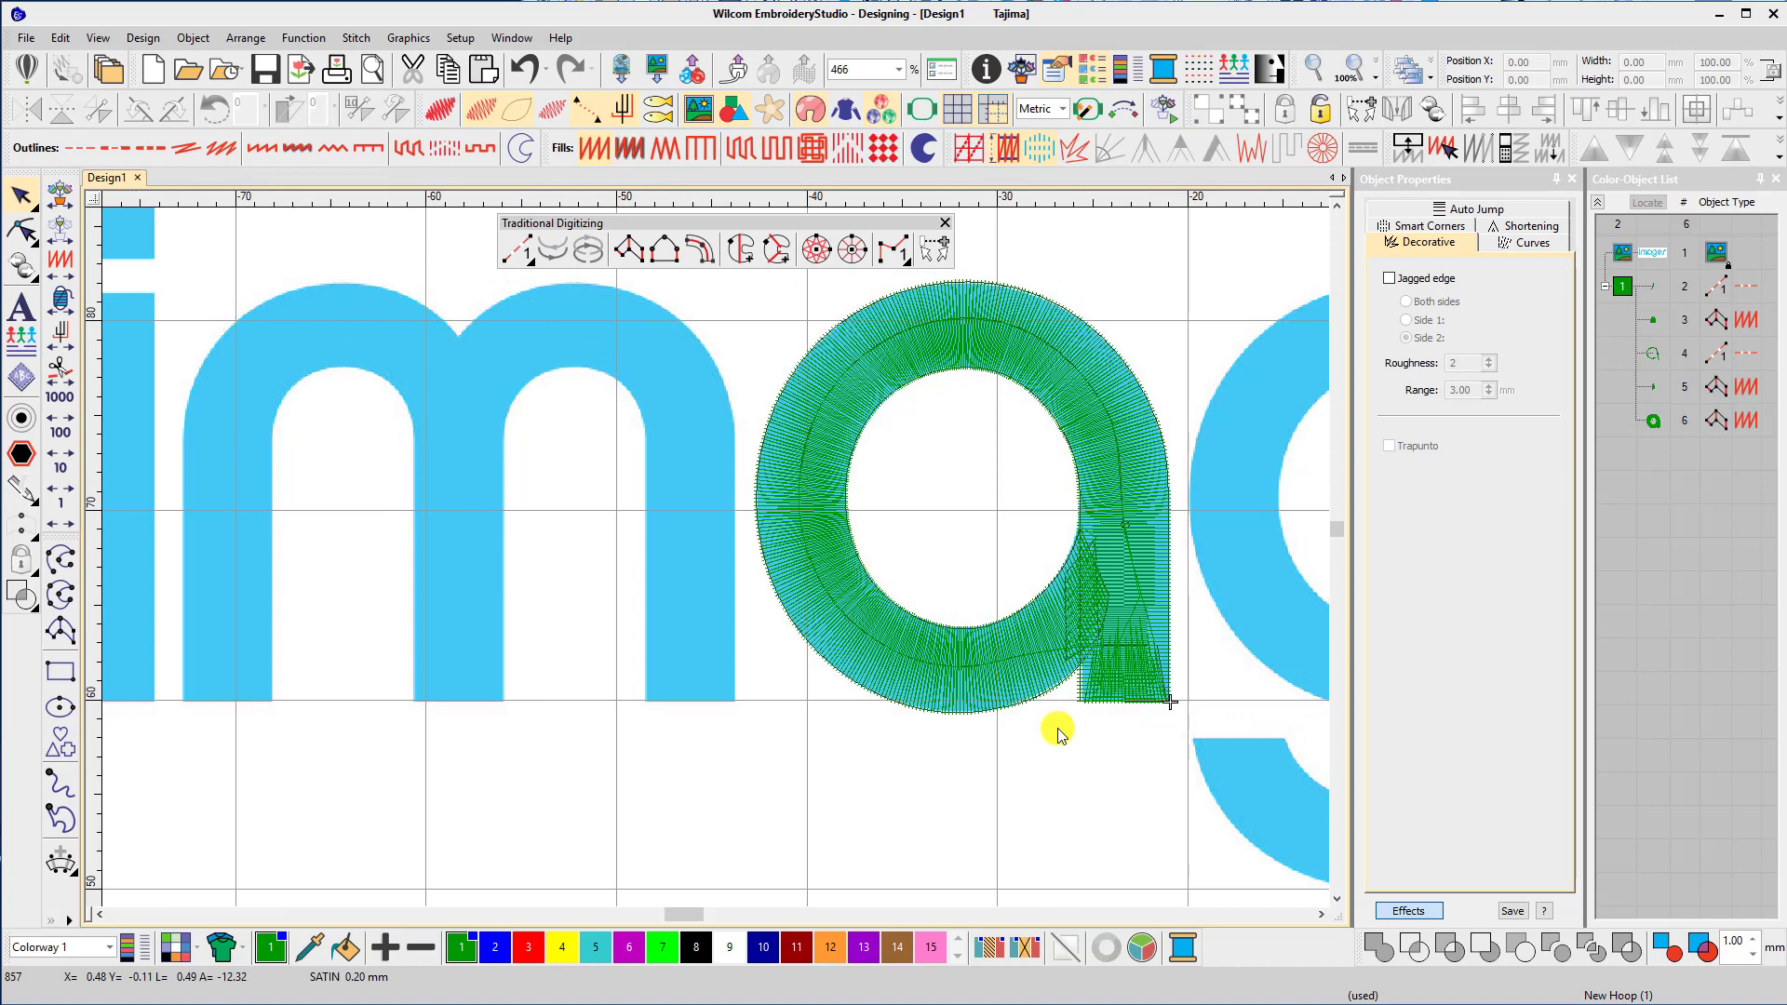
{"action": "left_click", "coordinate": [516, 253]}
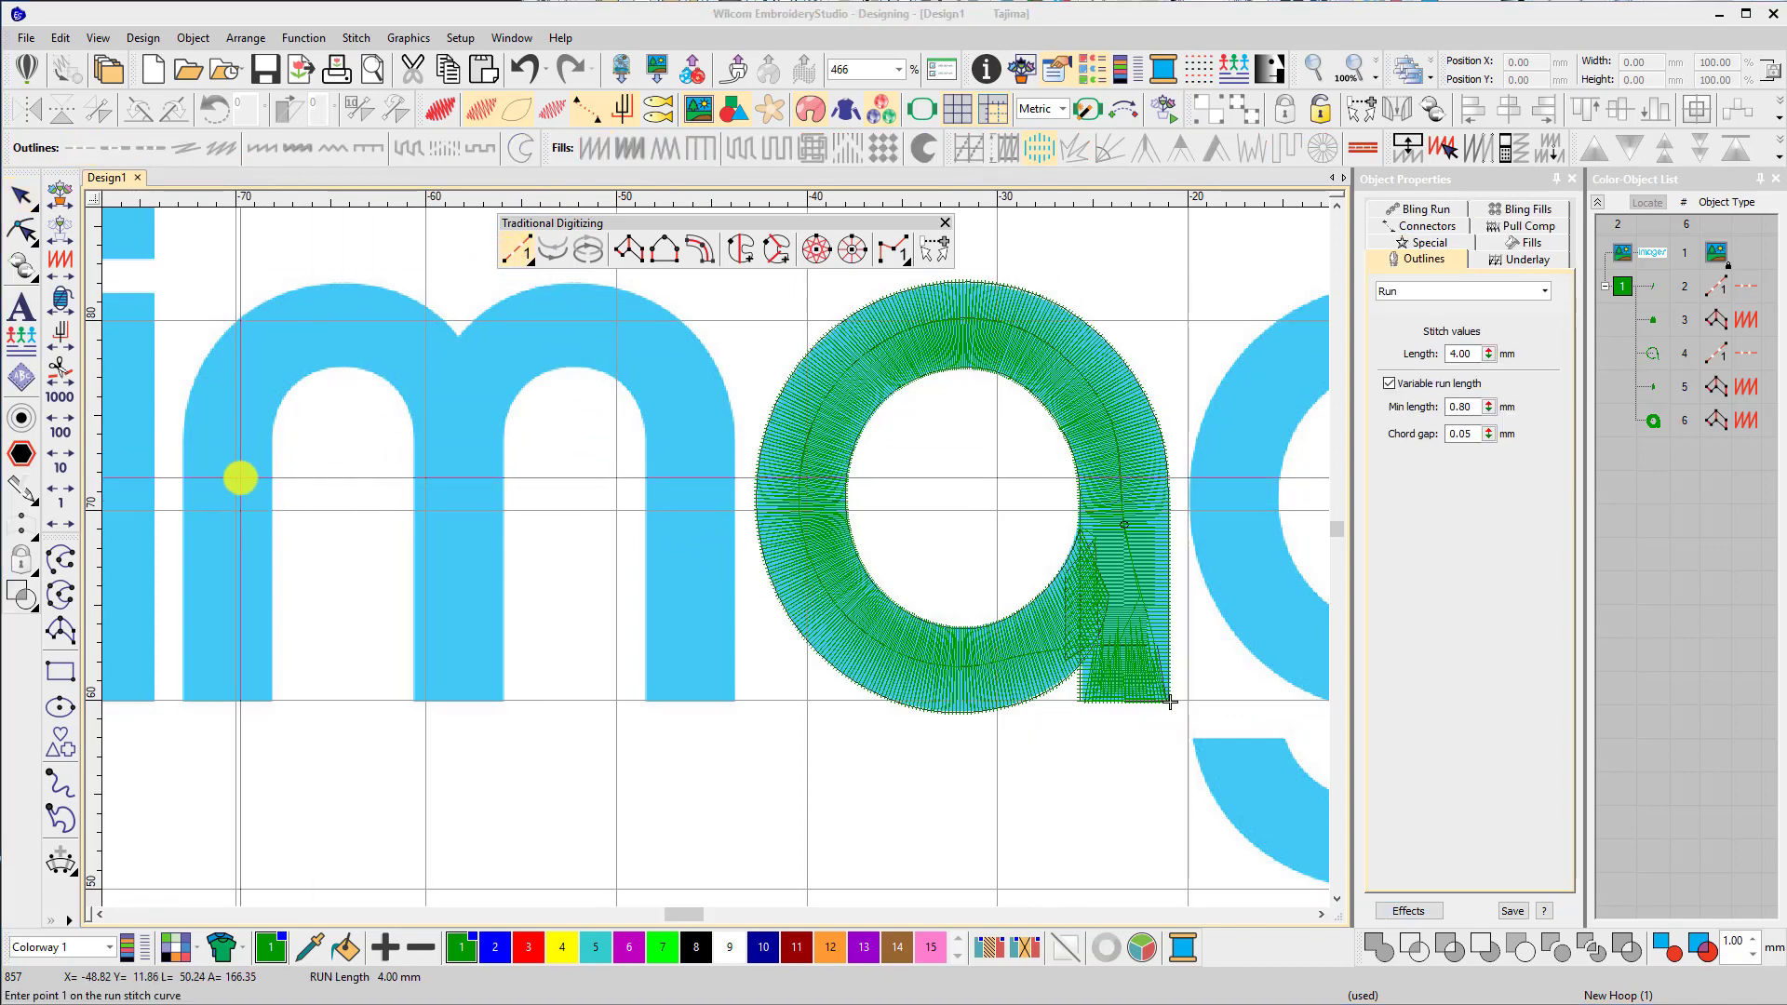
{"action": "left_click", "coordinate": [208, 658]}
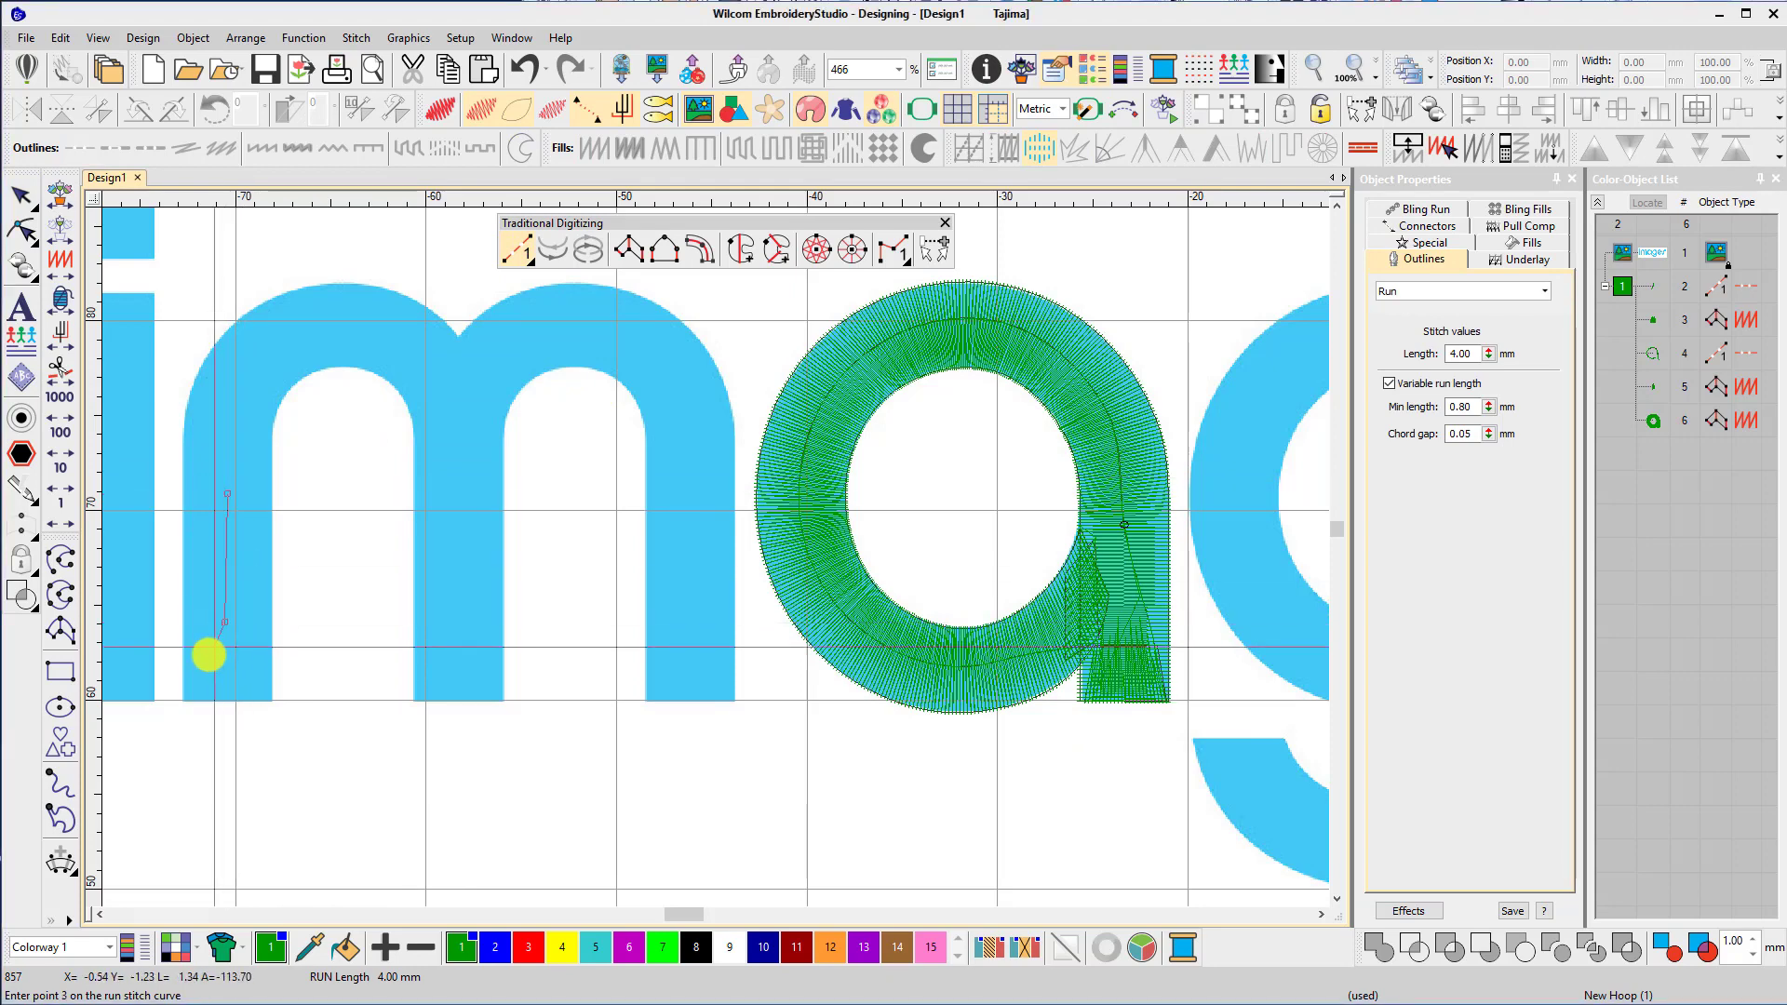
{"action": "left_click", "coordinate": [1171, 702]}
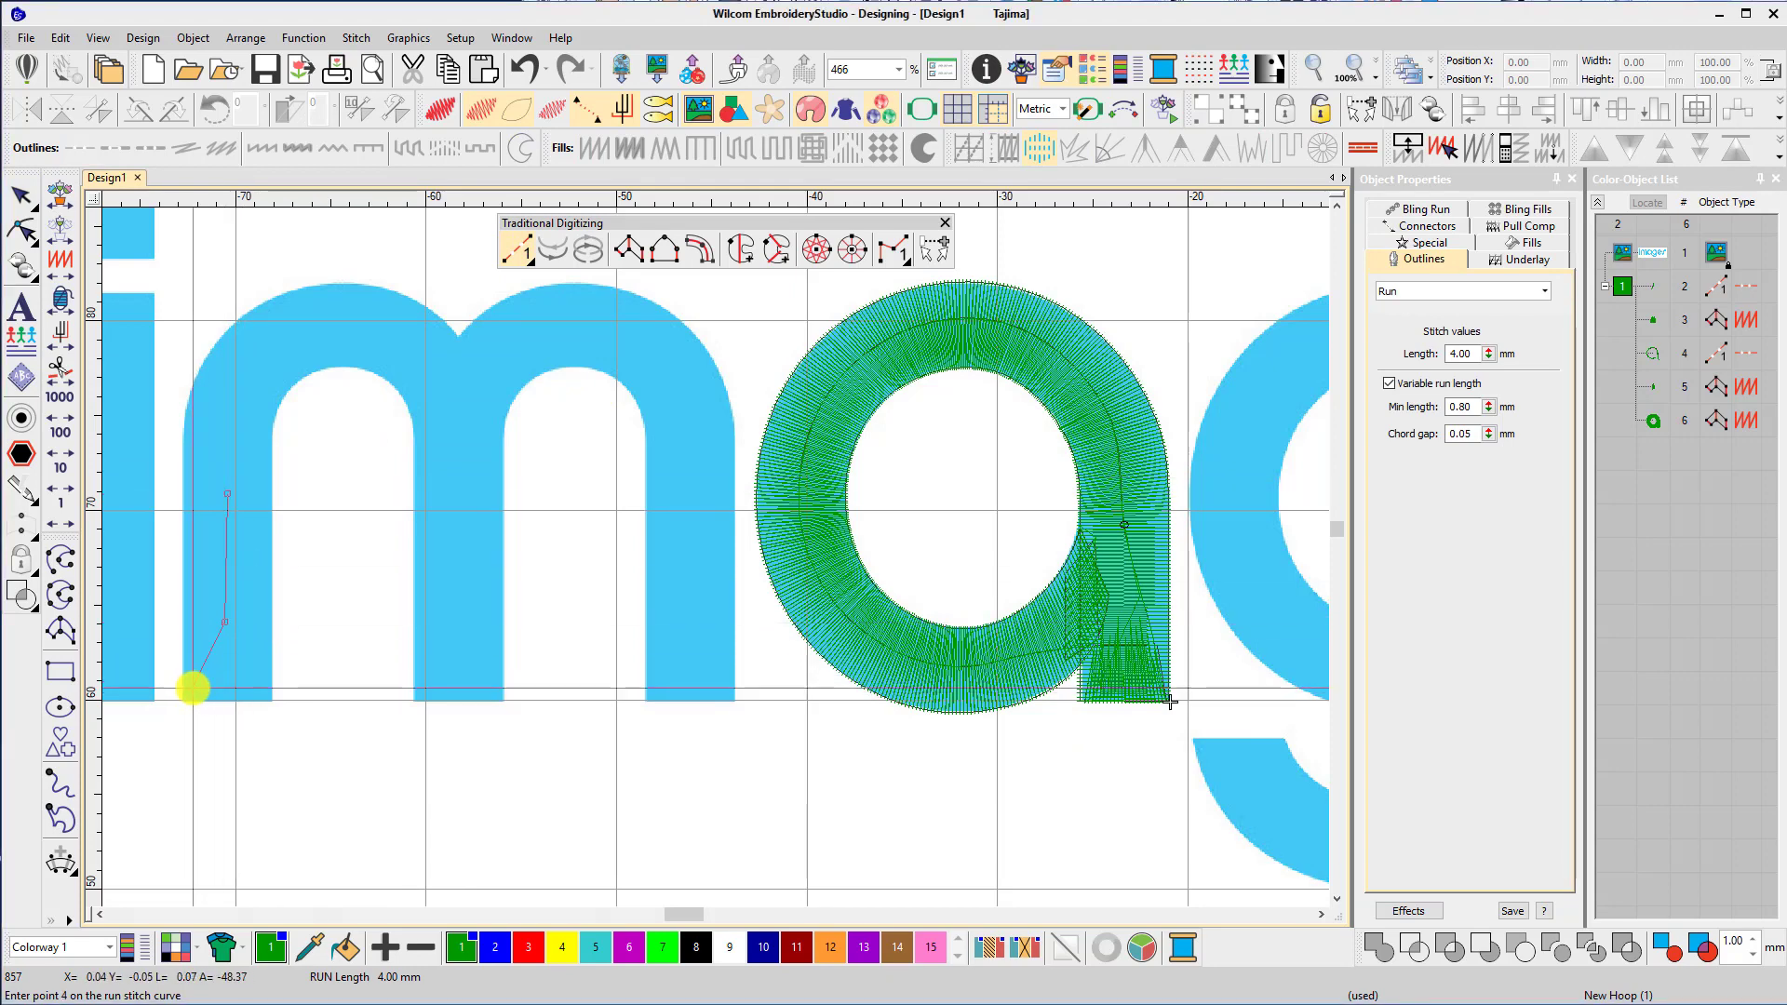
{"action": "left_click", "coordinate": [1169, 702]}
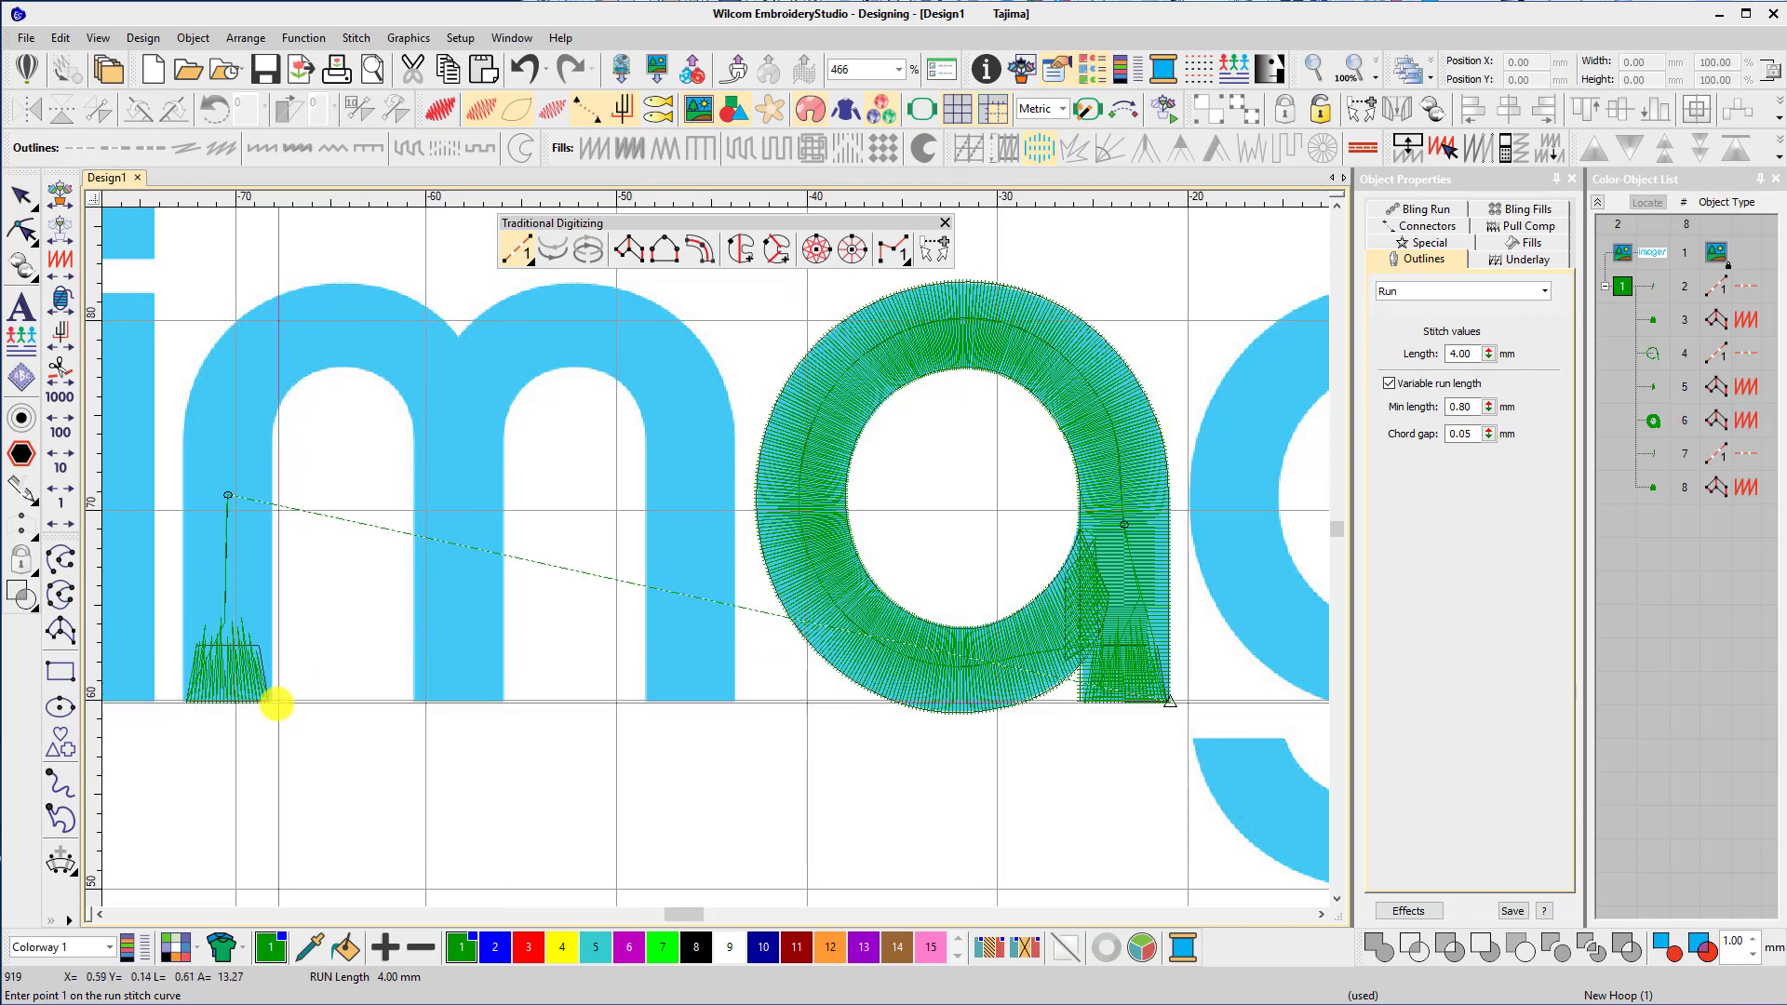
{"action": "left_click", "coordinate": [230, 579]}
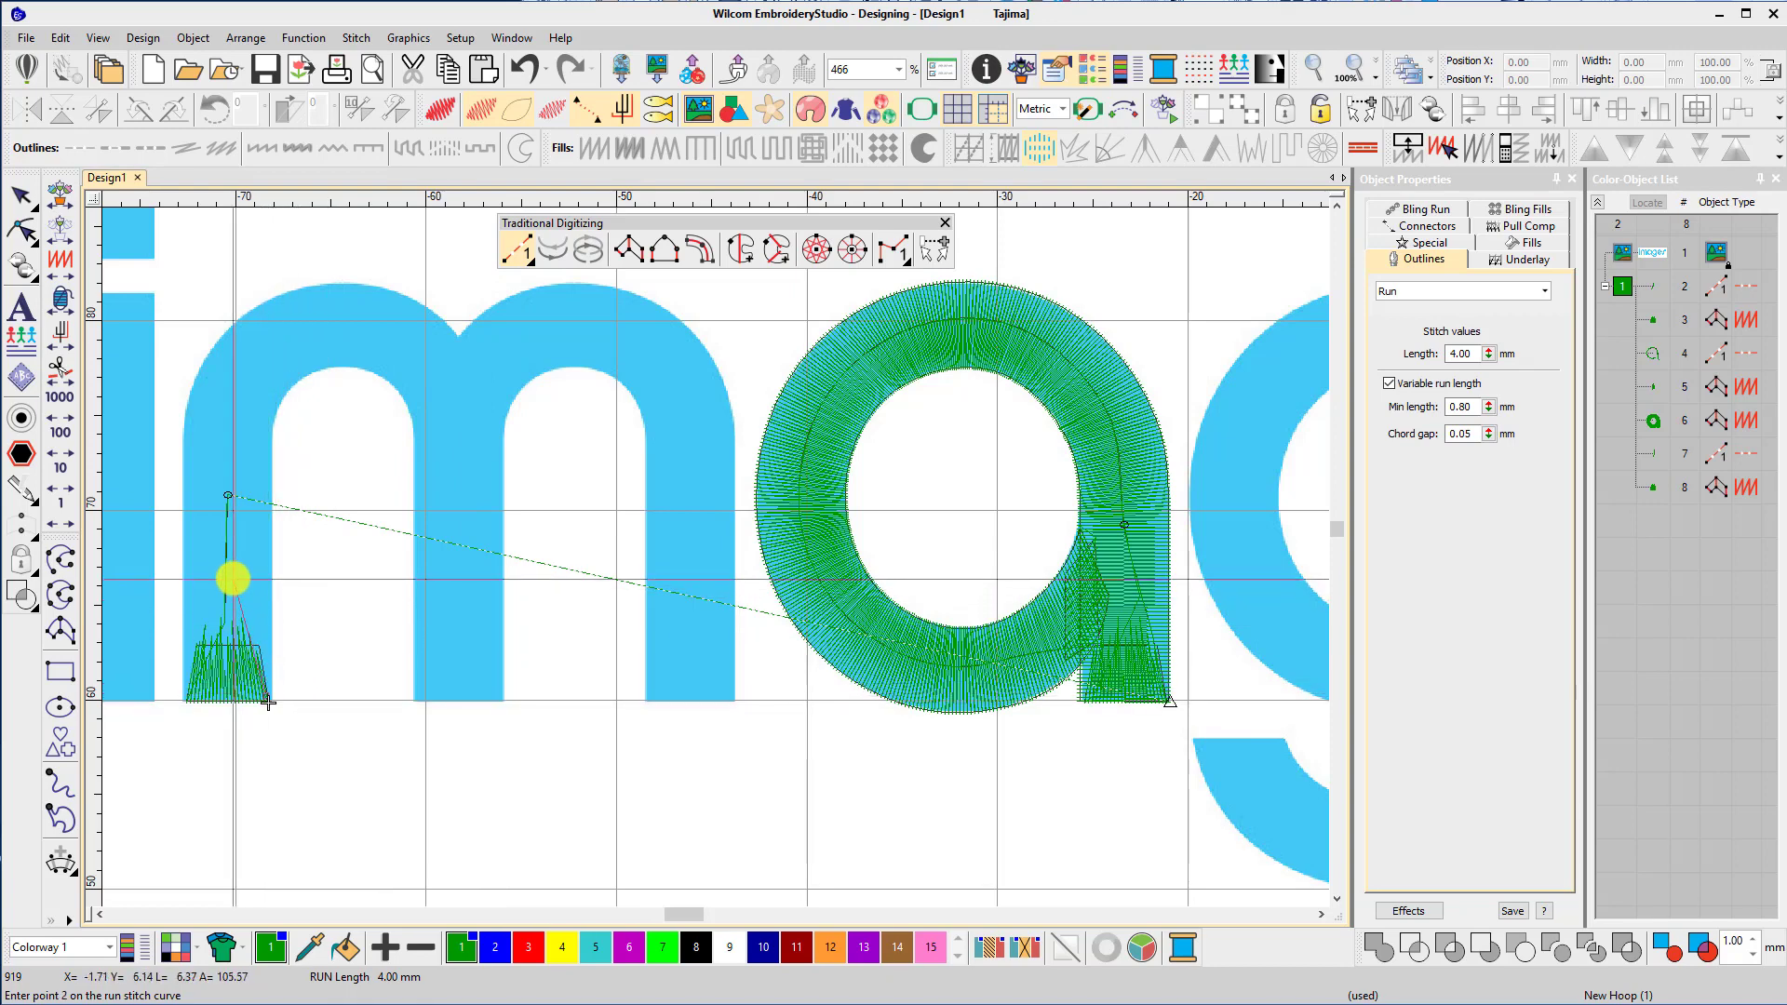
Run a travel line up the first stem and over the hump, then place a small satin block at the join.
{"action": "left_click", "coordinate": [257, 360]}
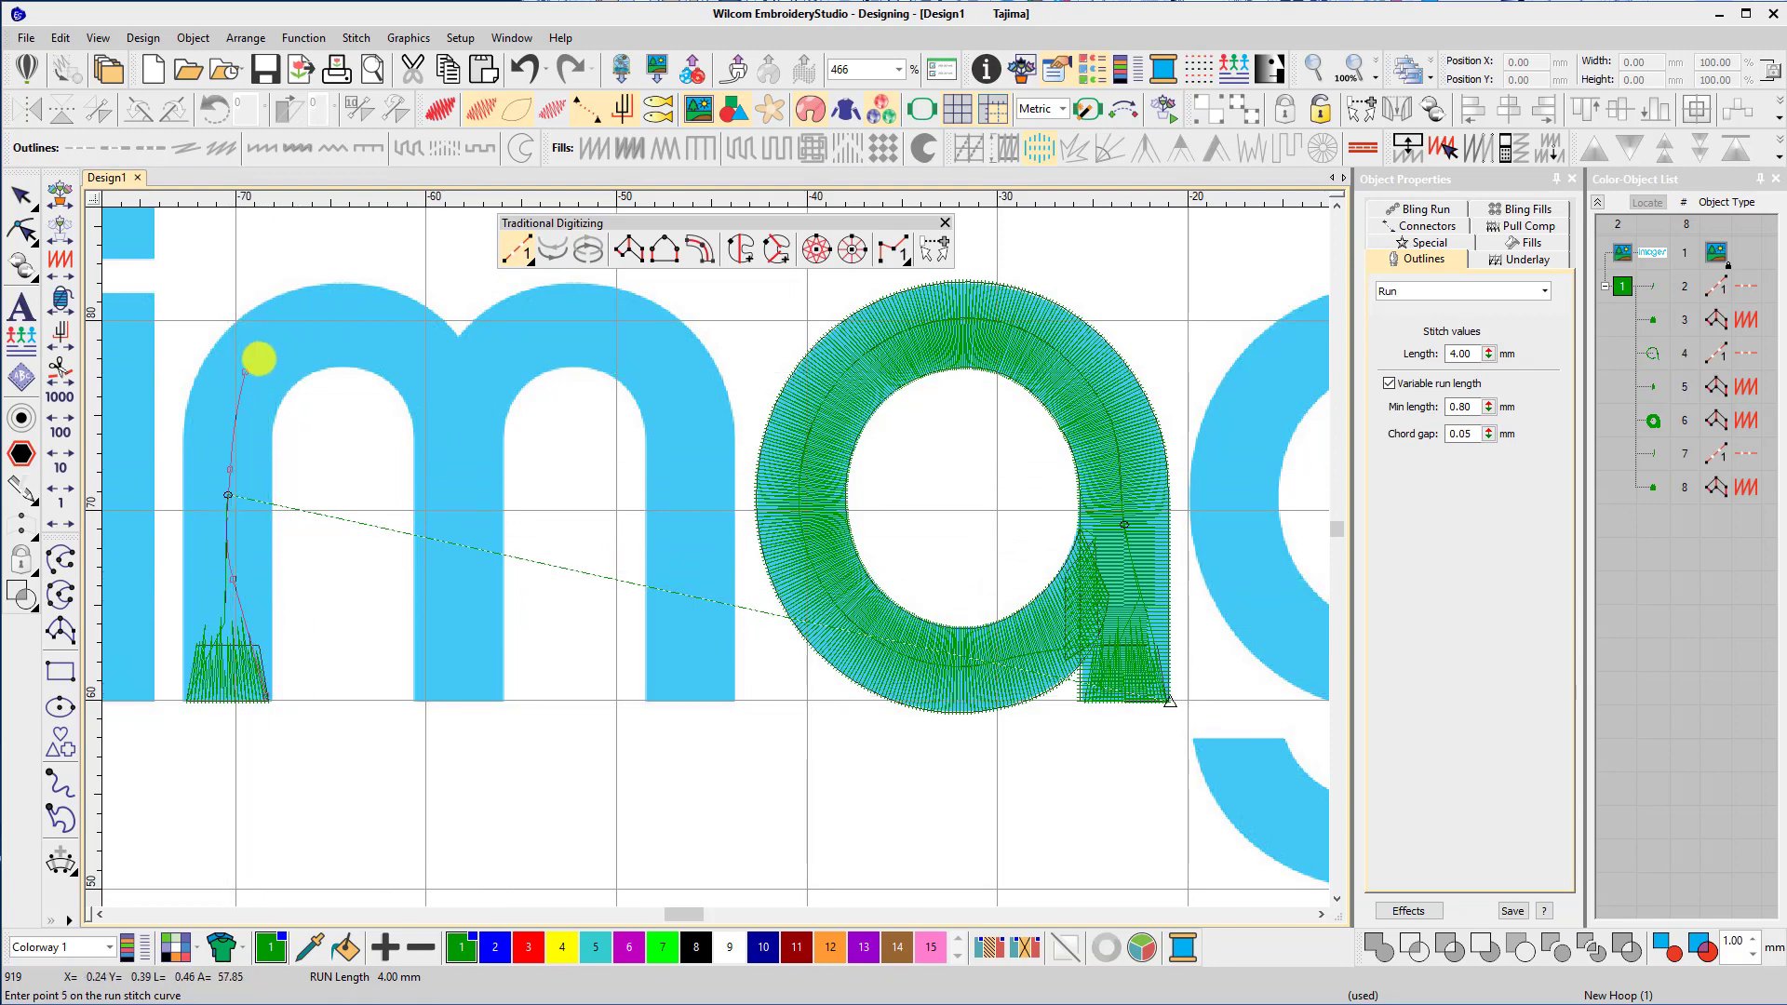
{"action": "left_click", "coordinate": [381, 331]}
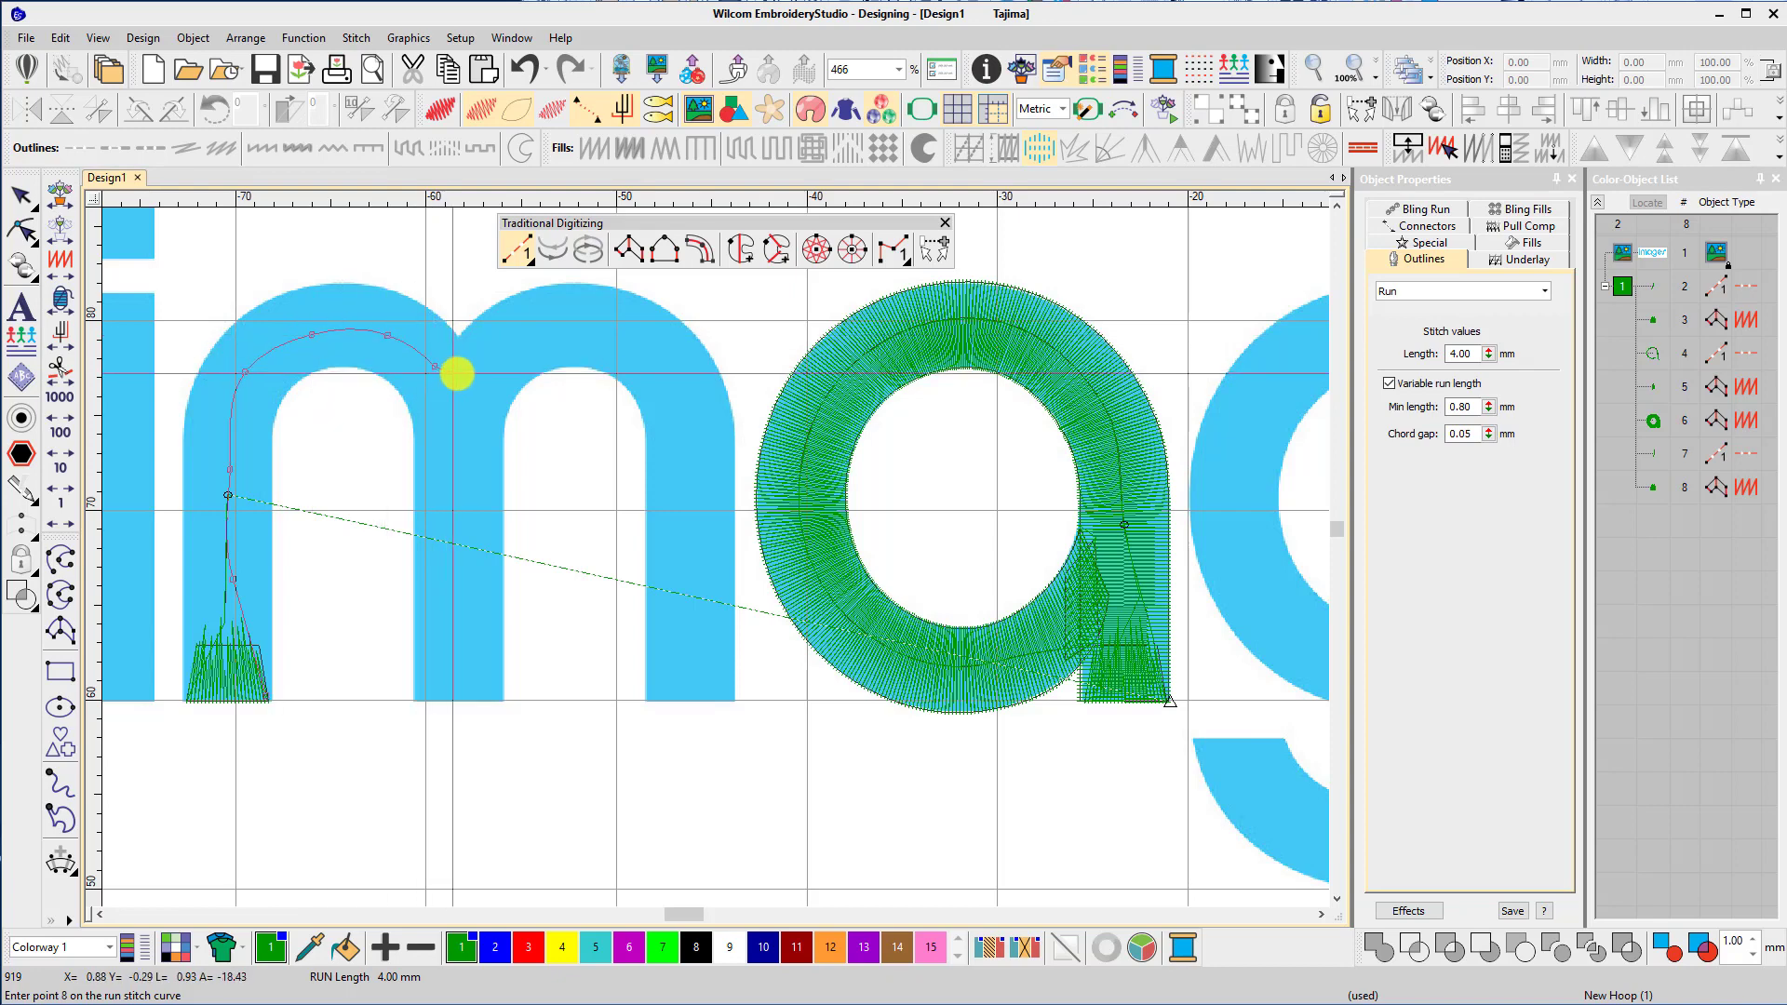
{"action": "left_click", "coordinate": [268, 704]}
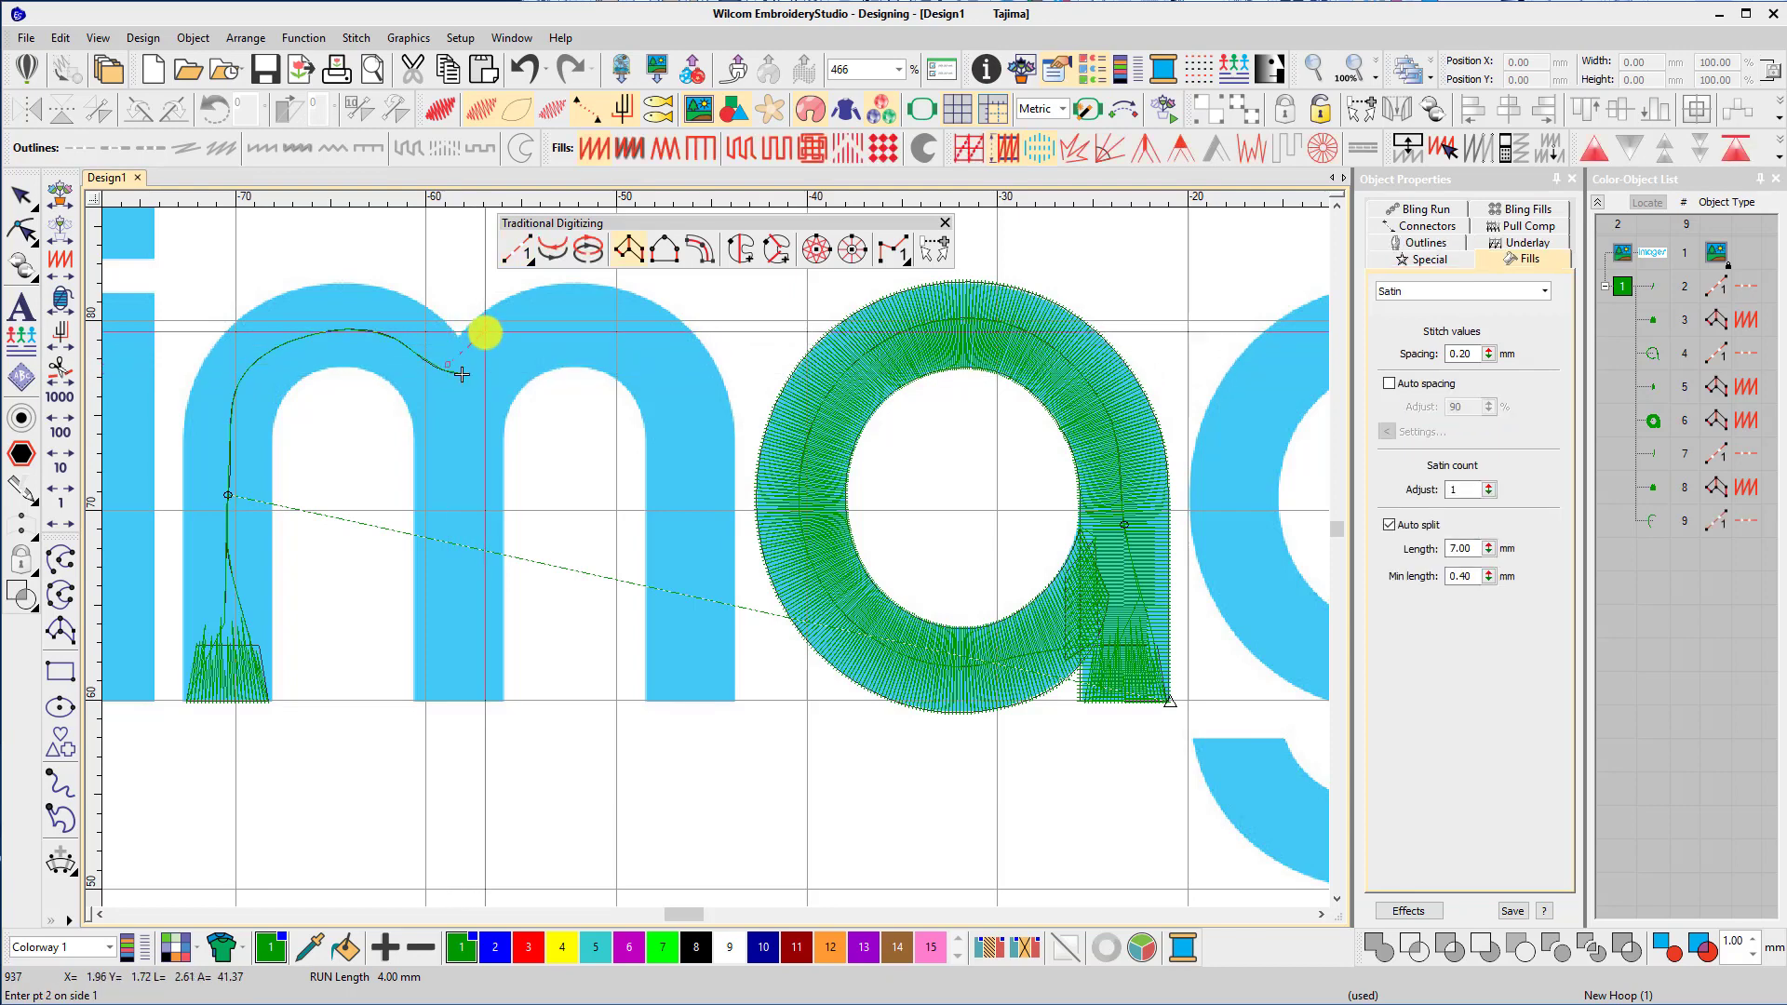
{"action": "left_click", "coordinate": [506, 387]}
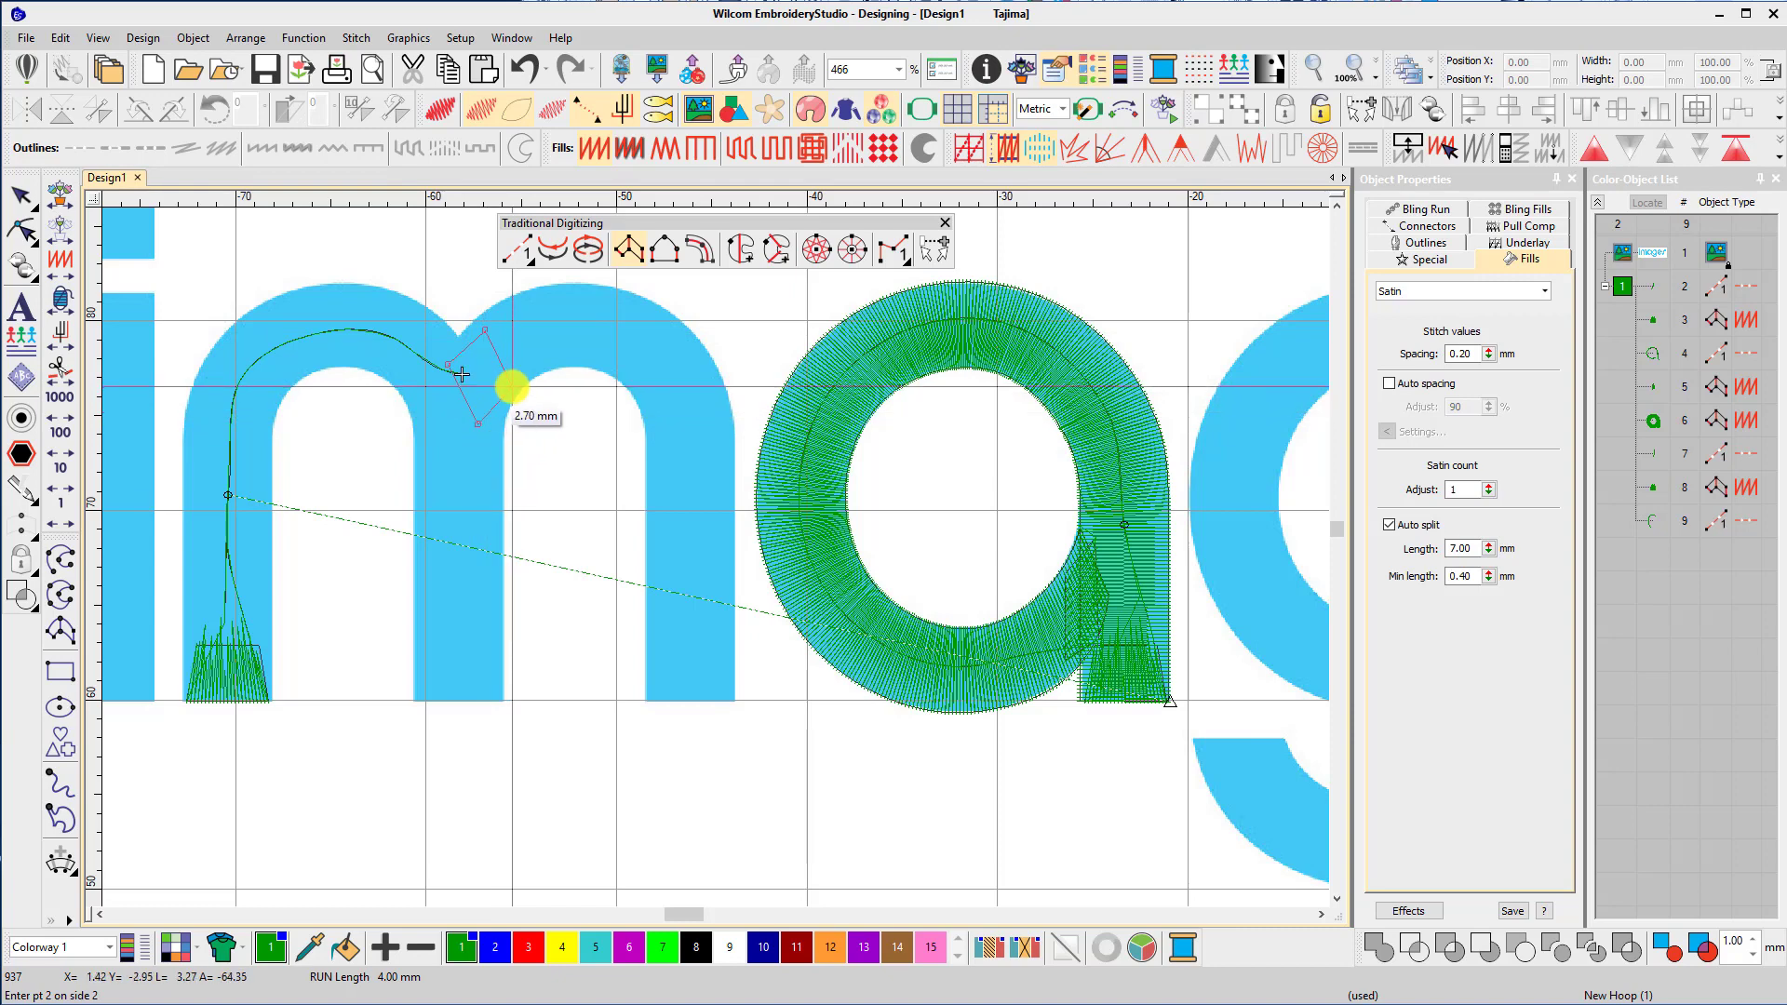
{"action": "left_click", "coordinate": [479, 387]}
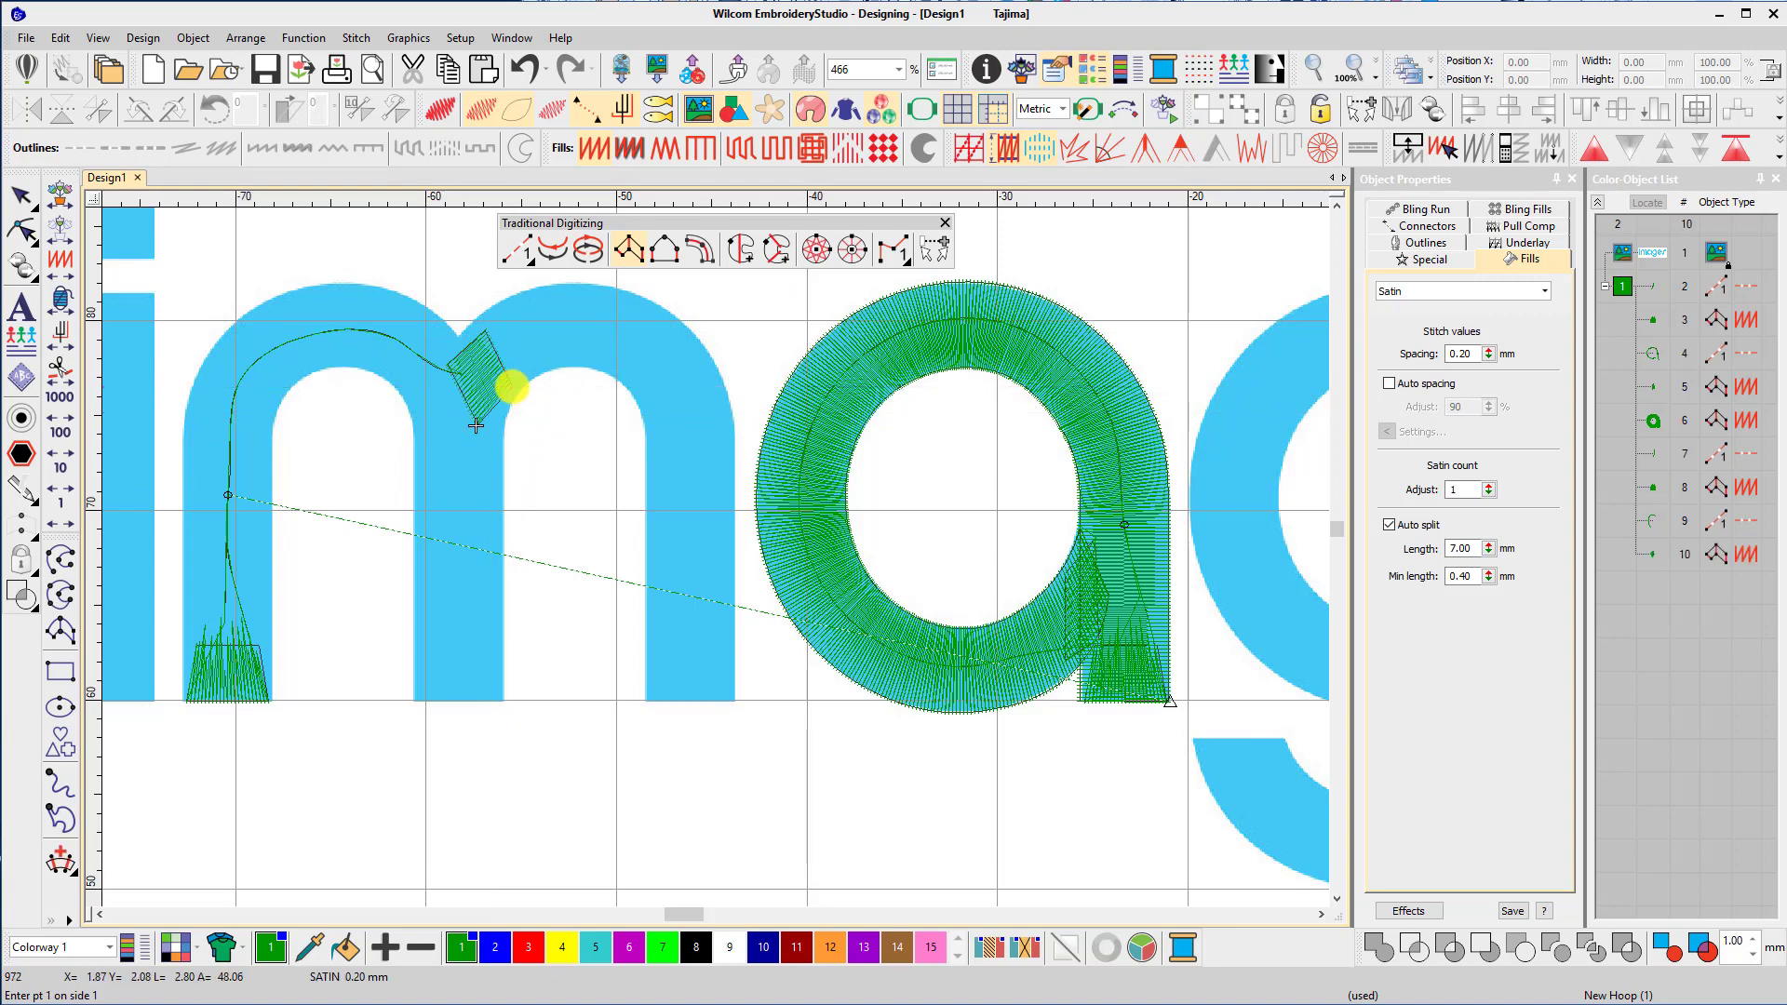
Digitize a run line down the m's middle stem to near its foot.
{"action": "left_click", "coordinate": [476, 425]}
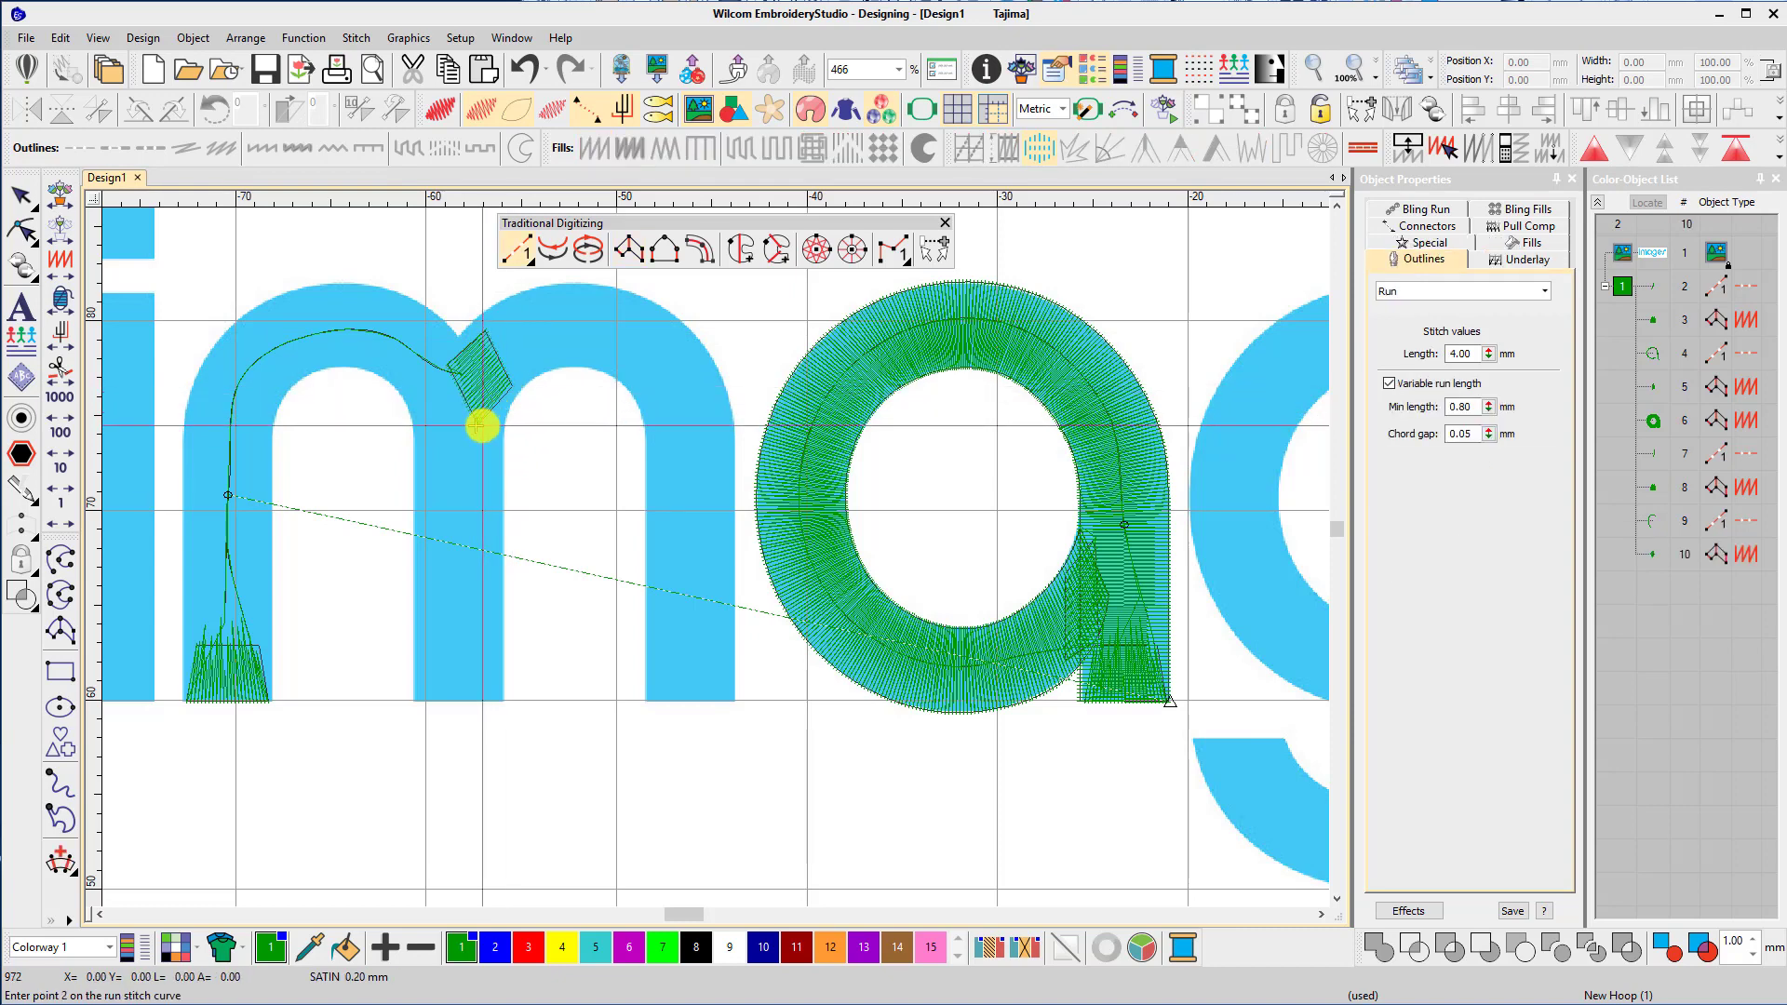
{"action": "left_click", "coordinate": [454, 648]}
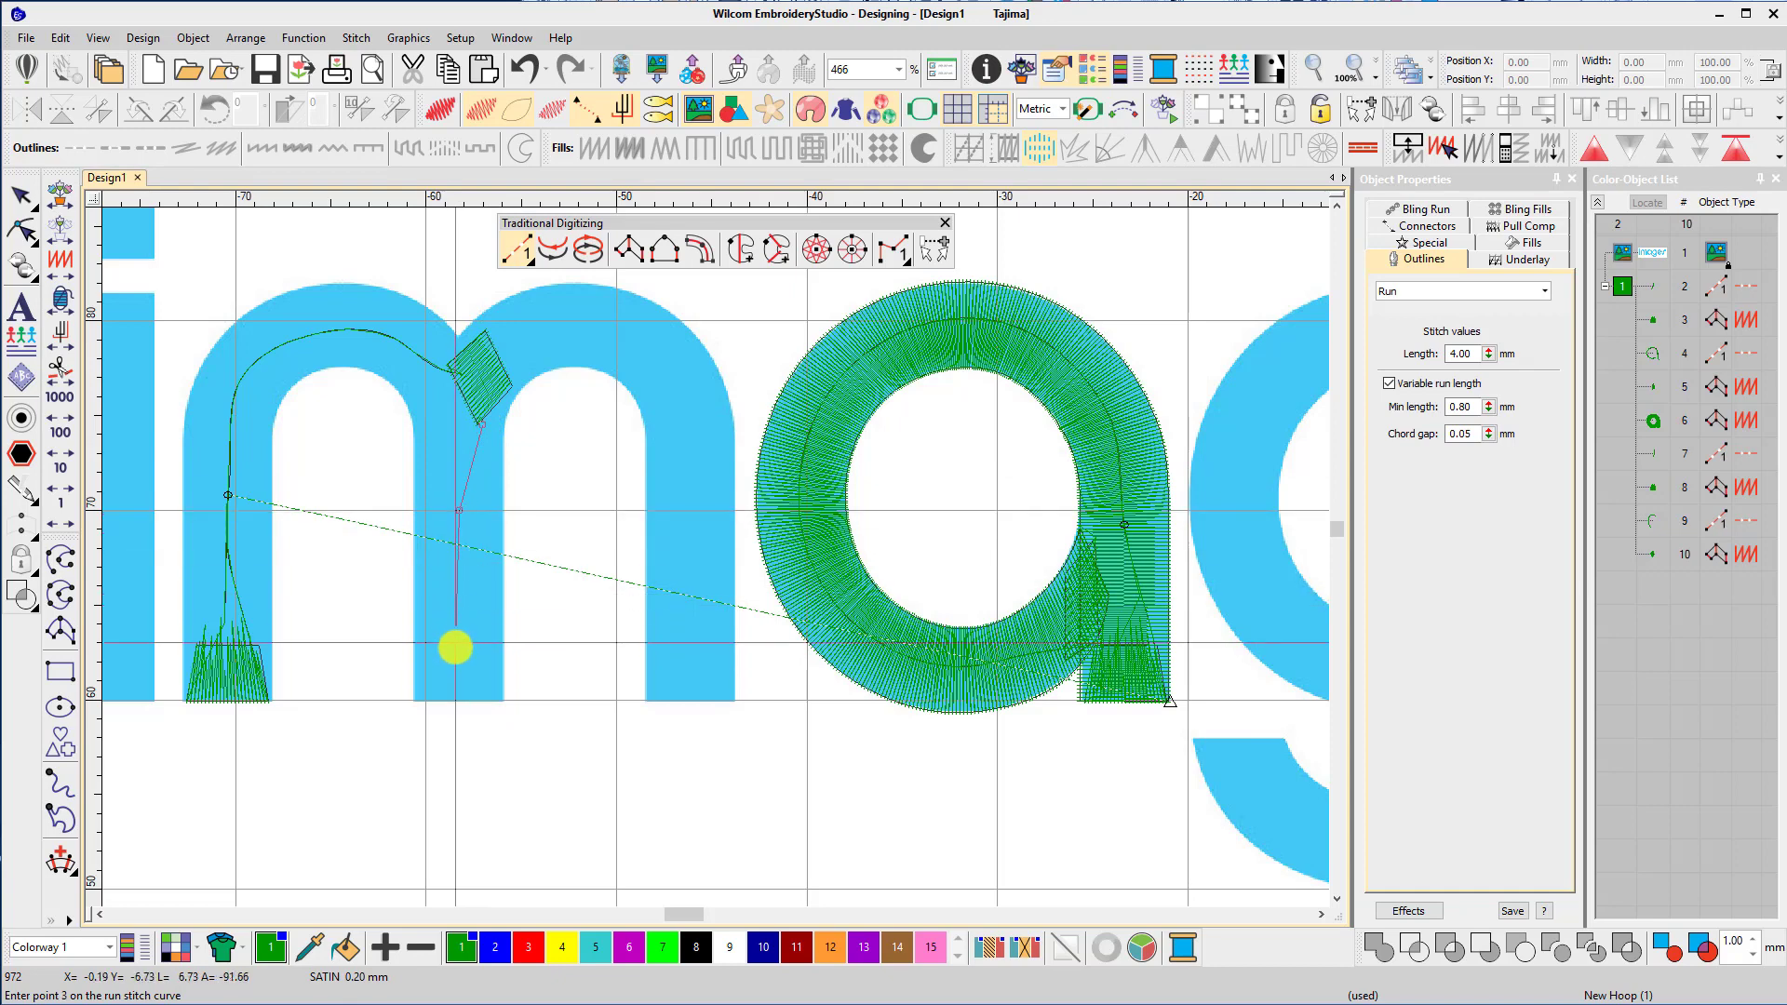
{"action": "left_click", "coordinate": [476, 424]}
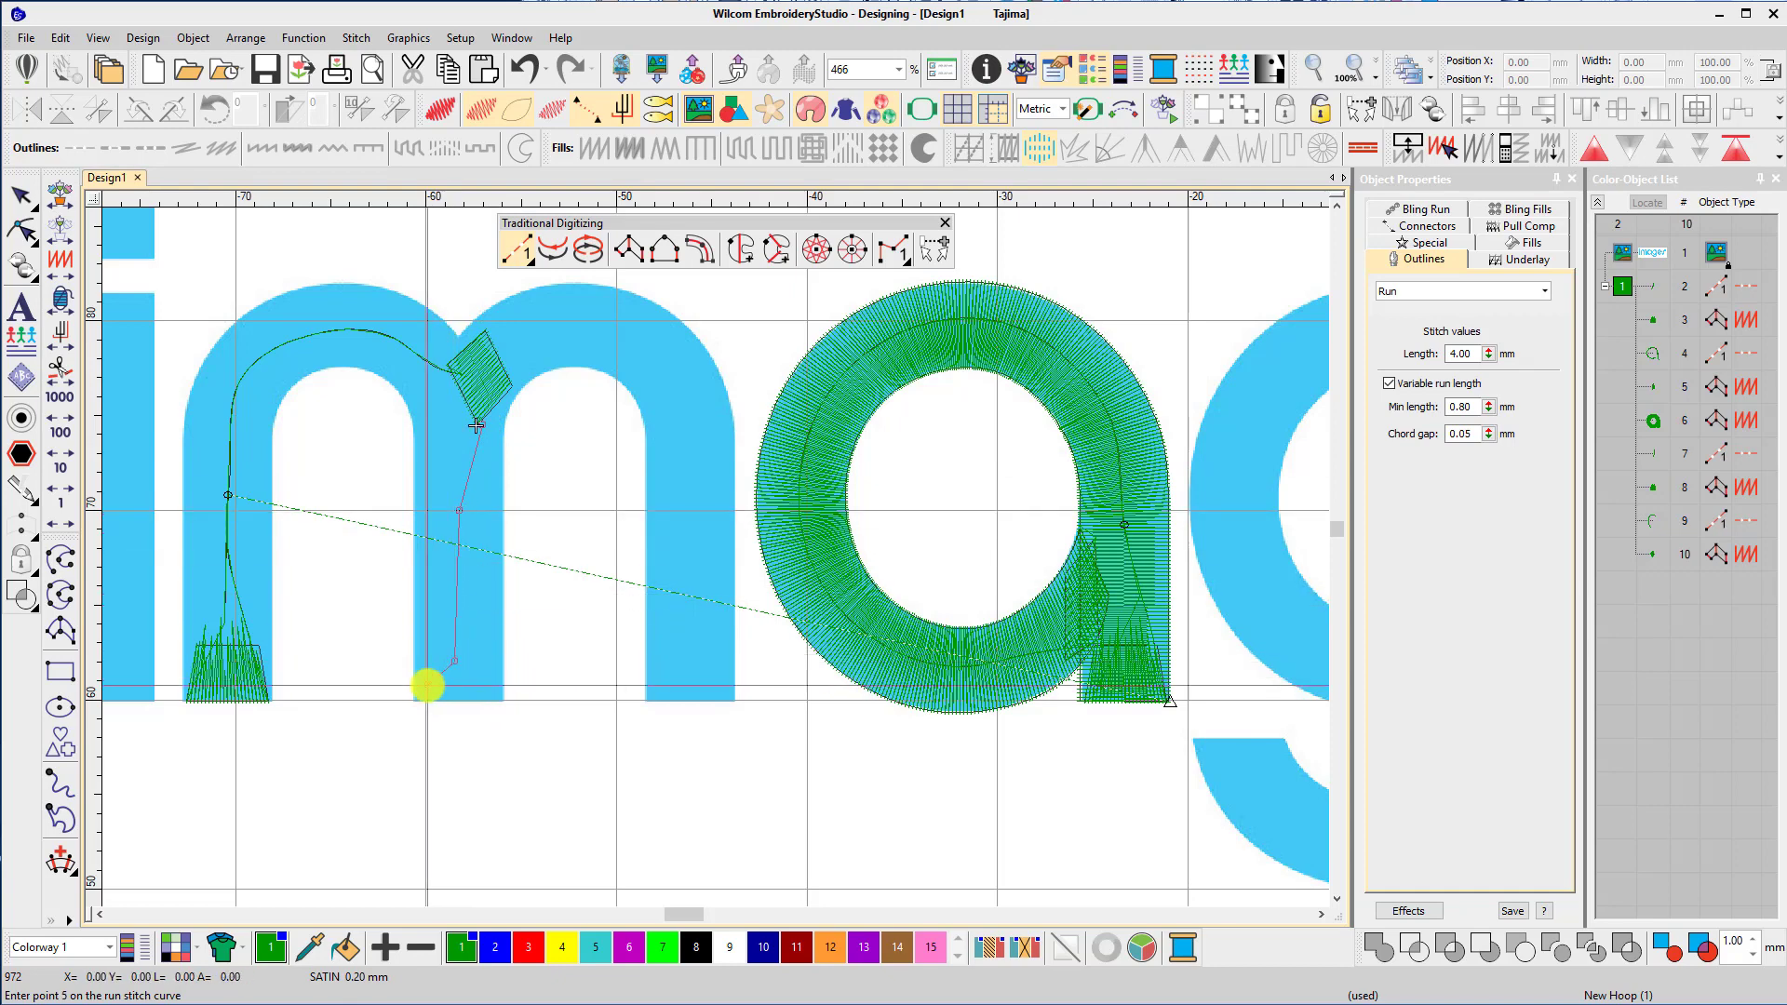
{"action": "left_click", "coordinate": [428, 685]}
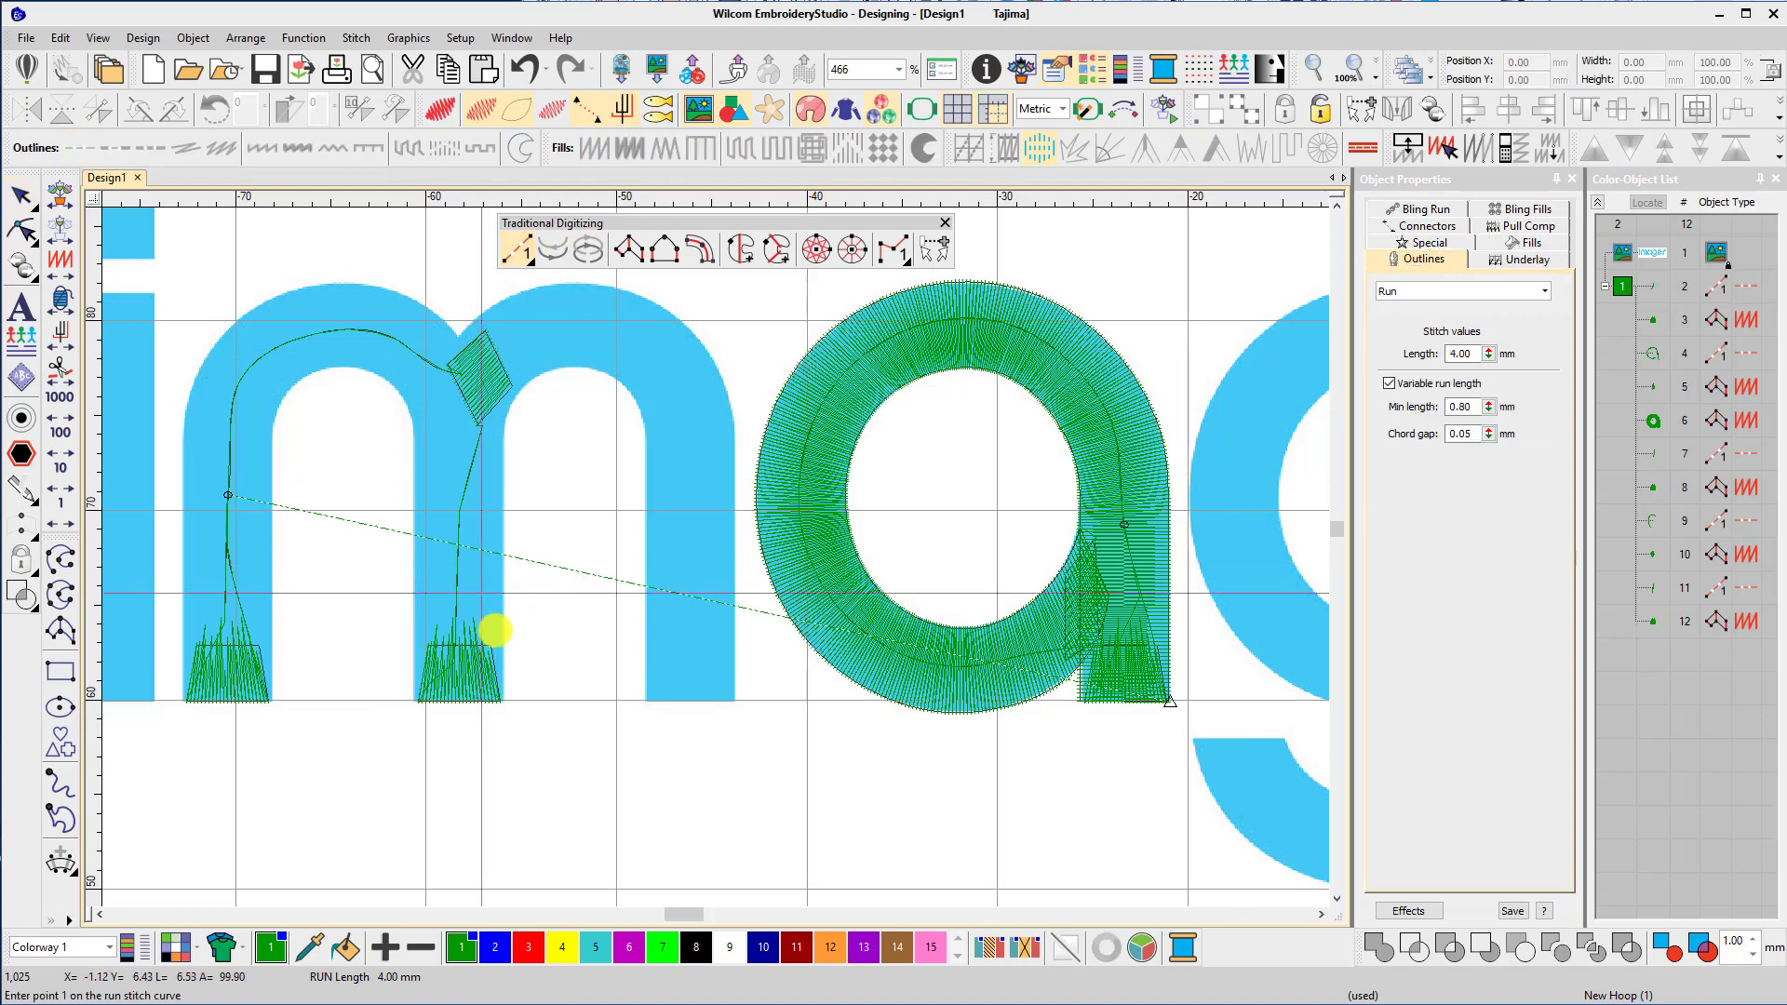
Digitize a run line up the m's middle leg and over its right hump.
{"action": "left_click", "coordinate": [471, 565]}
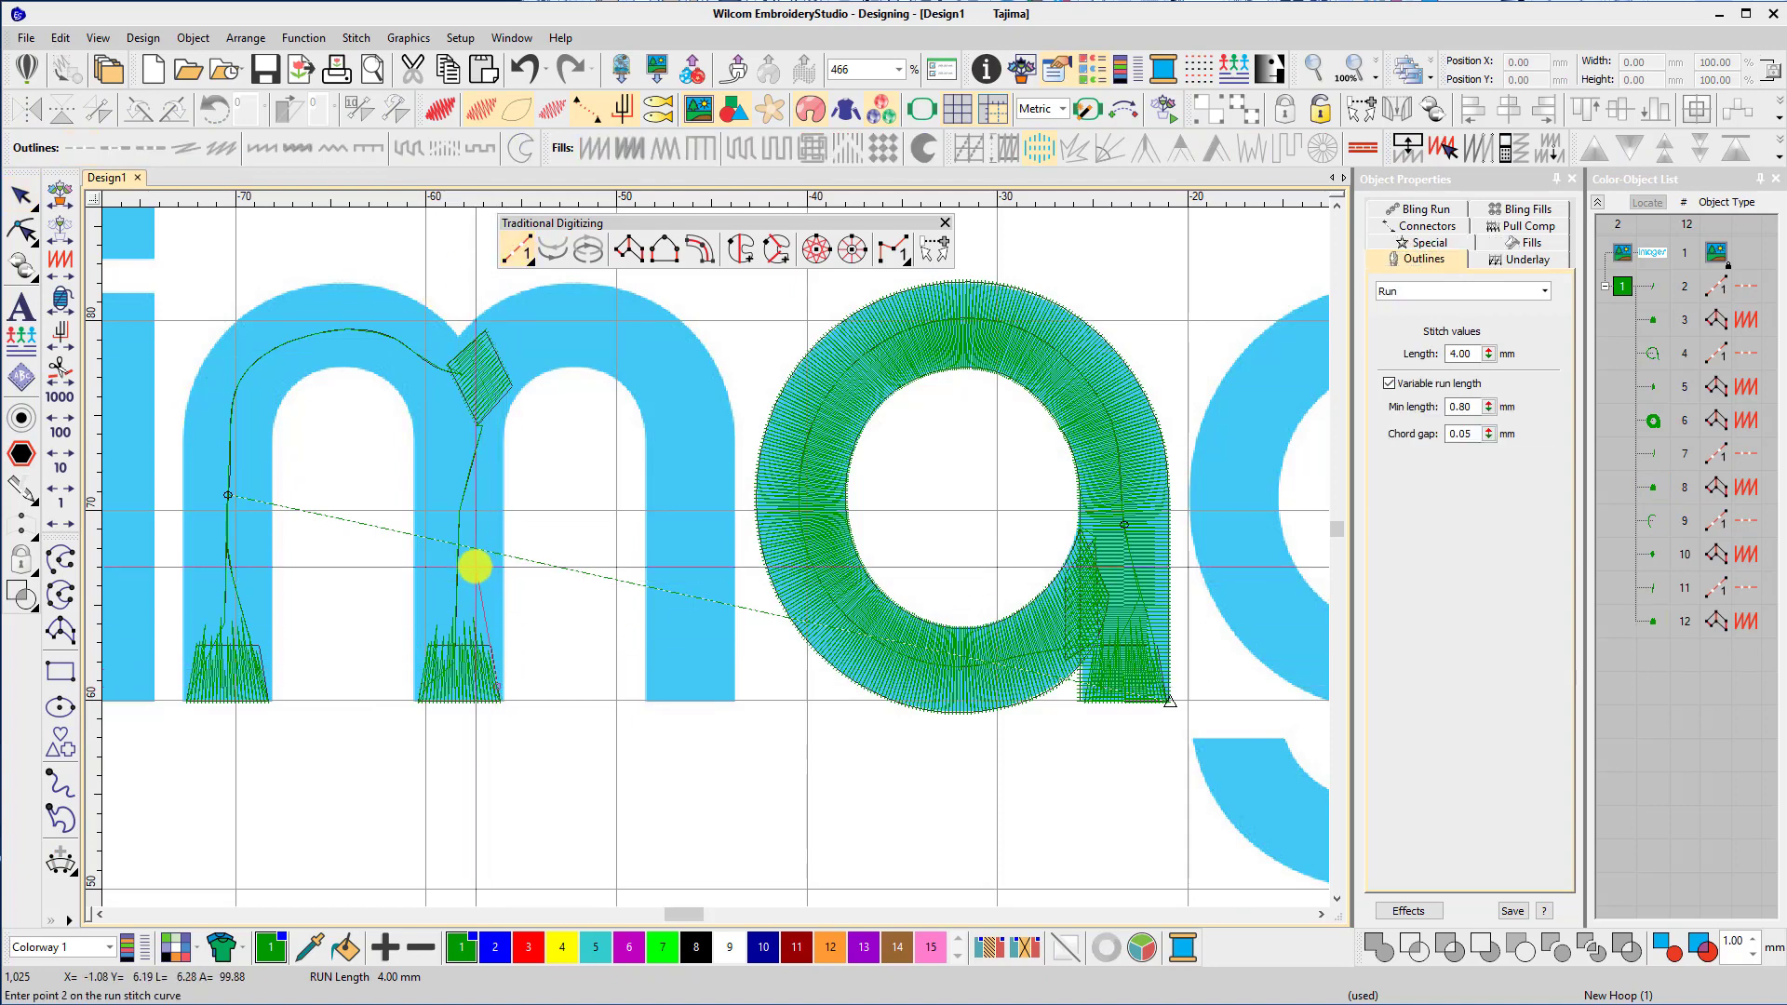
{"action": "left_click", "coordinate": [501, 704]}
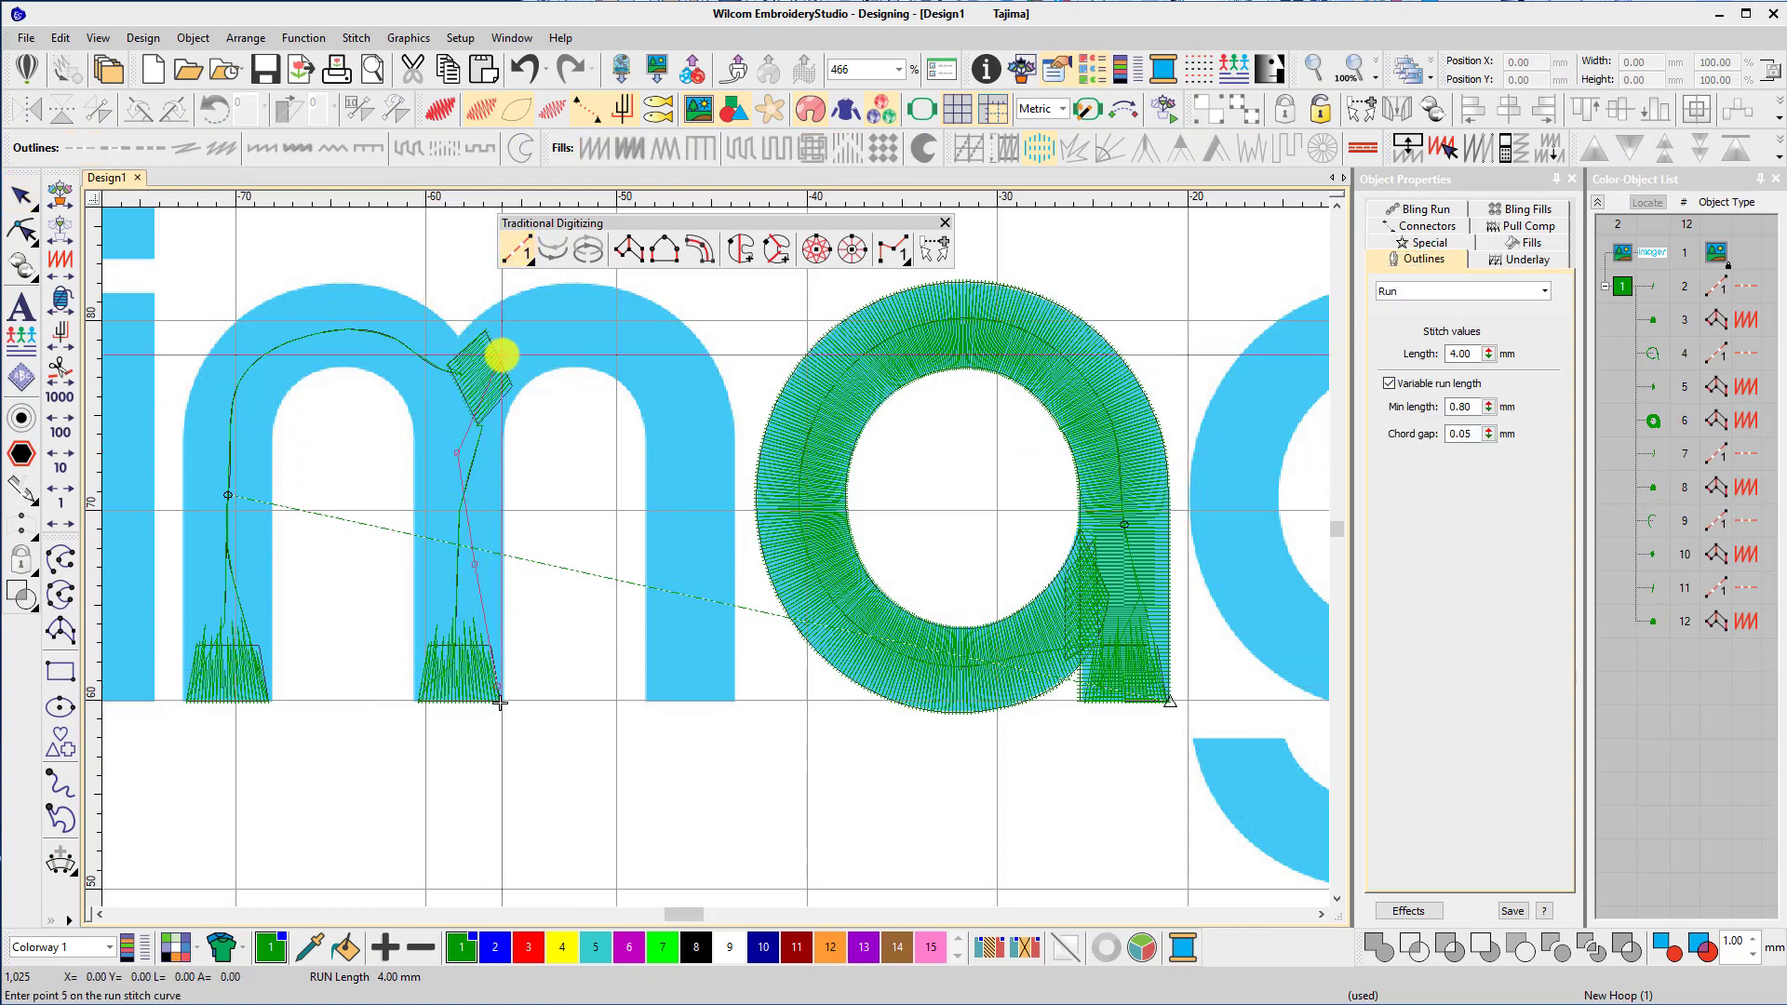
{"action": "left_click", "coordinate": [685, 409]}
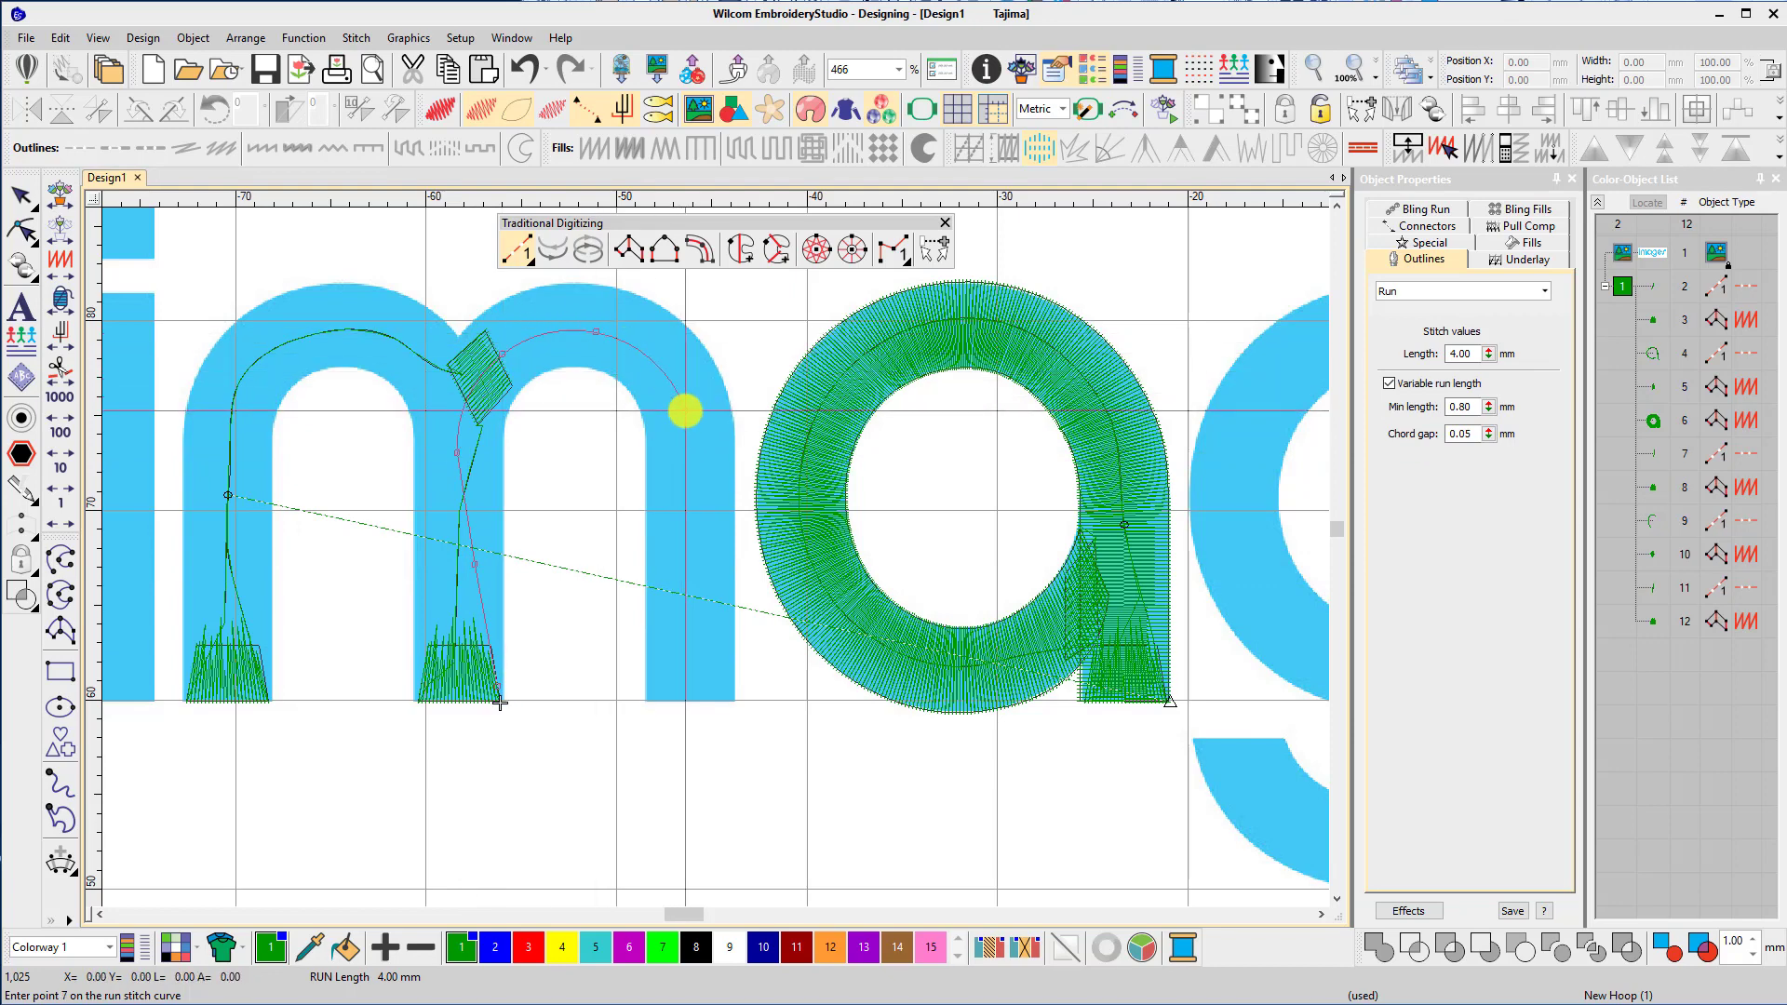
{"action": "left_click", "coordinate": [678, 677]}
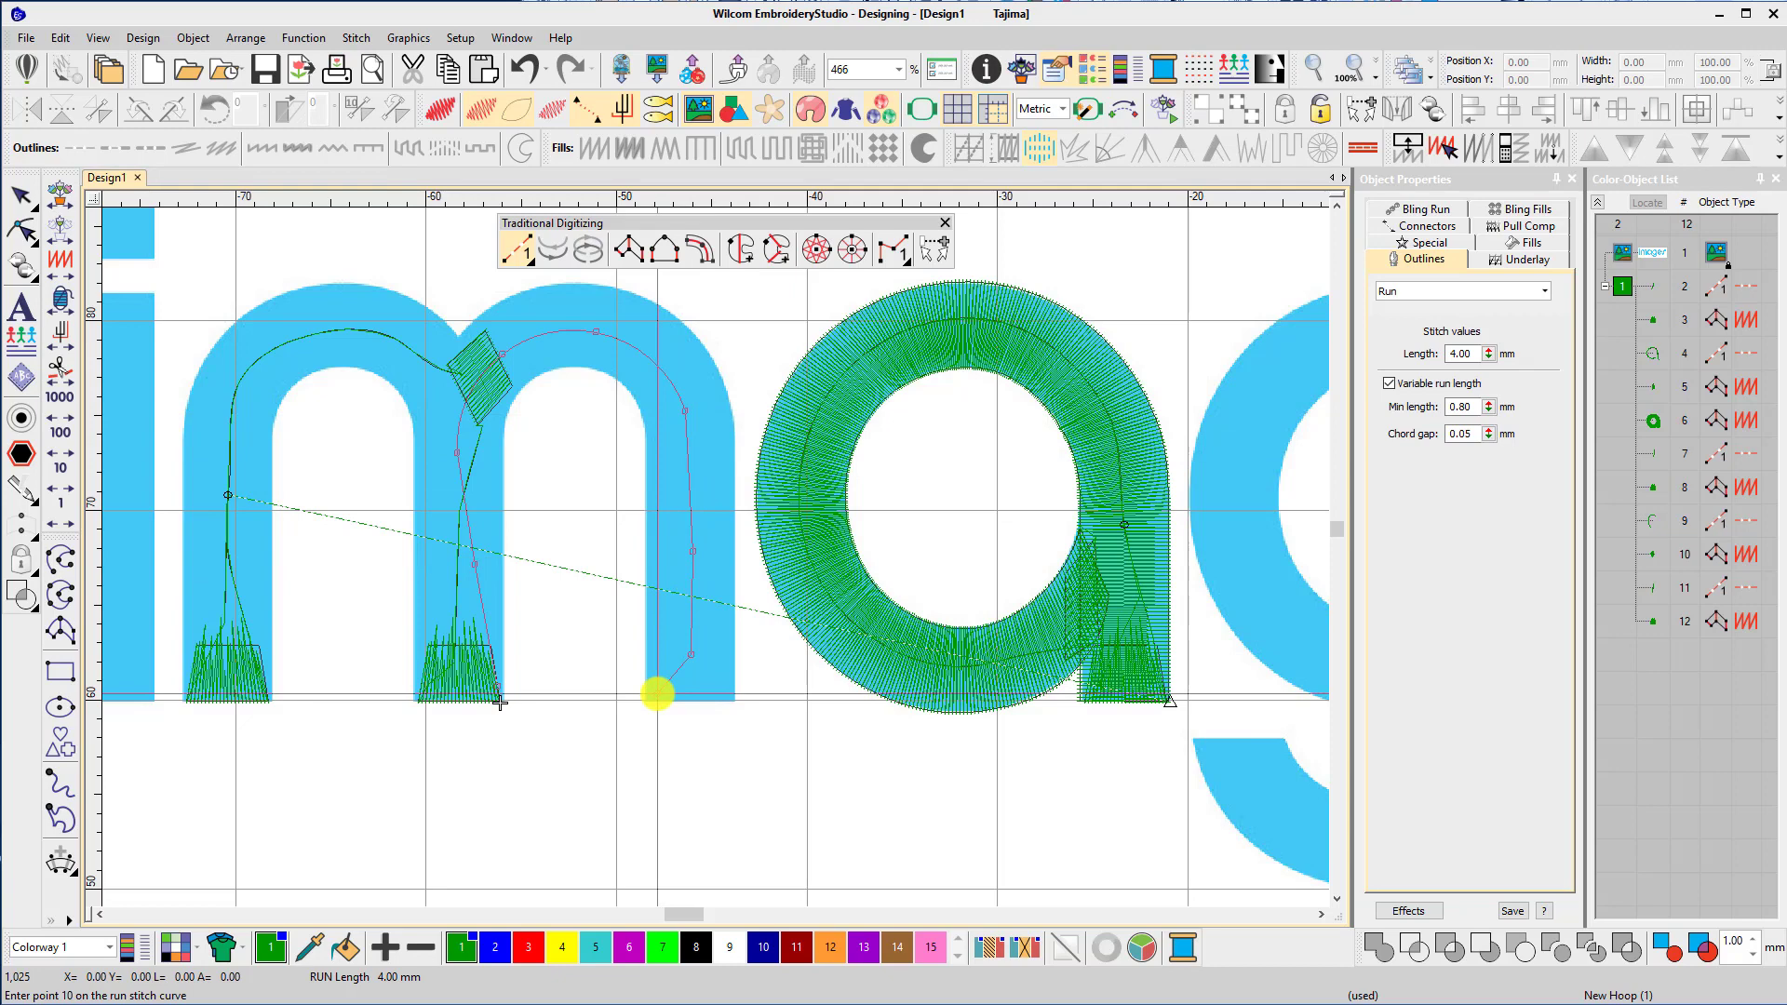
{"action": "left_click", "coordinate": [657, 695]}
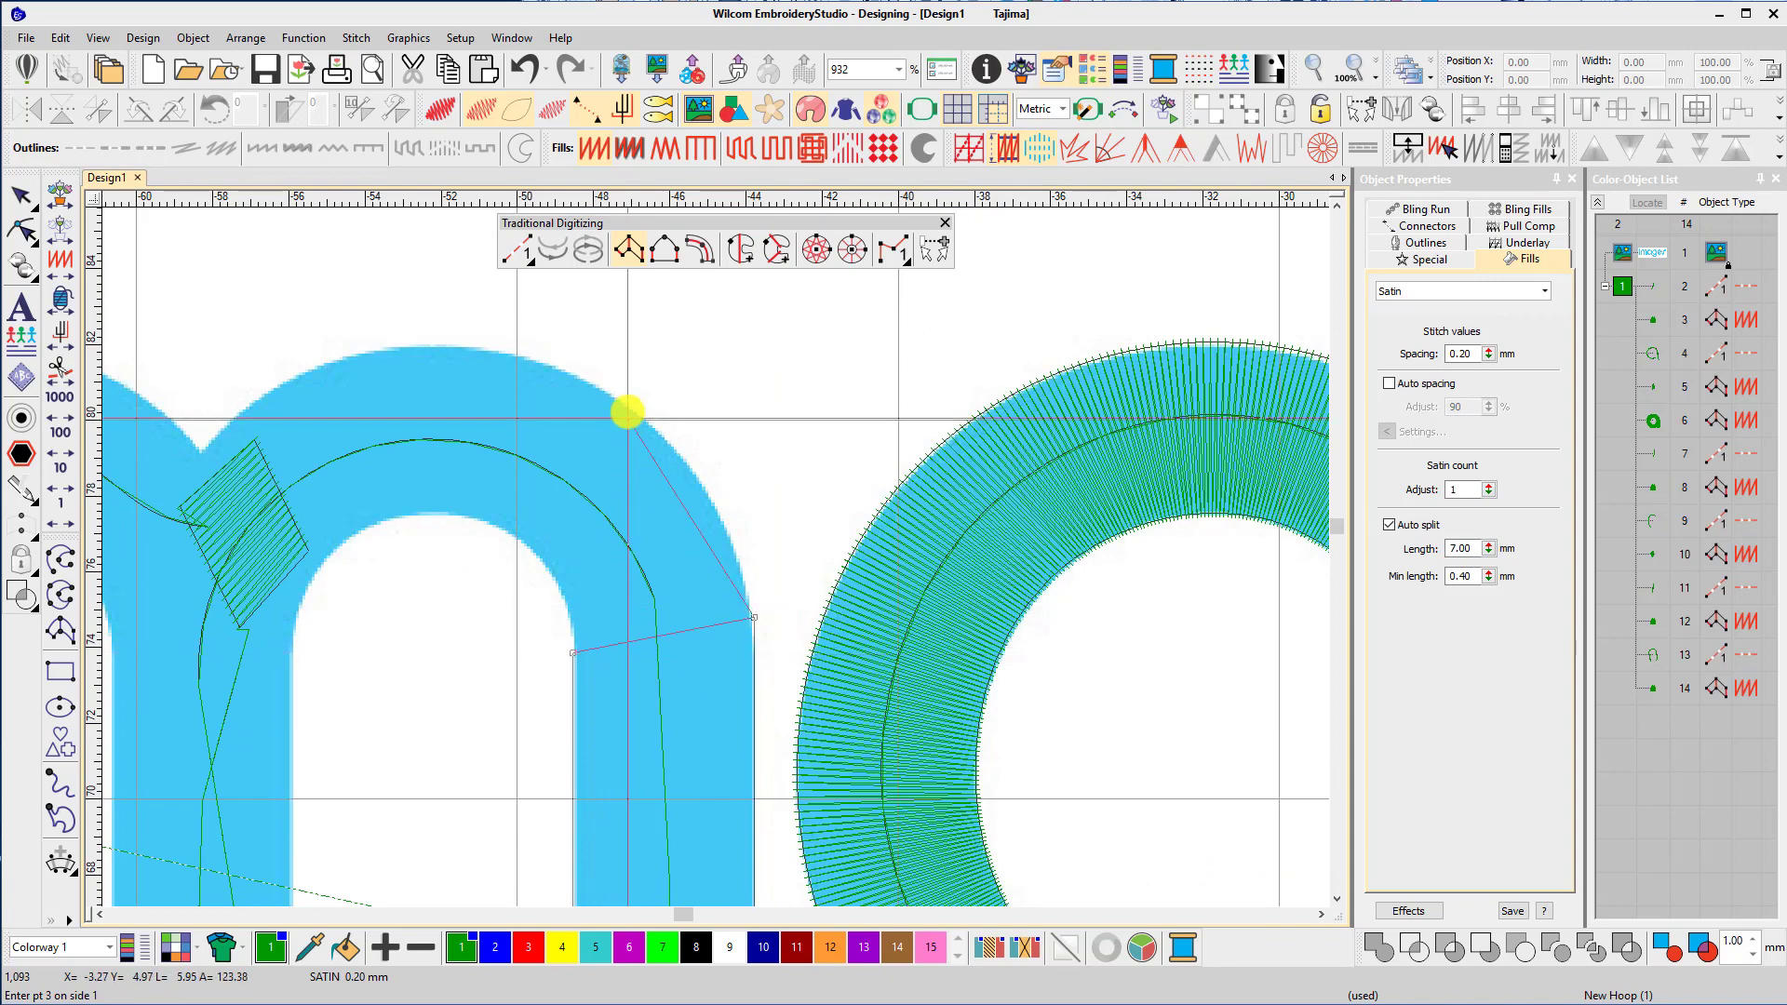
Place Column A satin points on the right hump's outer and inner edges down to the middle leg's cap.
{"action": "left_click", "coordinate": [519, 540]}
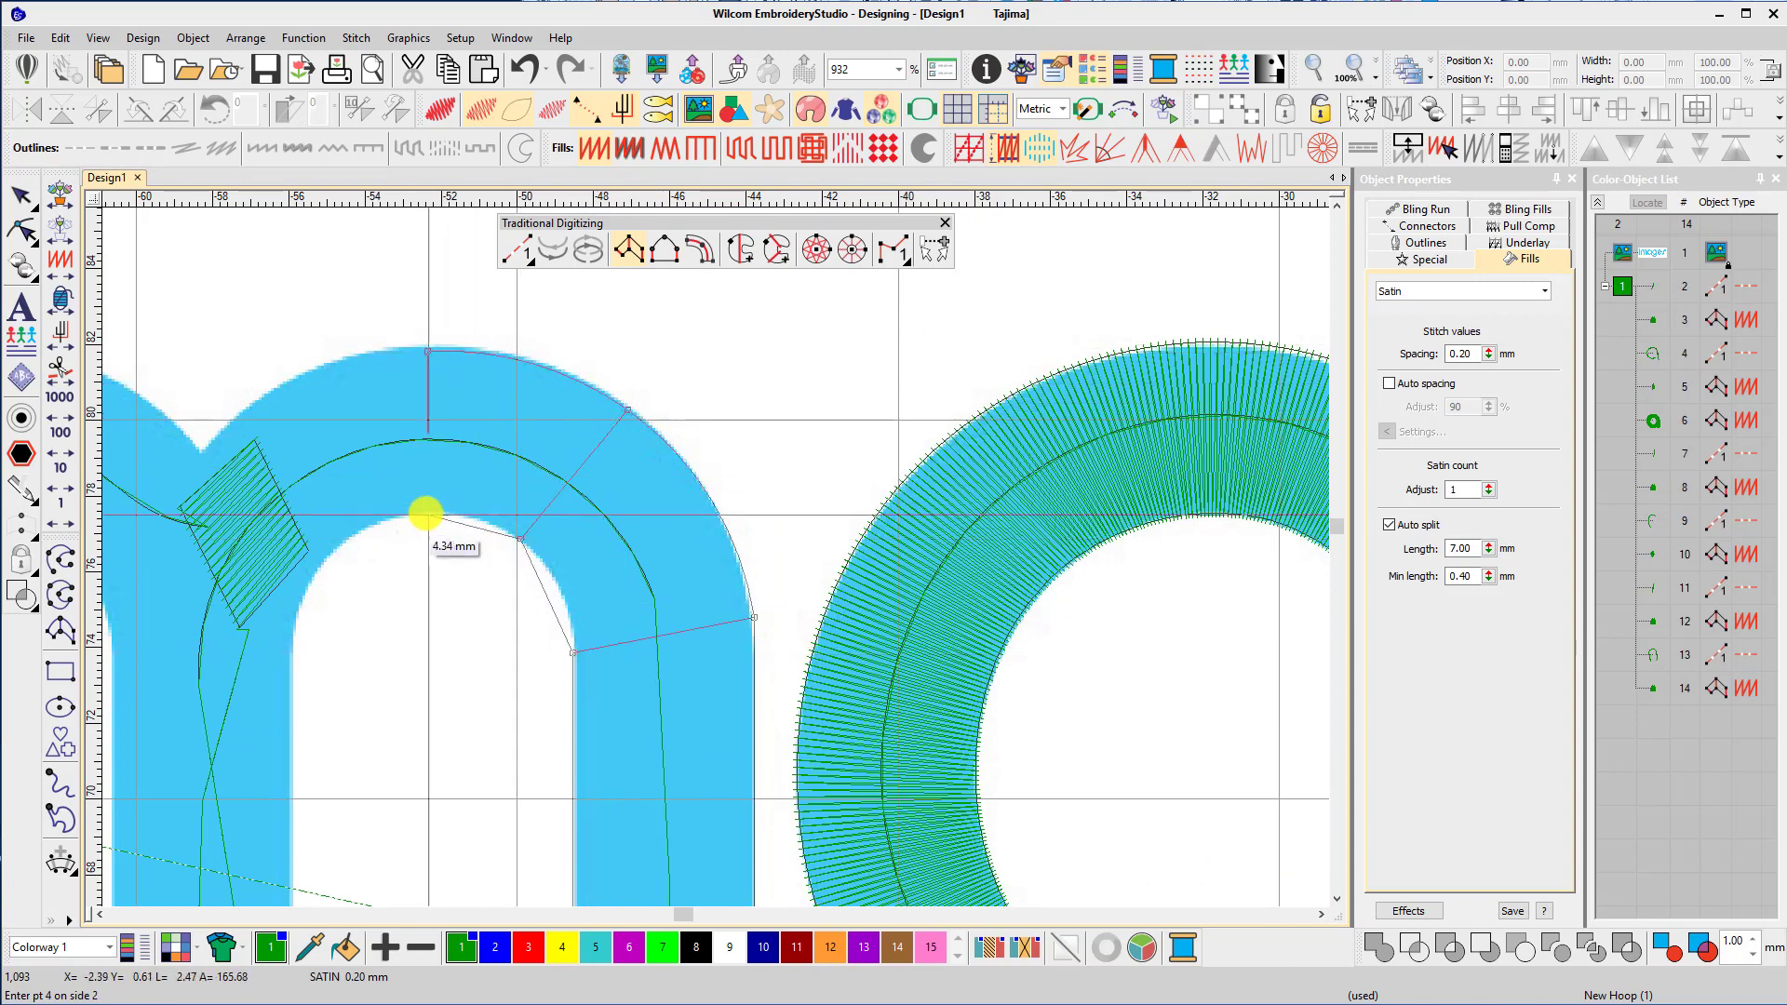
{"action": "left_click", "coordinate": [281, 380]}
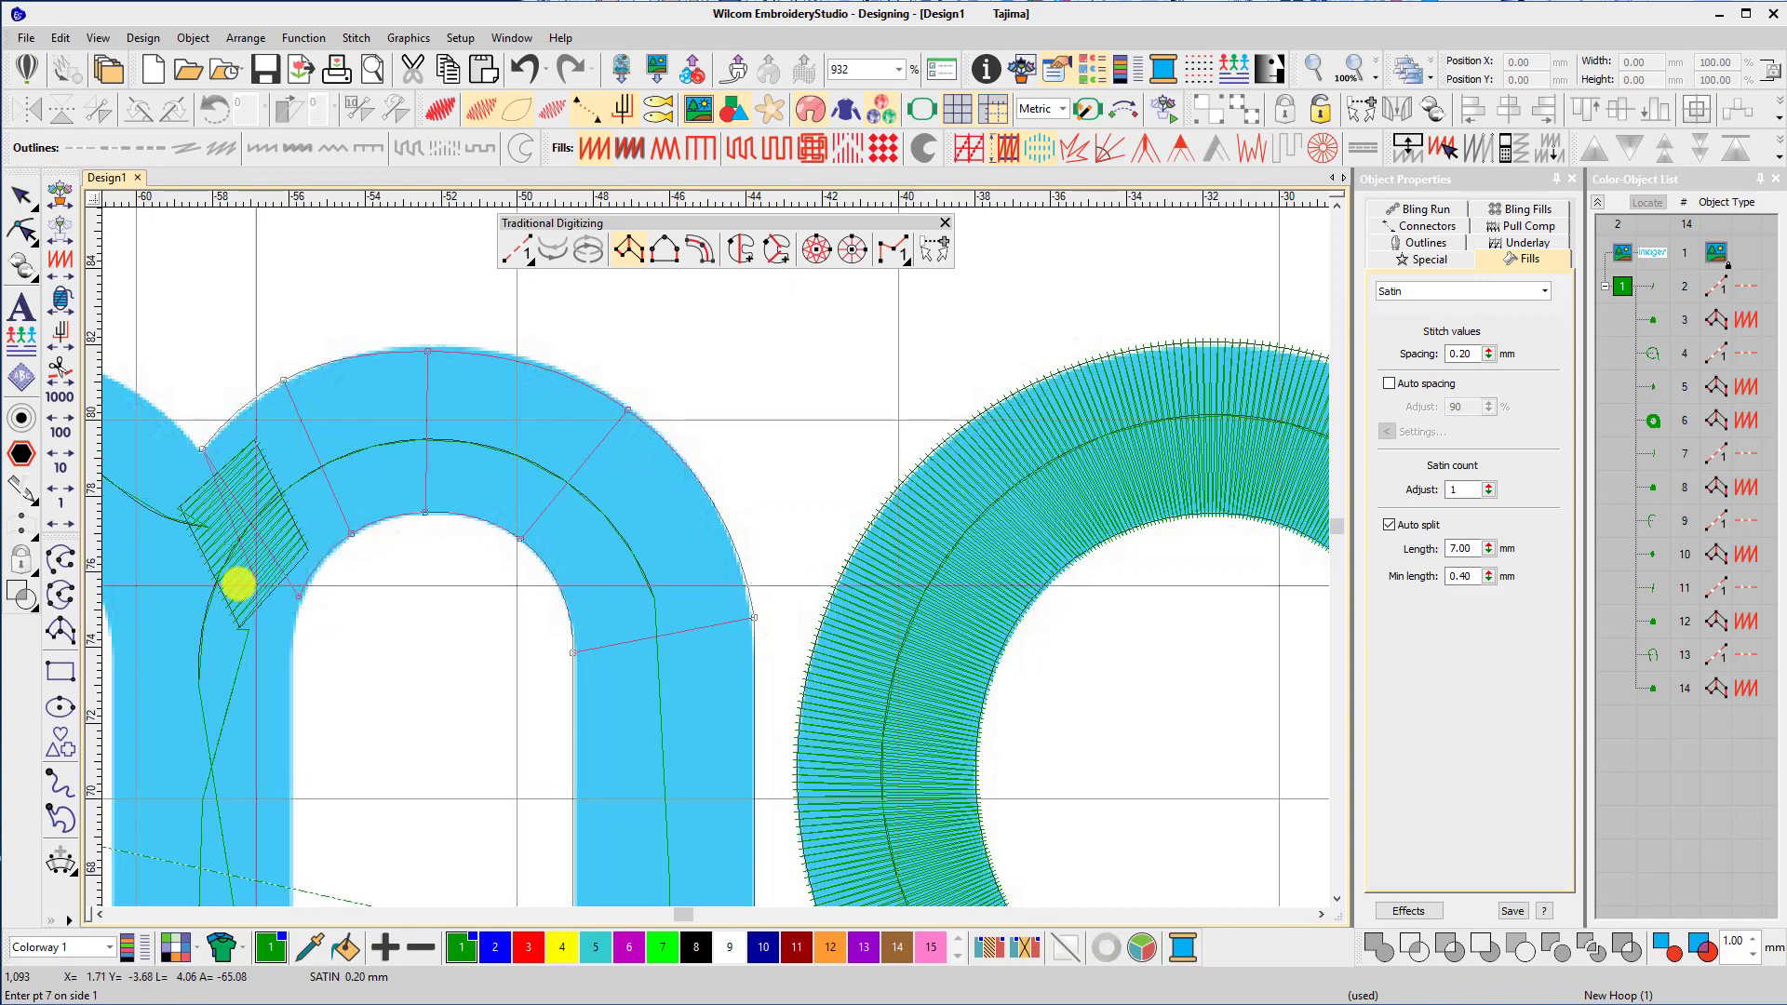
{"action": "left_click", "coordinate": [275, 670]}
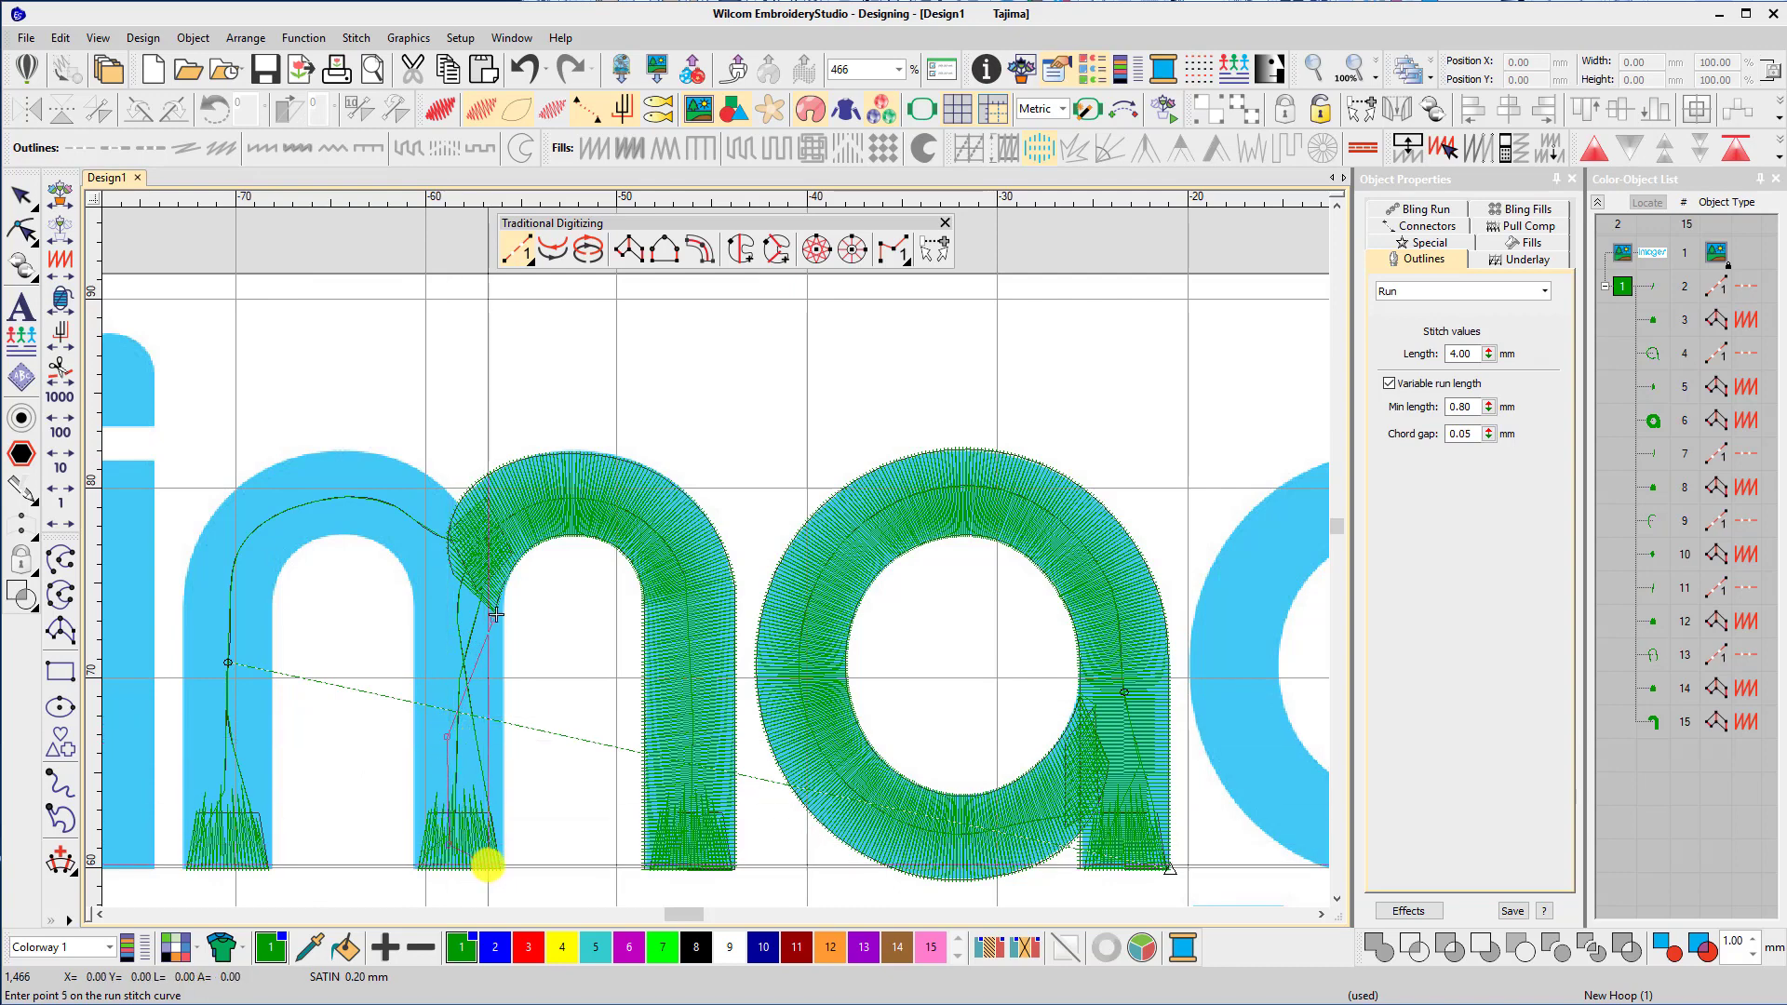
Add a travel point at the middle leg's base, then a satin column over the left hump down the first leg.
{"action": "left_click", "coordinate": [495, 616]}
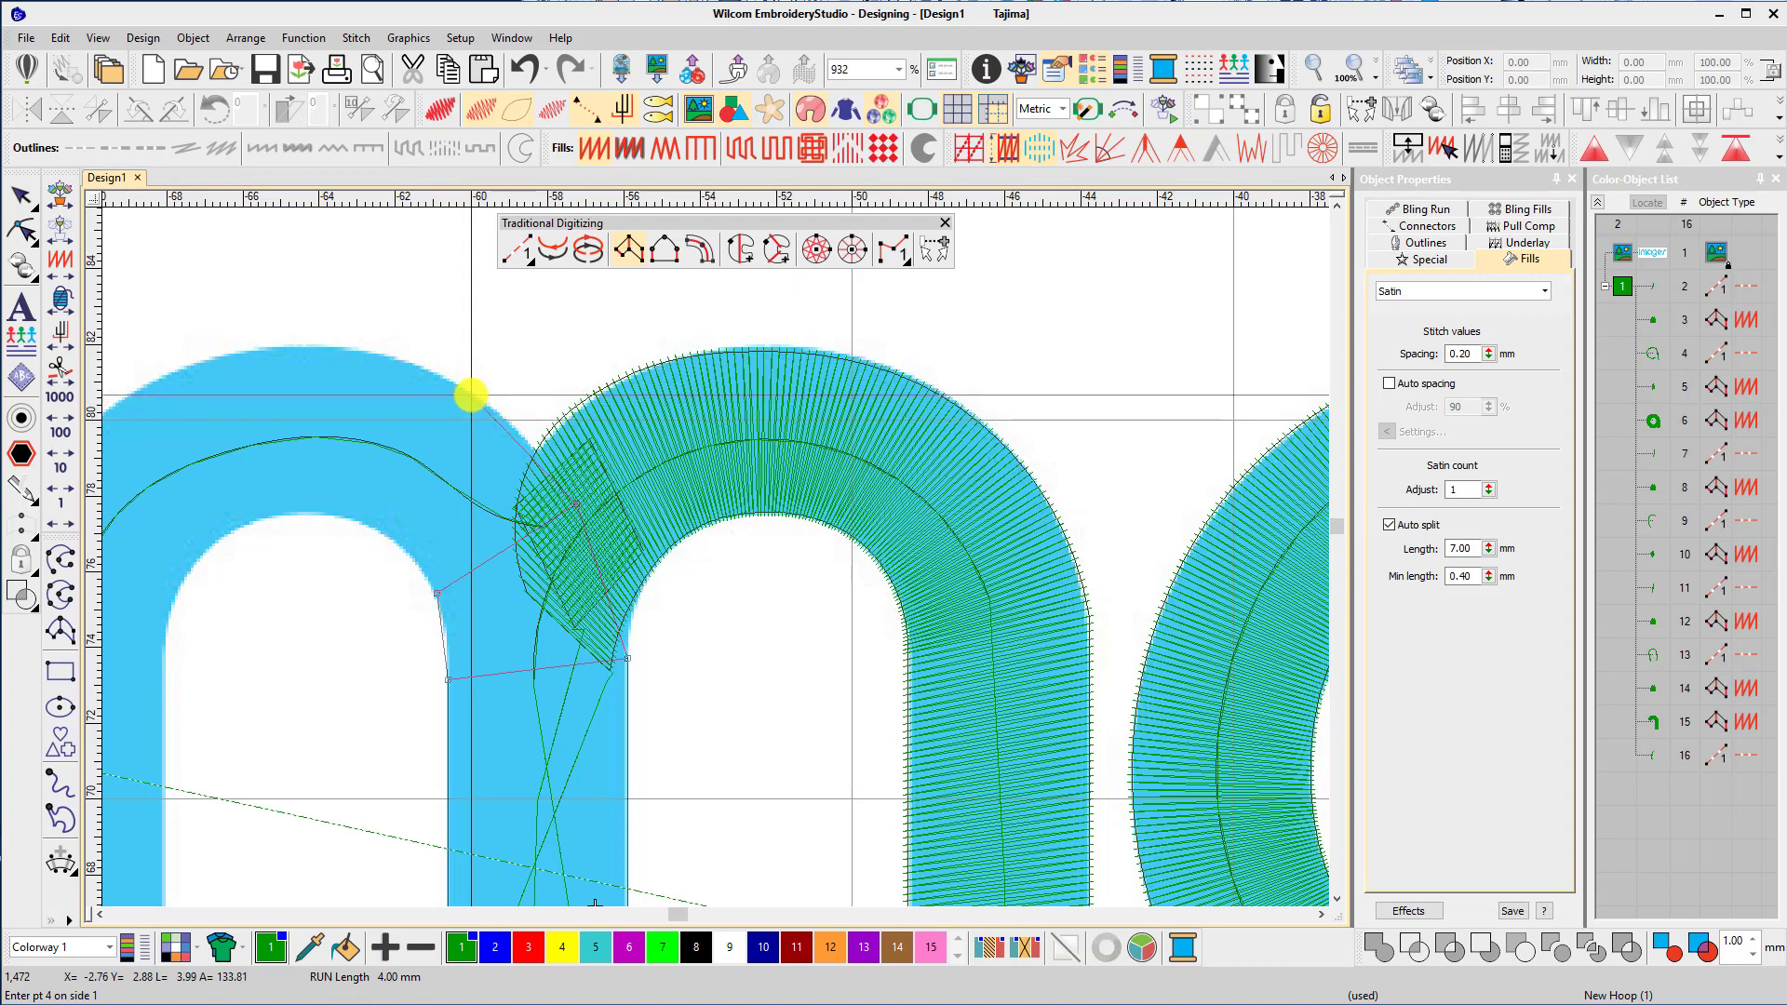
{"action": "left_click", "coordinate": [373, 531]}
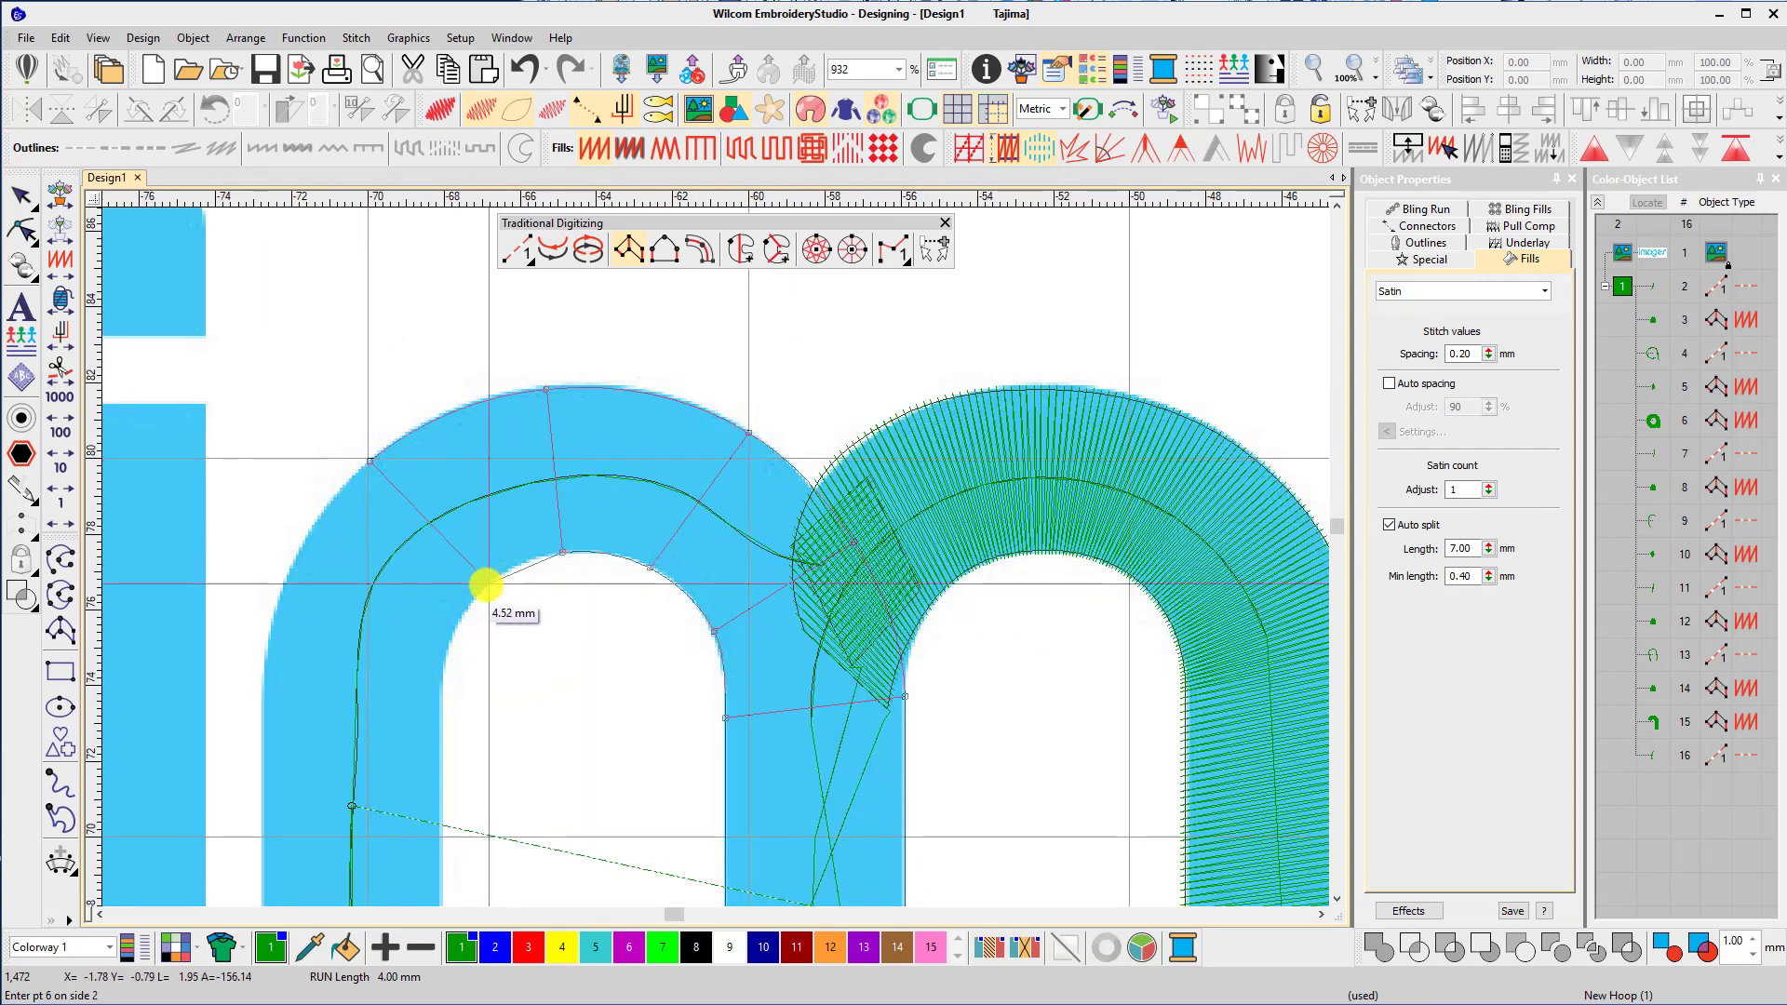
{"action": "left_click", "coordinate": [294, 590]}
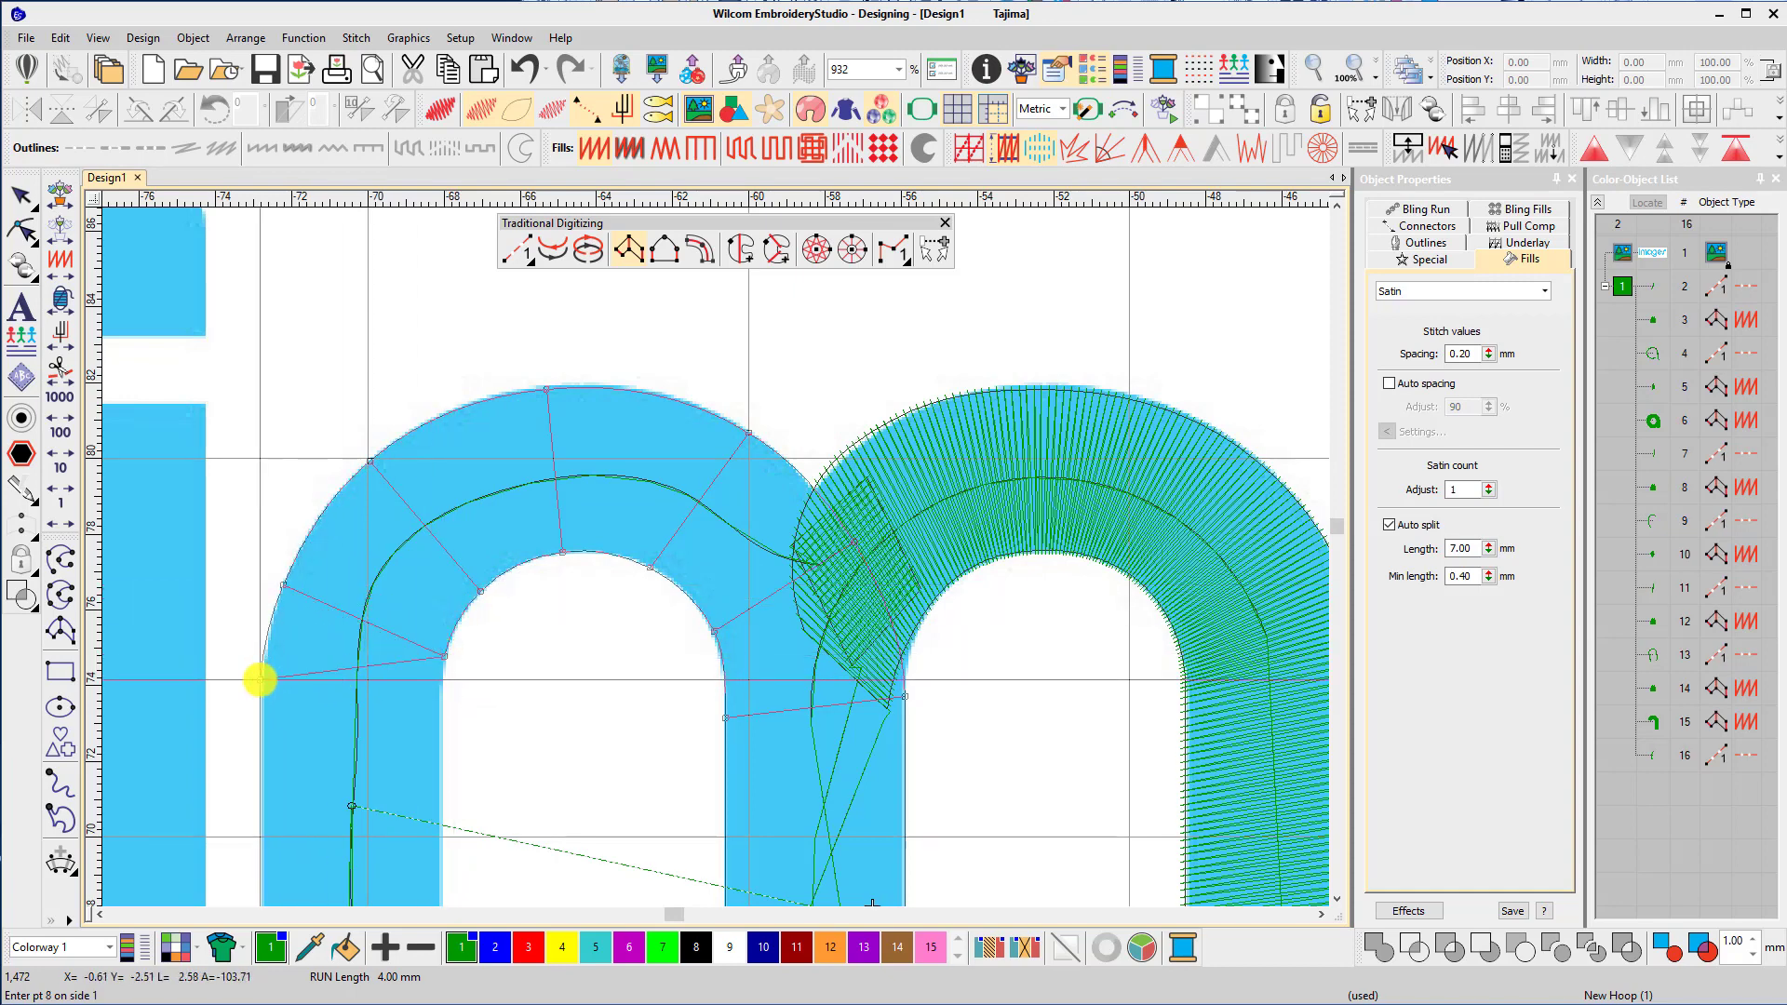
{"action": "left_click", "coordinate": [443, 709]}
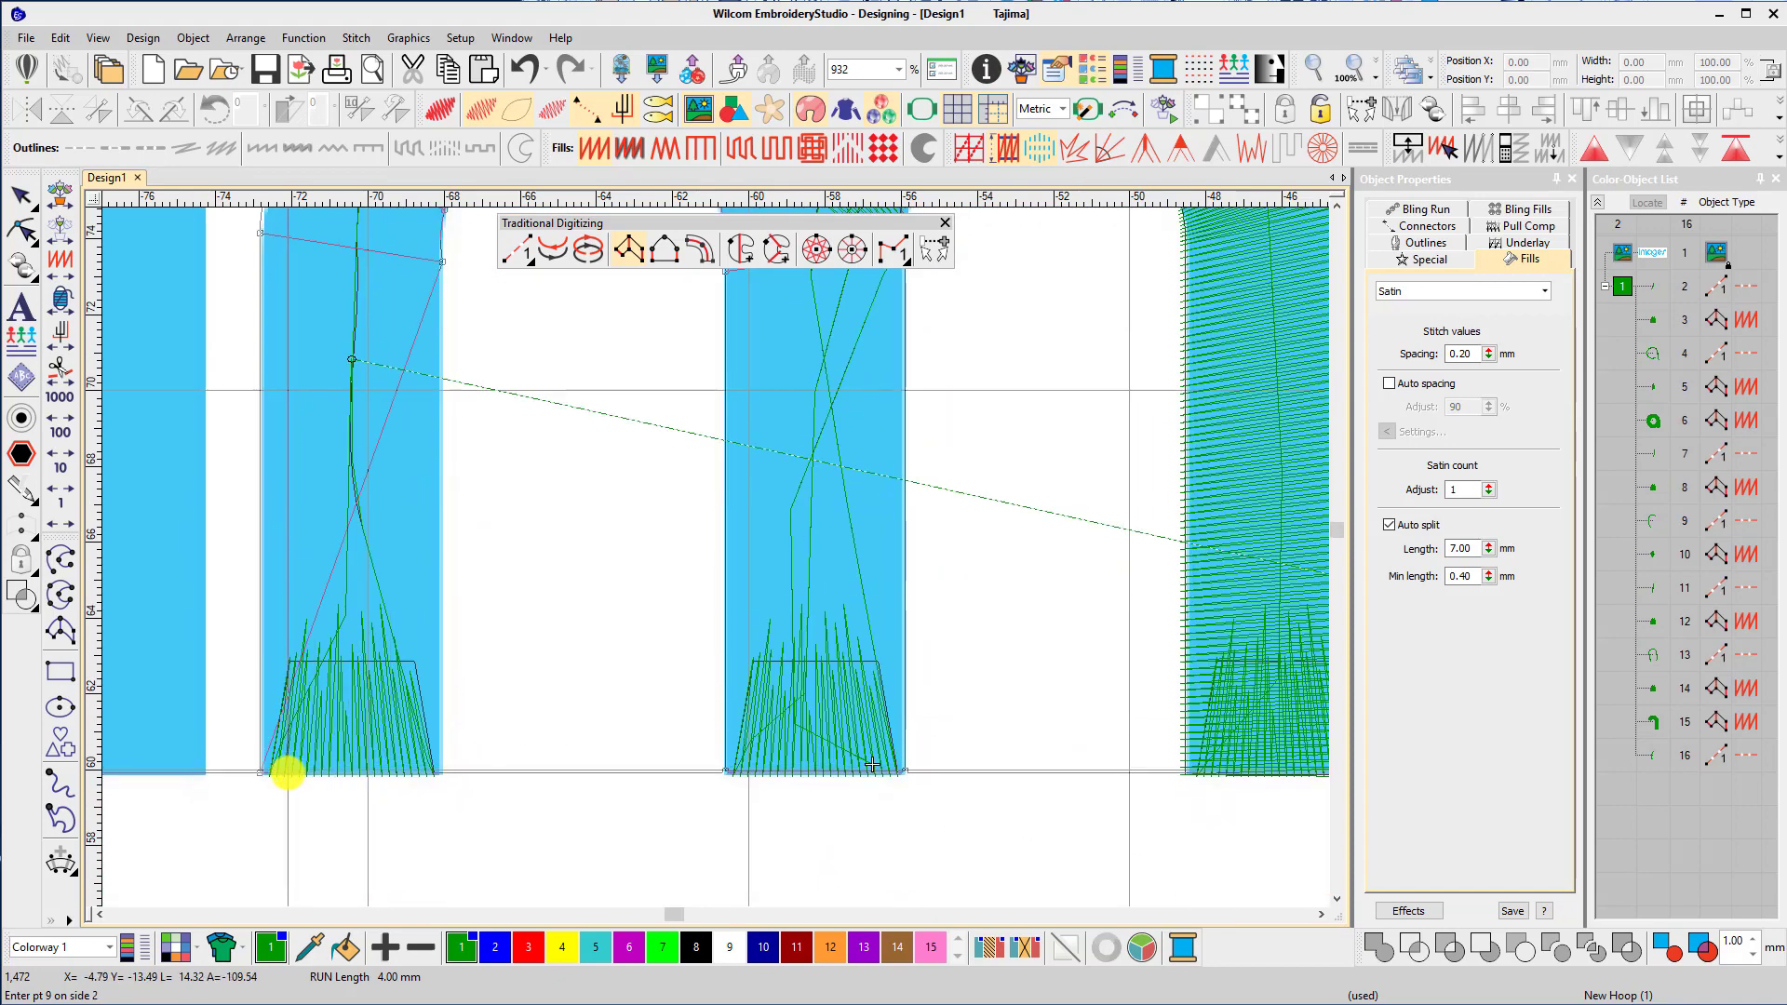
{"action": "left_click", "coordinate": [409, 775]}
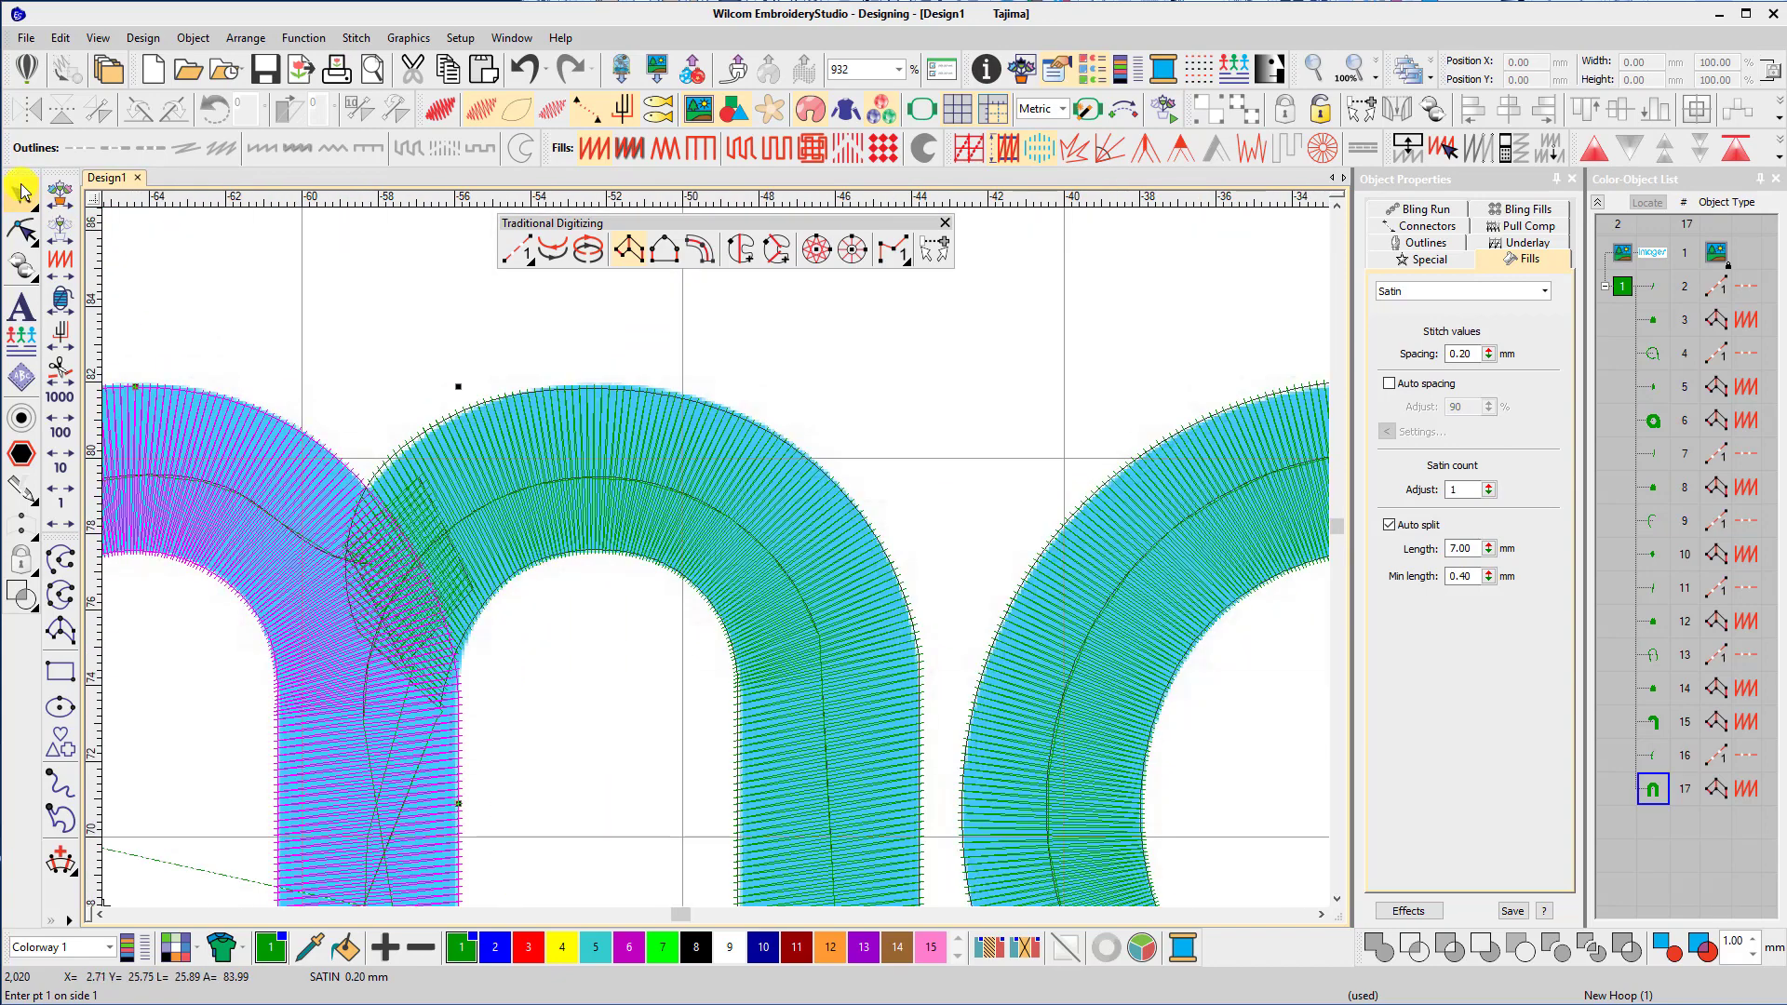
Loosen the middle-leg cap's stitch spacing to 0.30 mm via the Spacing slider.
{"action": "left_click", "coordinate": [430, 502]}
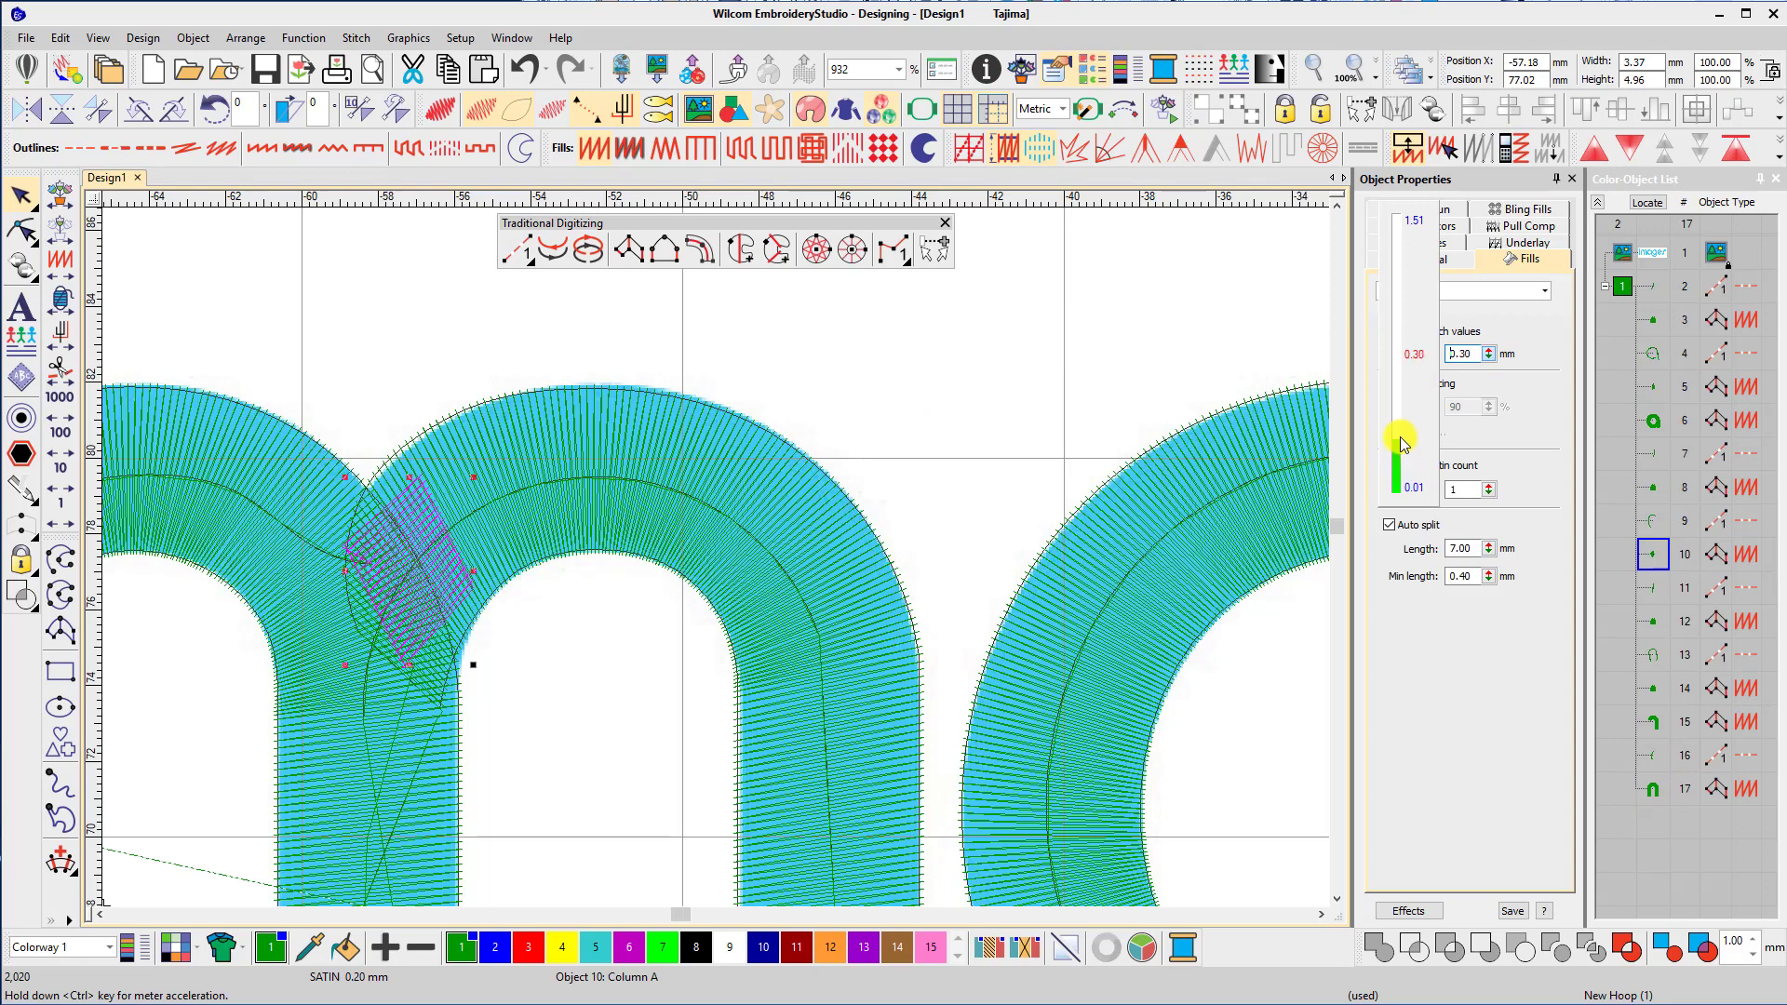
{"action": "left_click_drag", "start_coordinate": [1400, 445], "coordinate": [1399, 425]}
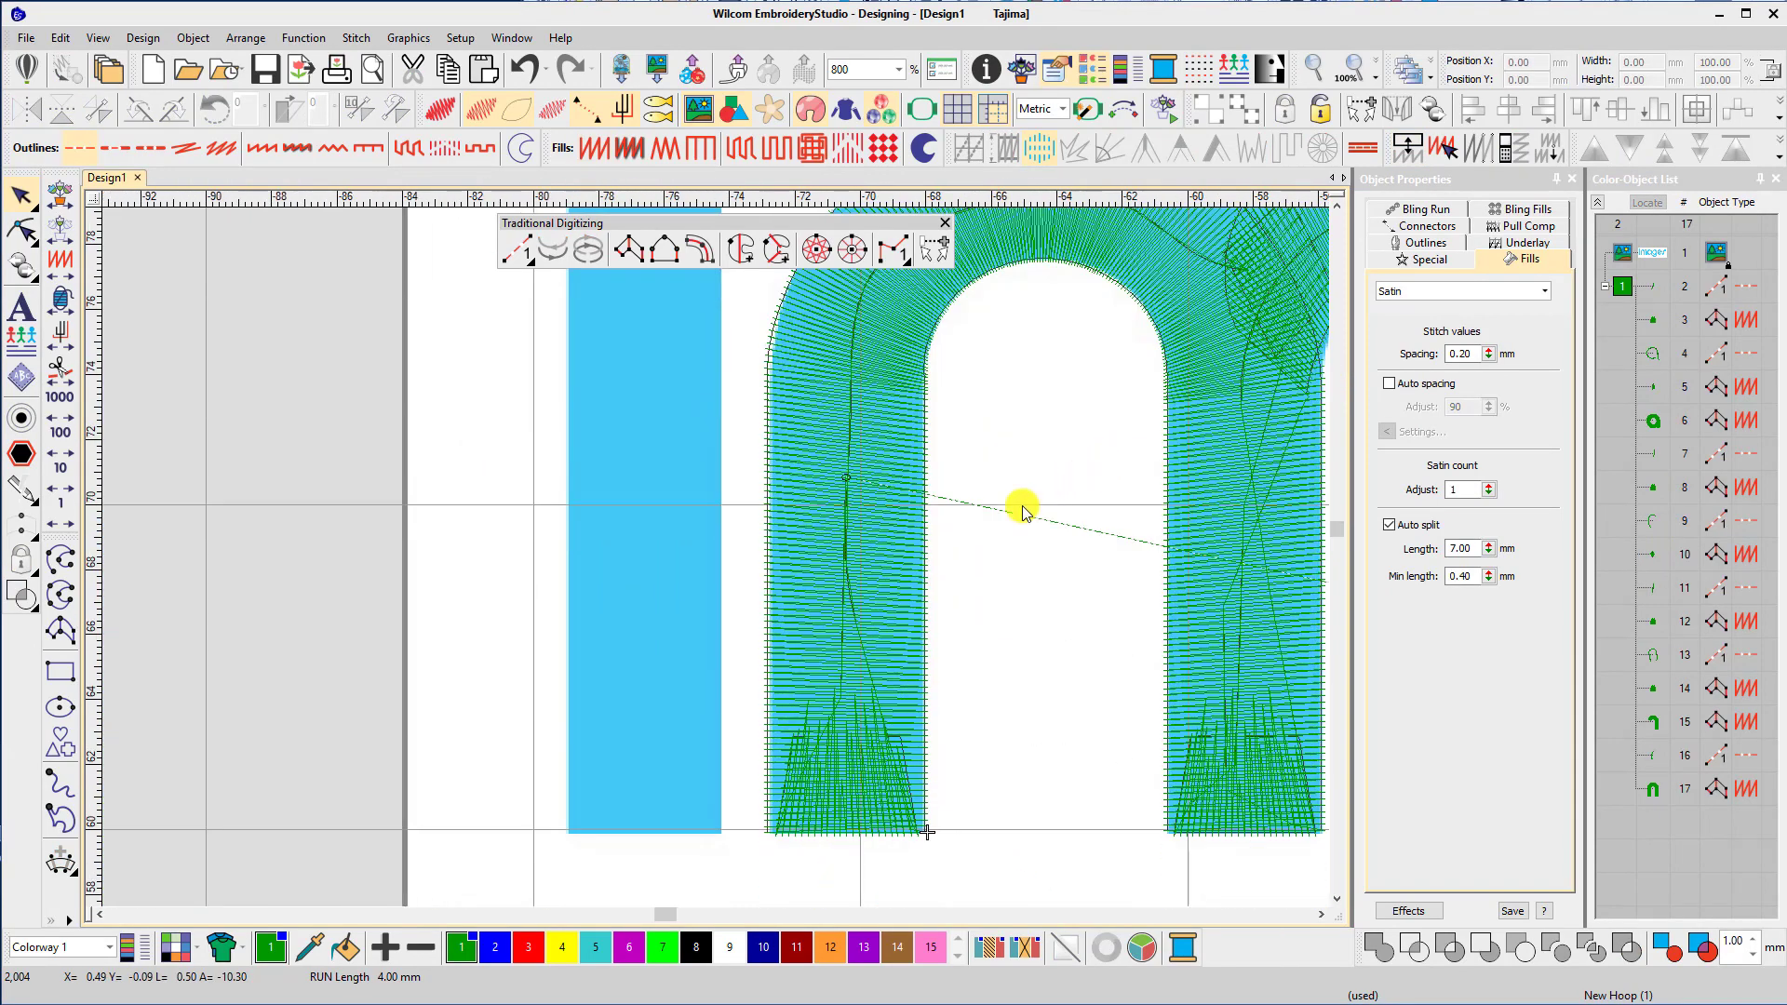
Run a travel line from the m to the i's base and cap it with Column A.
{"action": "left_click", "coordinate": [517, 249]}
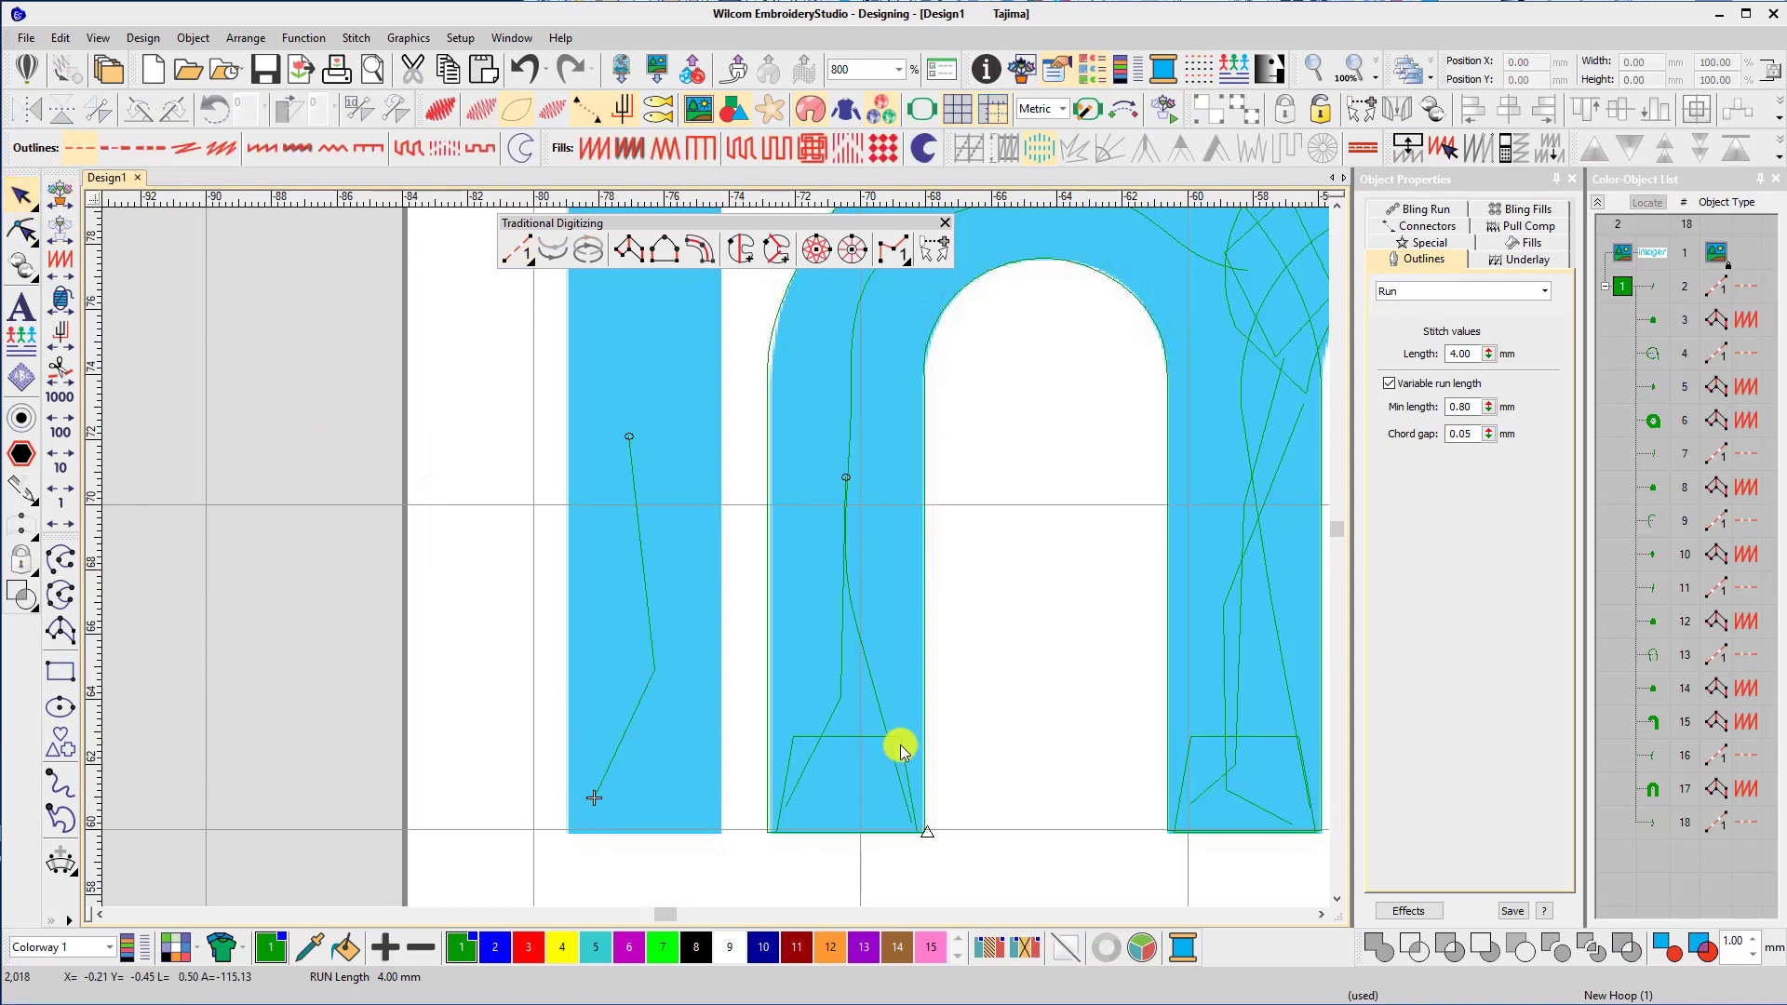
{"action": "left_click", "coordinate": [901, 741]}
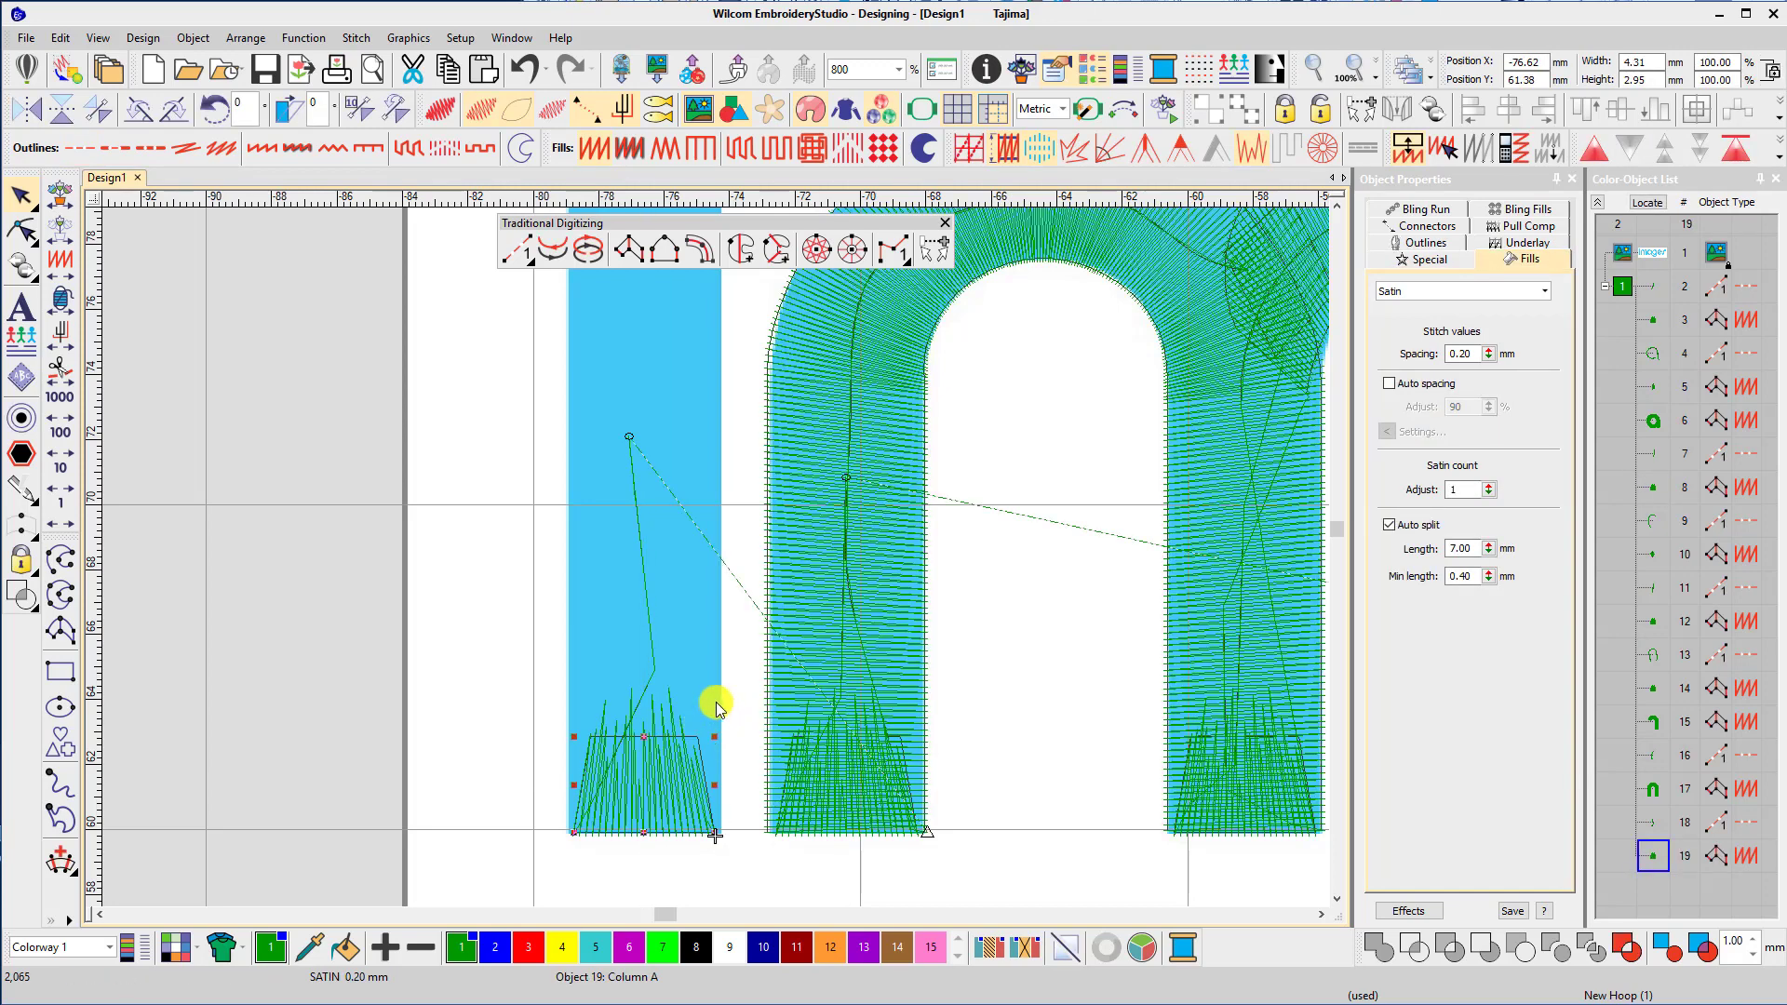
{"action": "left_click", "coordinate": [515, 251]}
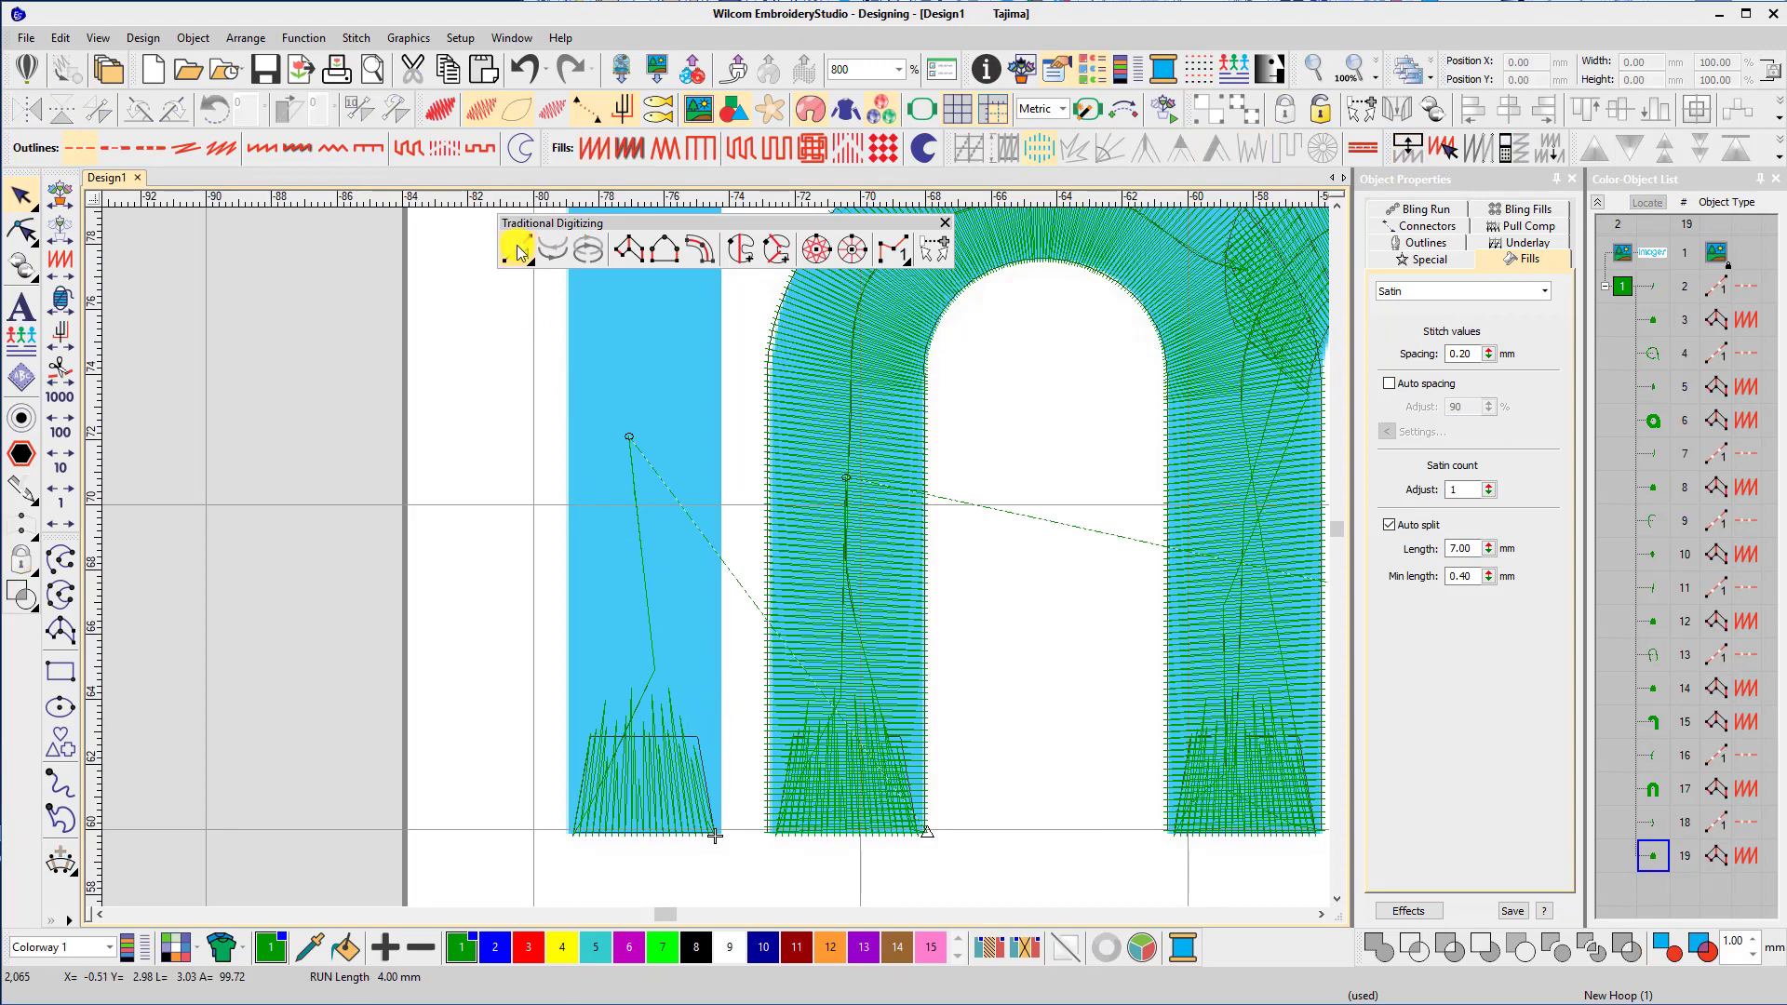
Digitize a run line upward along the i's stem.
{"action": "left_click", "coordinate": [651, 655]}
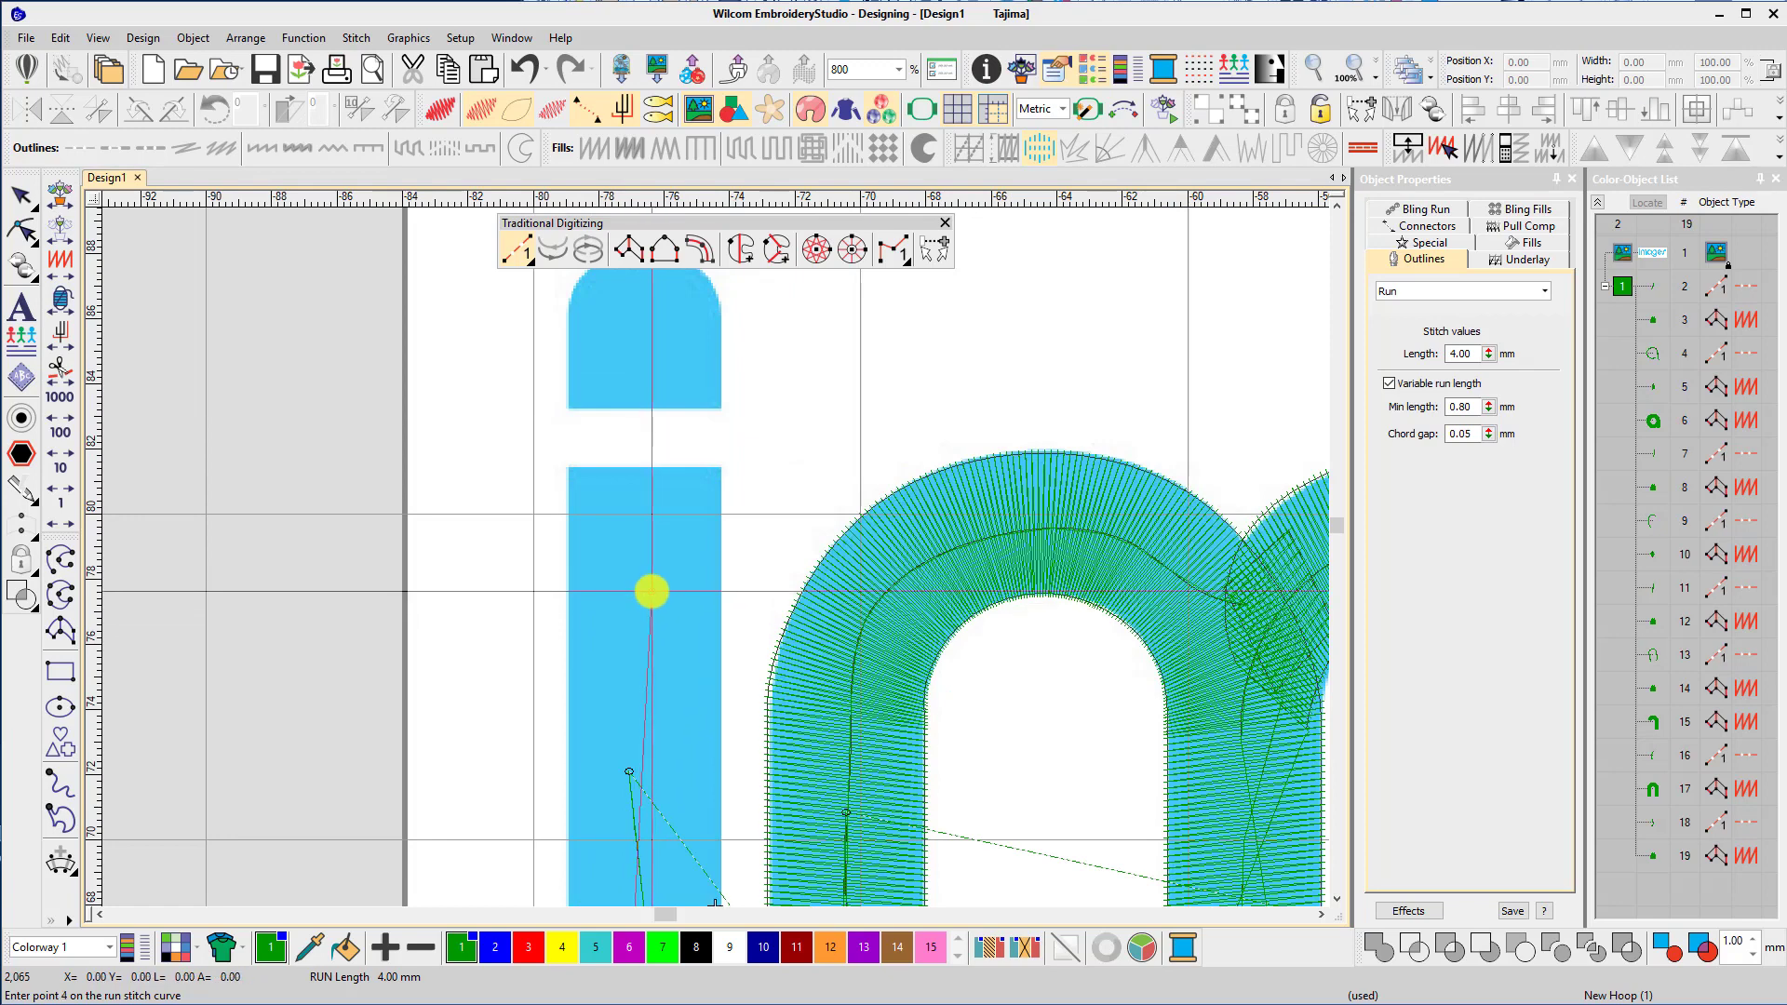
{"action": "left_click", "coordinate": [592, 490]}
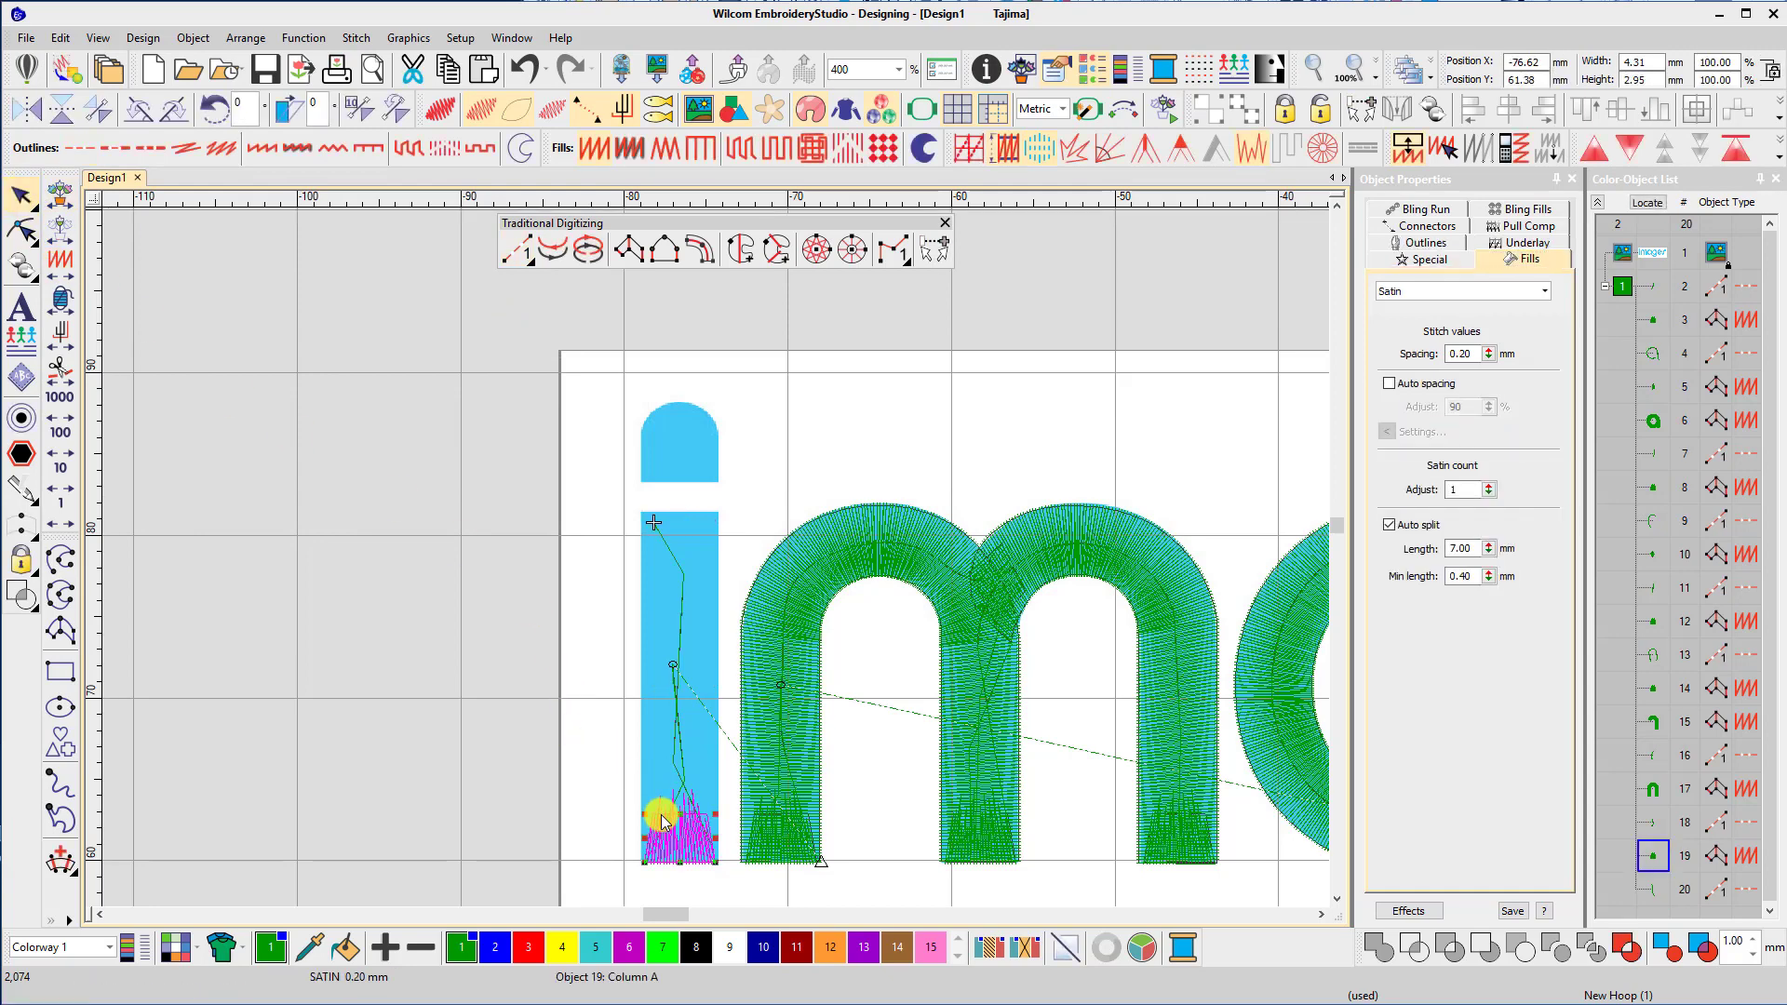
{"action": "left_click_drag", "start_coordinate": [660, 815], "coordinate": [649, 515]}
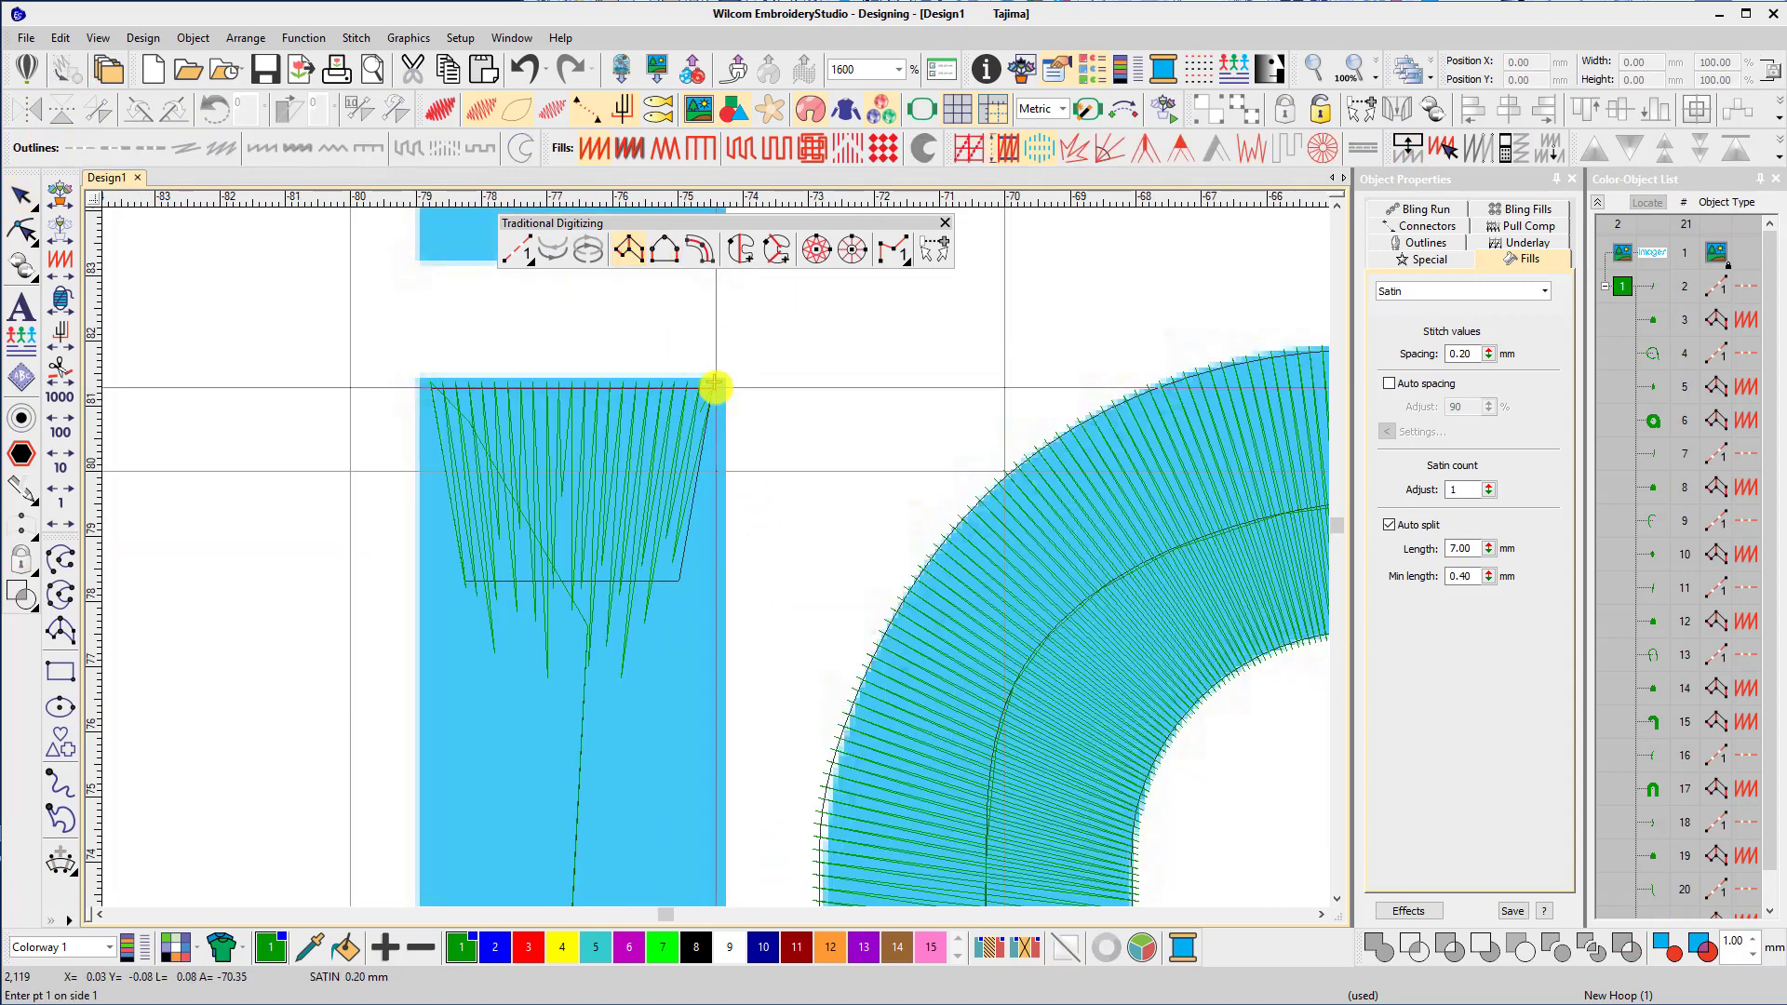
Cover the i's stem with a Column A satin from top to base.
{"action": "left_click", "coordinate": [681, 387]}
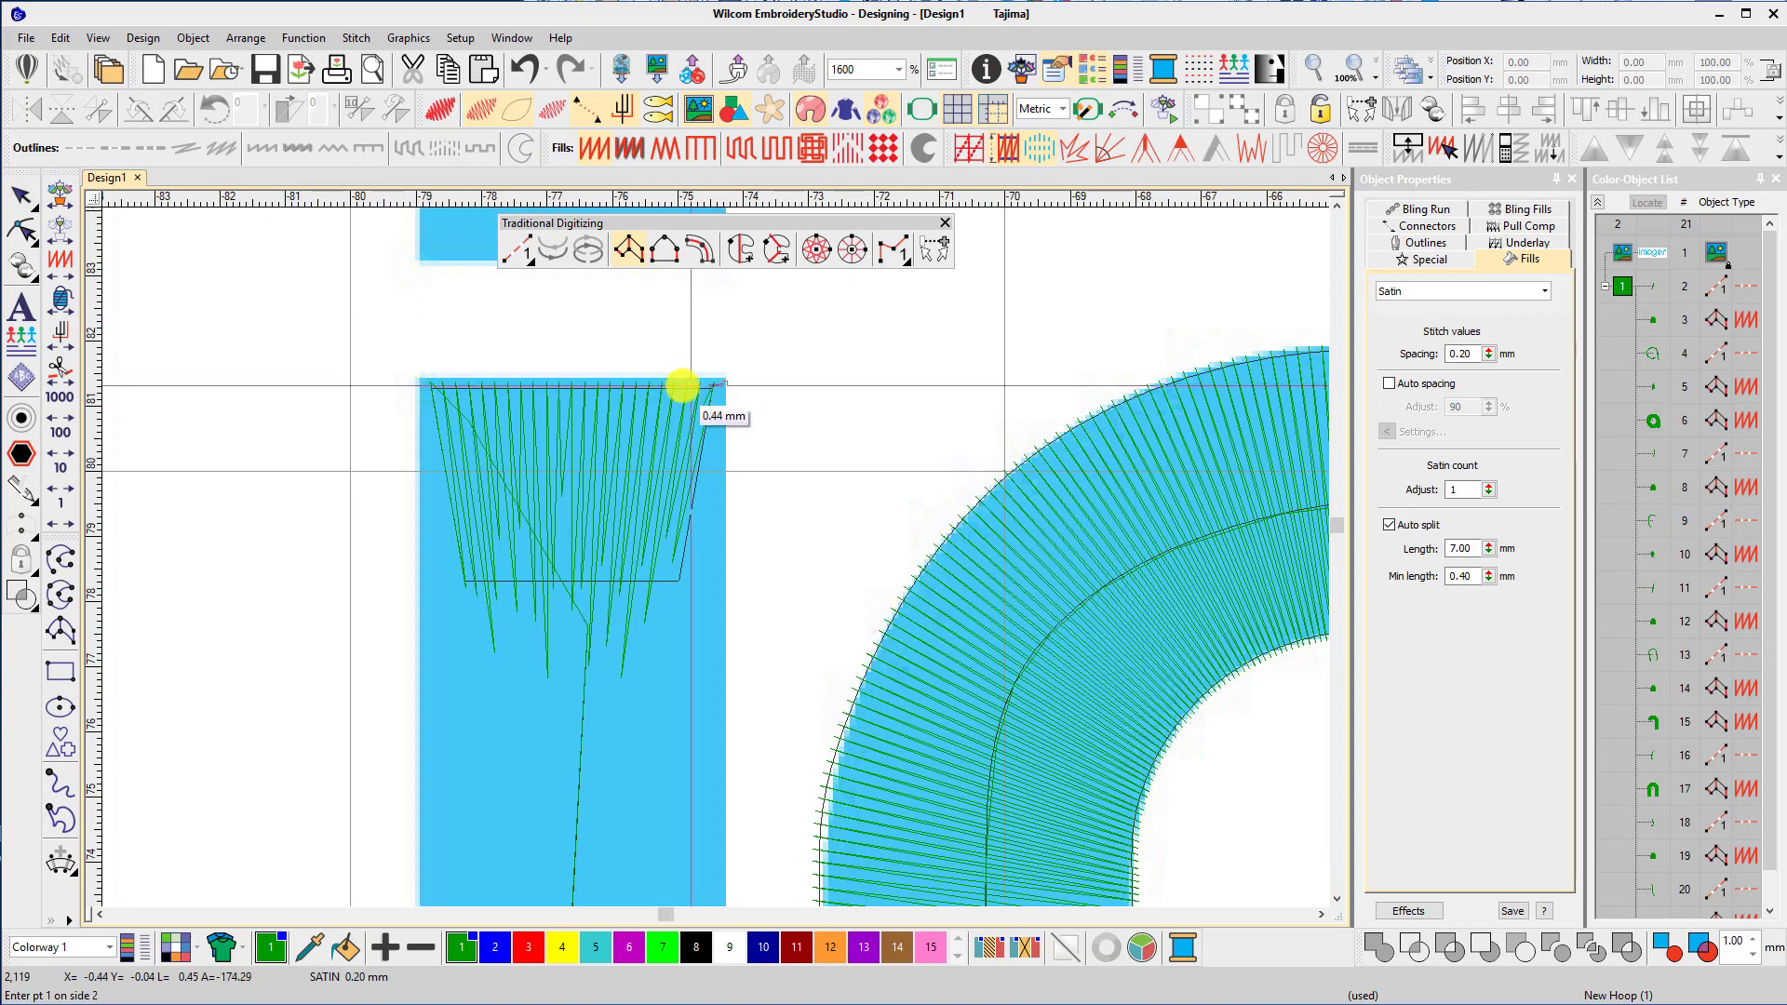
{"action": "left_click", "coordinate": [515, 434]}
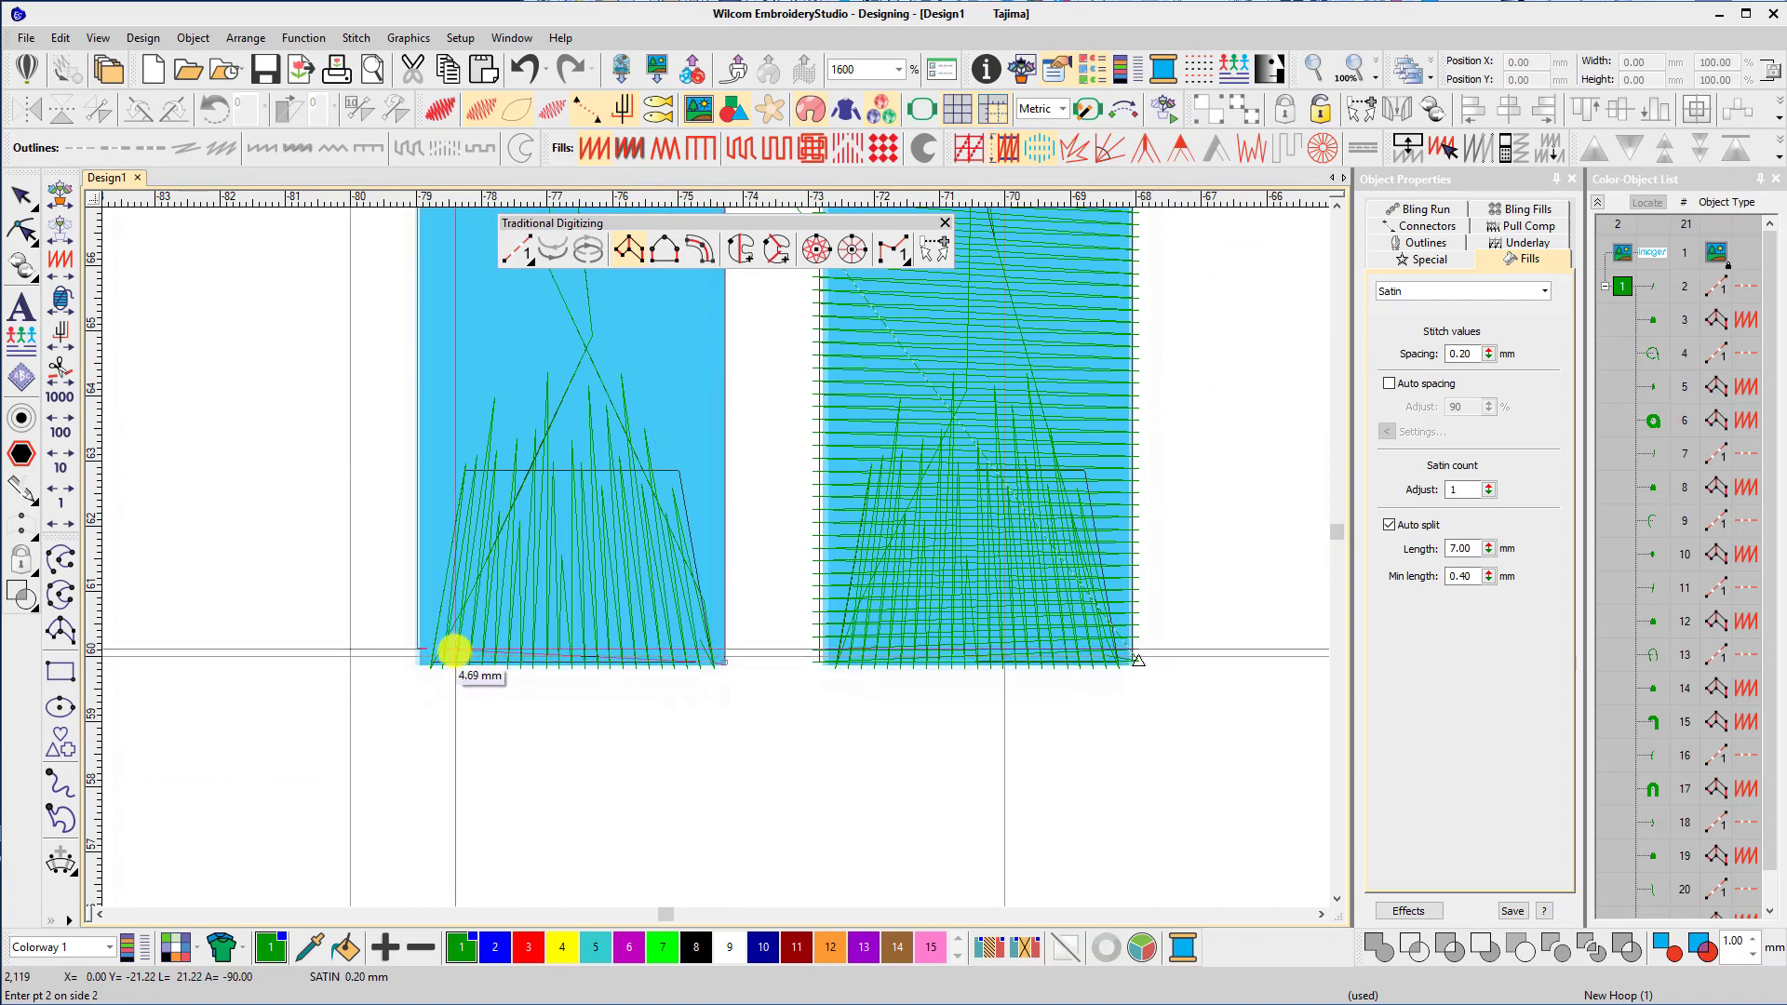
{"action": "left_click", "coordinate": [449, 661]}
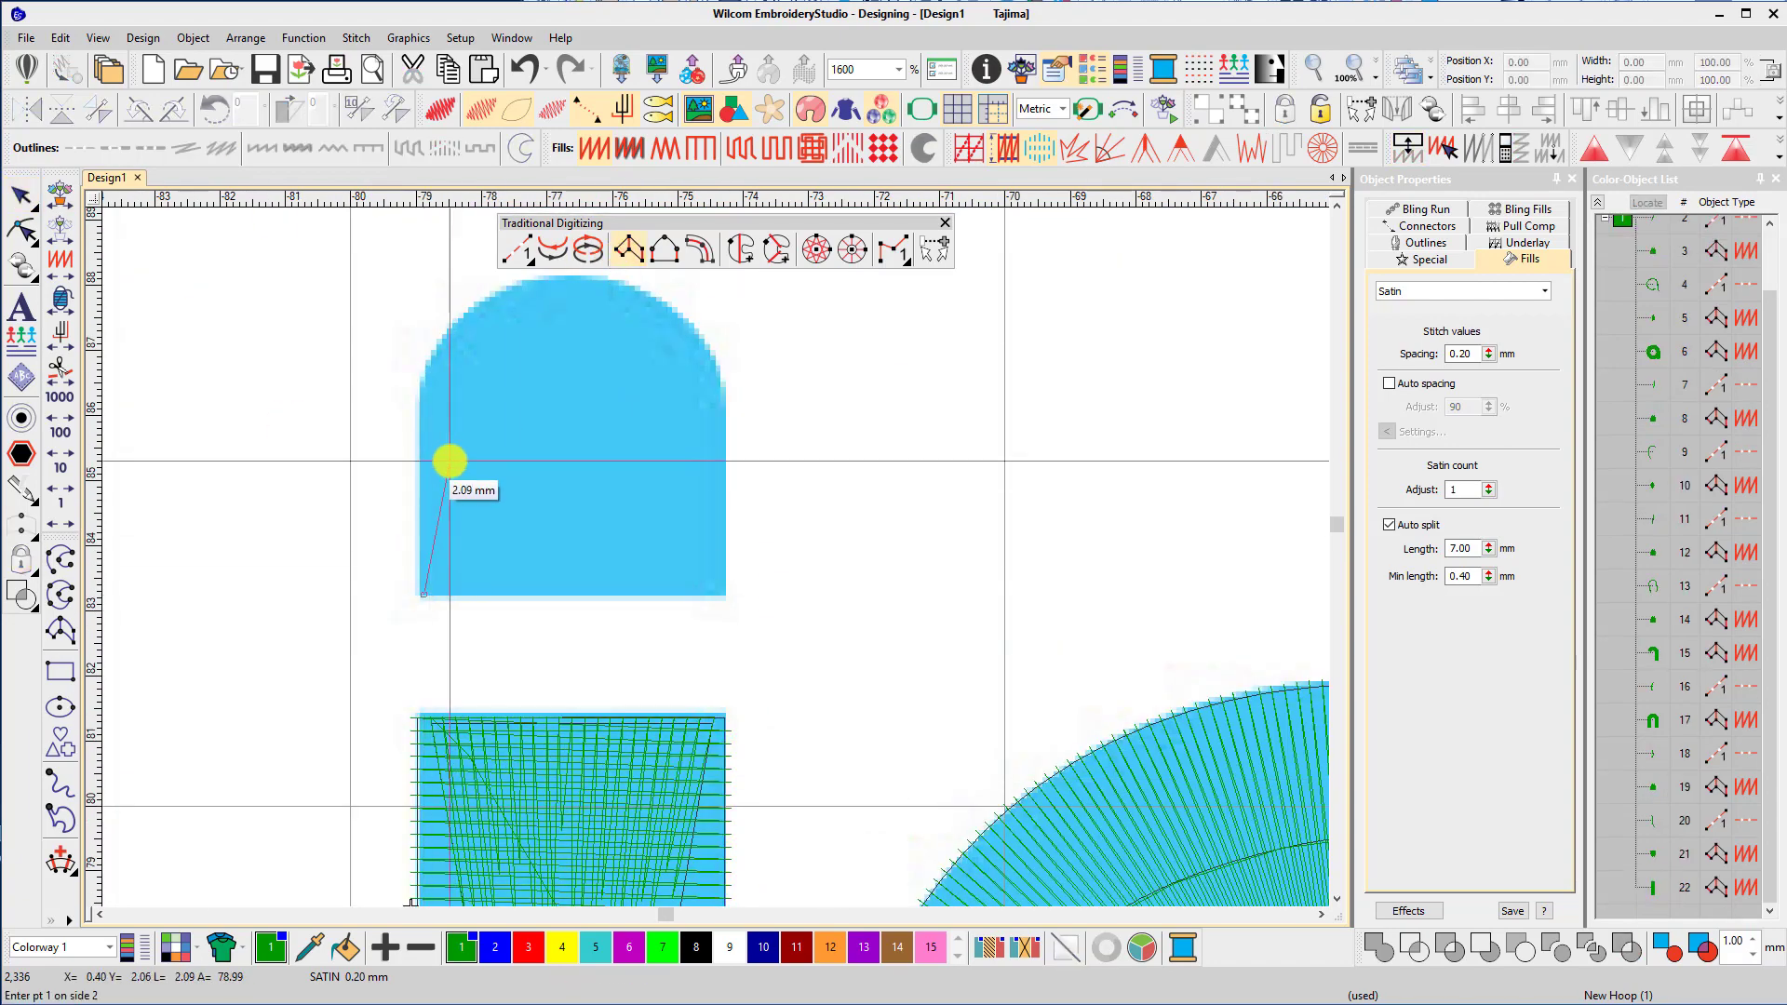
Digitize the dot's cap fill and a run point down its left edge.
{"action": "left_click", "coordinate": [683, 407]}
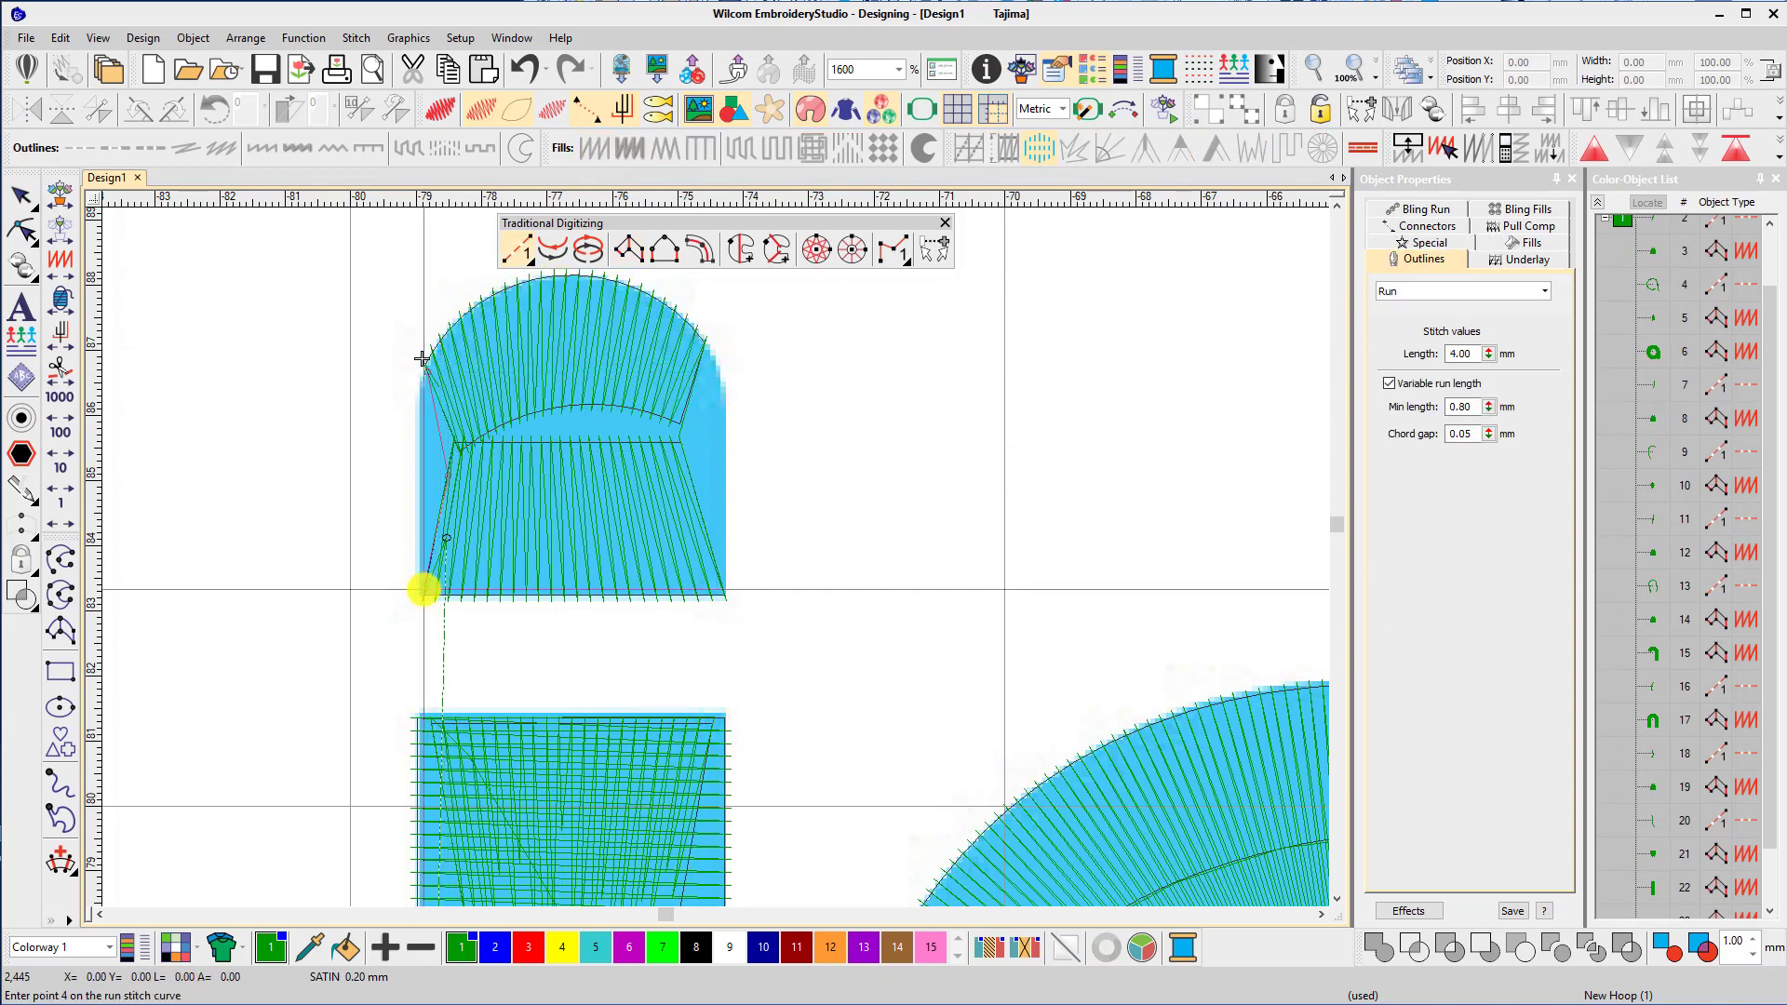
{"action": "left_click", "coordinate": [703, 322]}
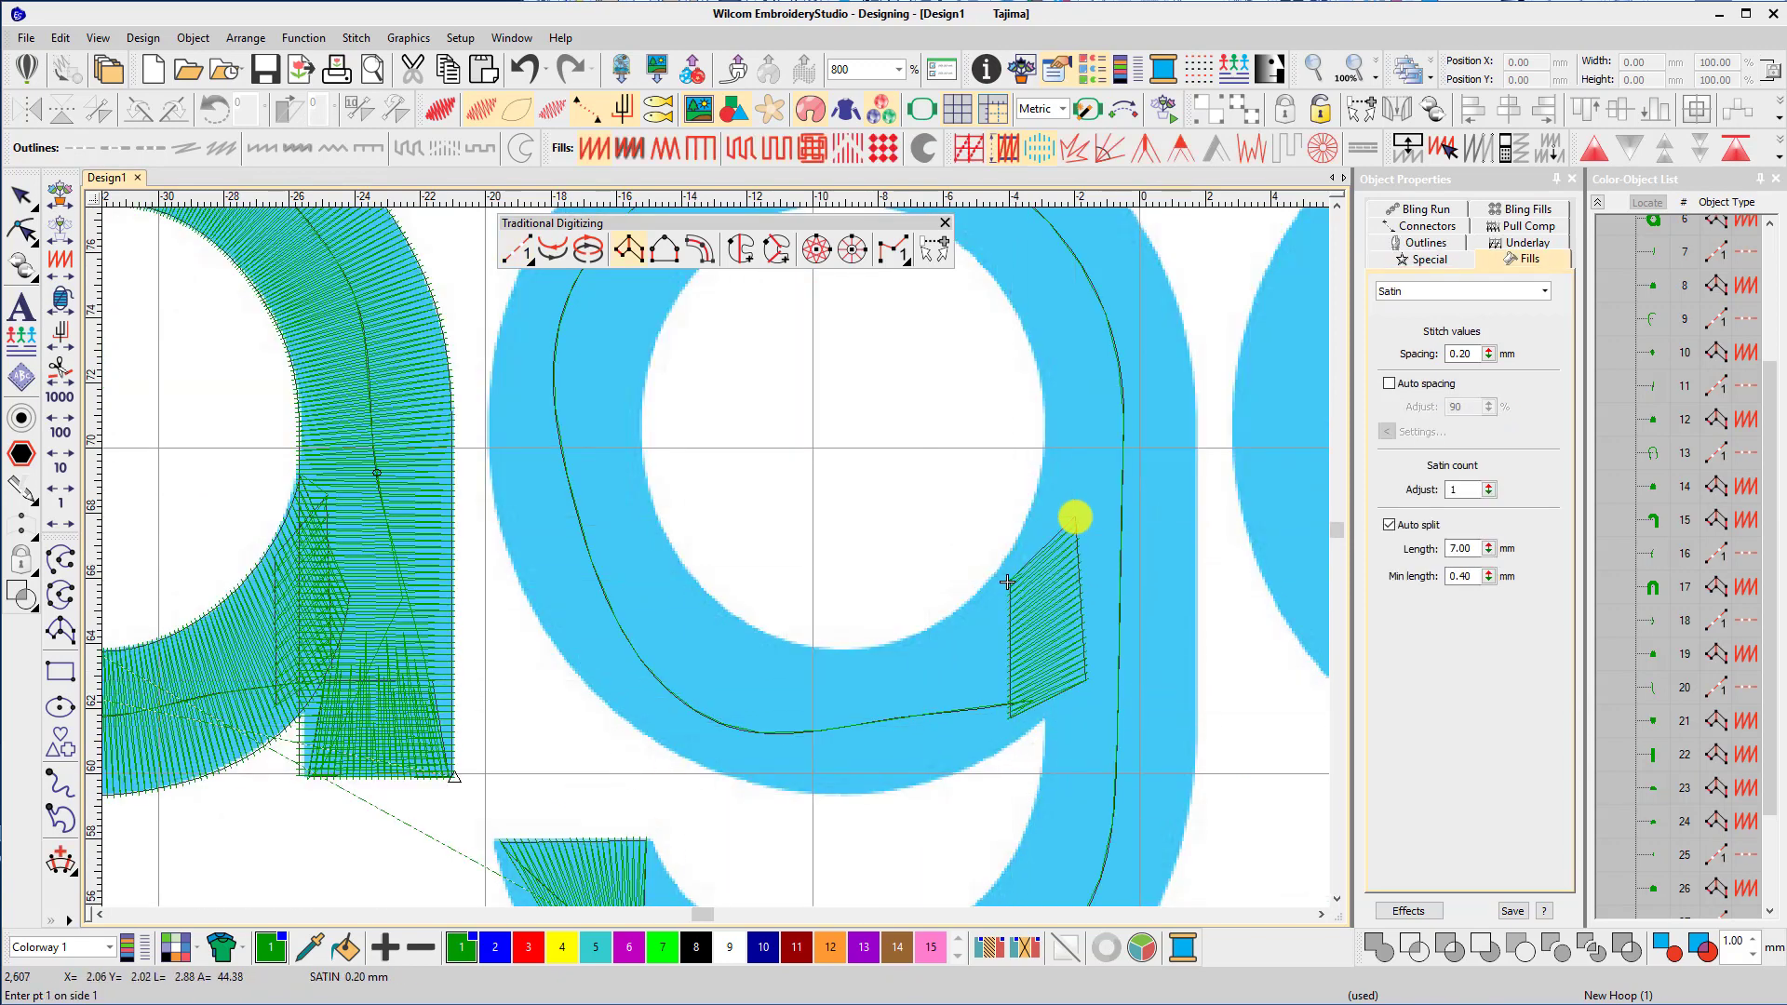
Place a Column A edge point on the g's right stroke.
{"action": "left_click", "coordinate": [1042, 722]}
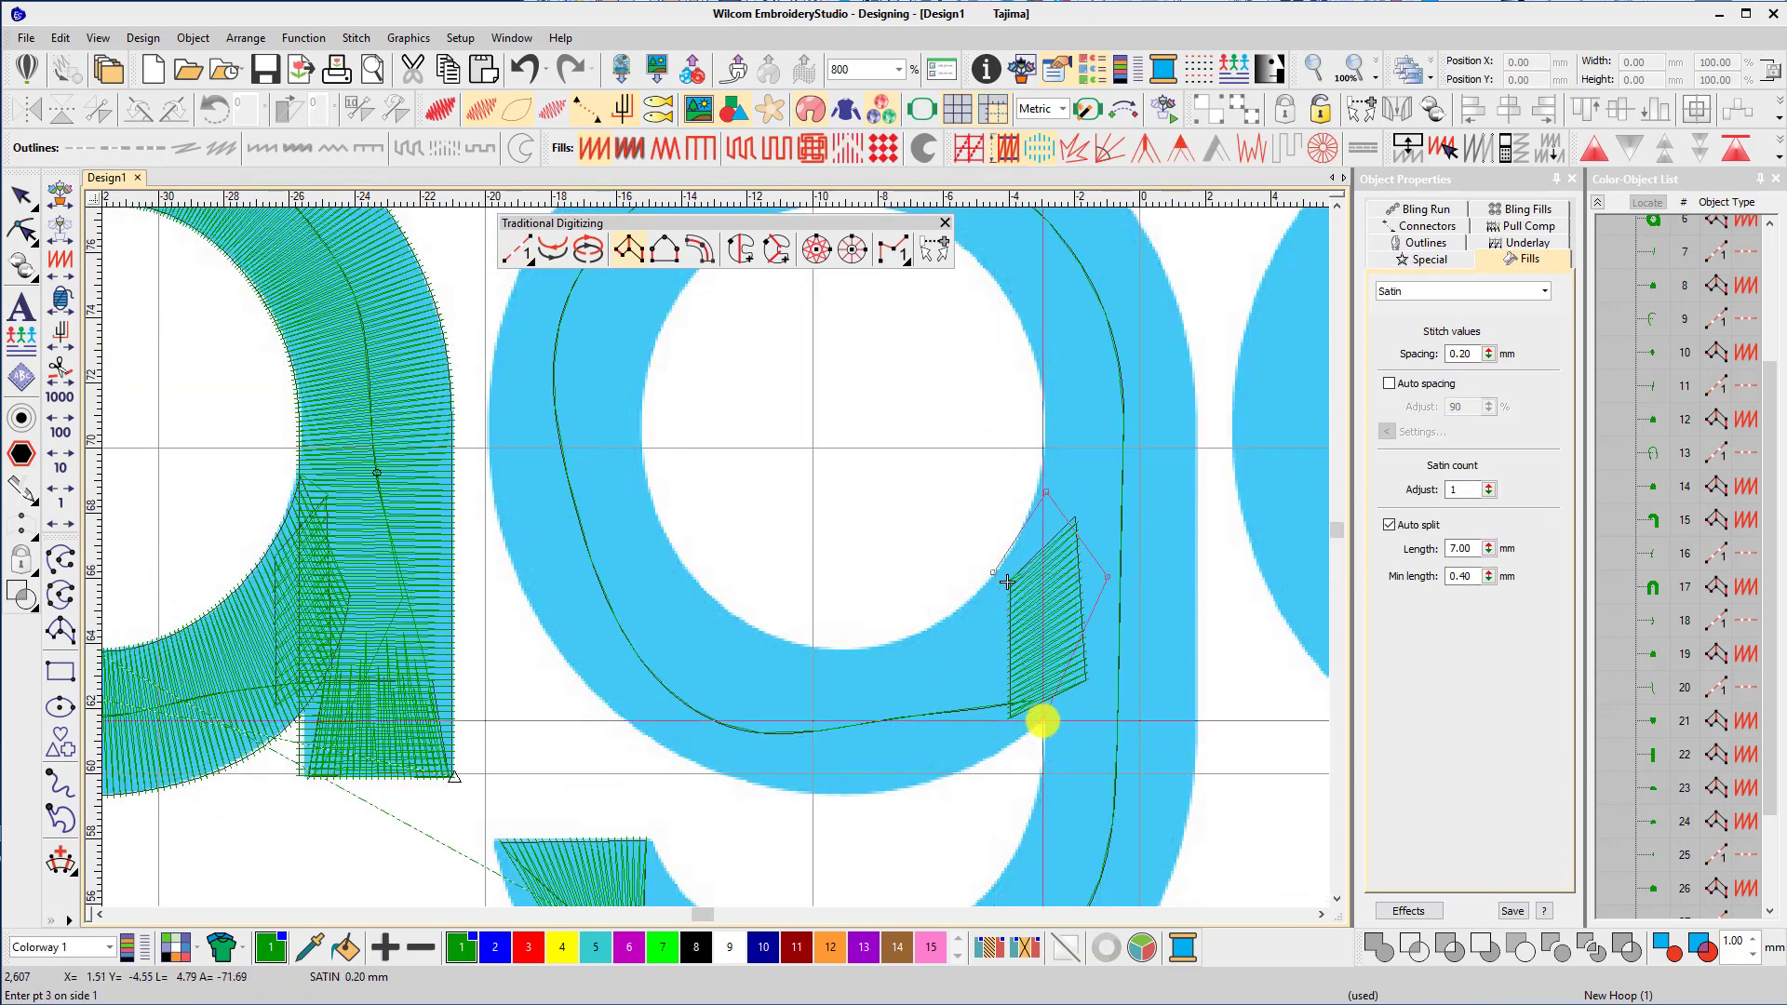